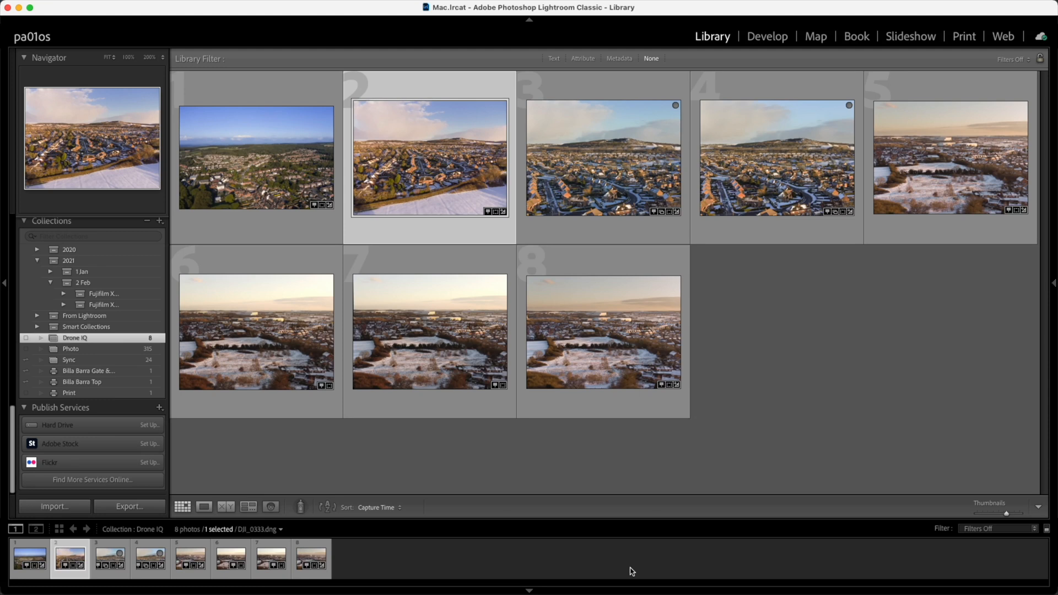
pyautogui.moveTo(469, 418)
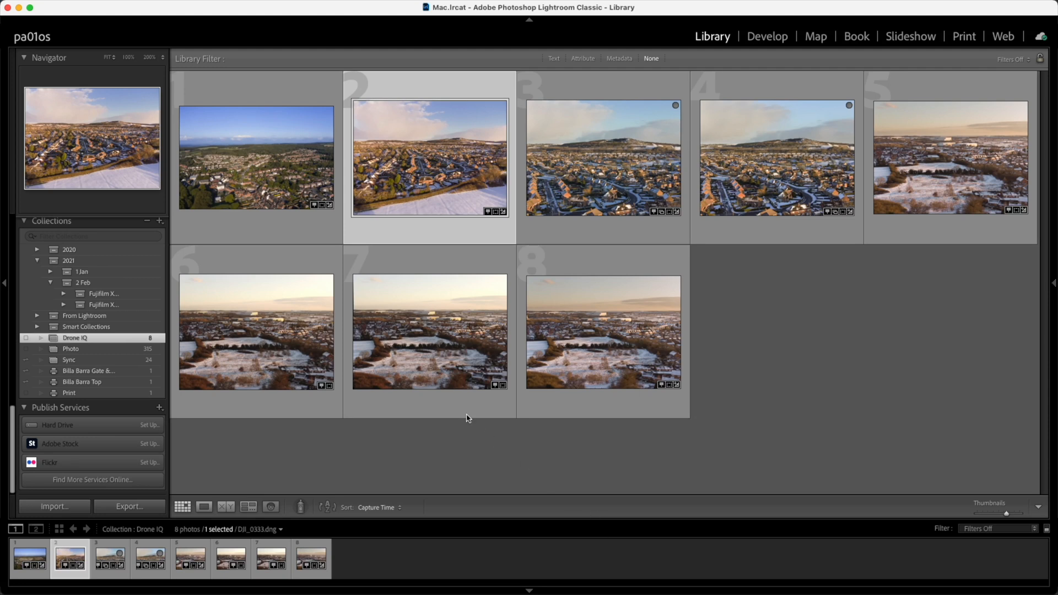
pyautogui.moveTo(313, 251)
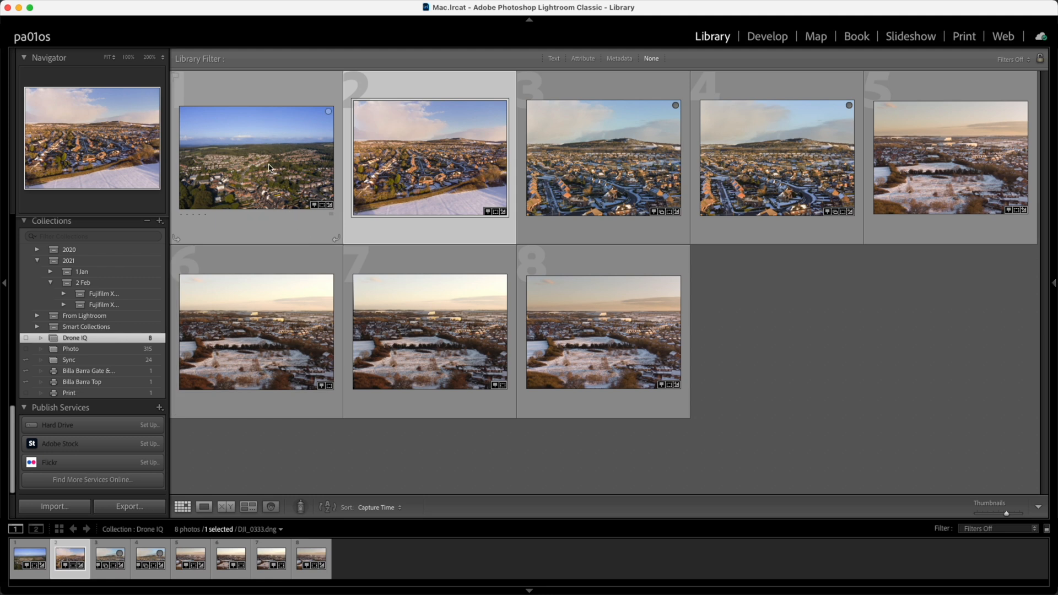
pyautogui.moveTo(270, 168)
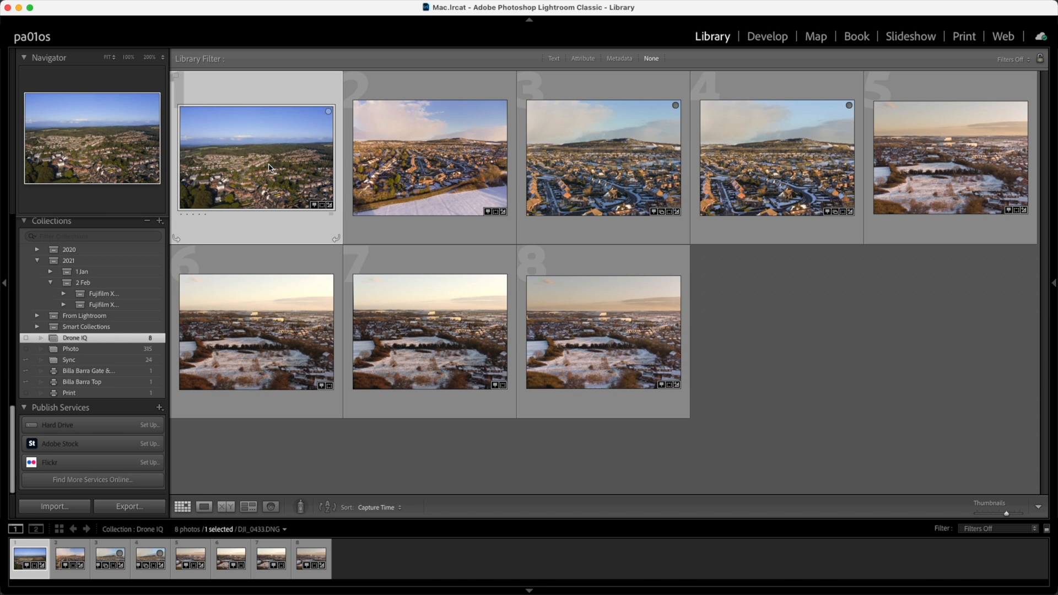
pyautogui.moveTo(210, 175)
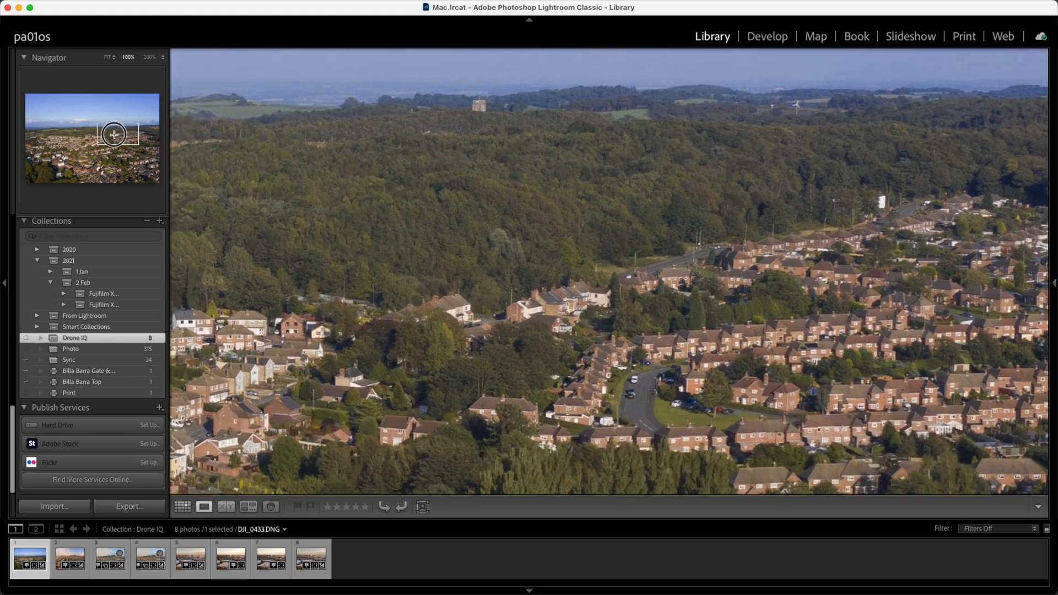
# Step: View the snowy hillside drone photo at full size, then go back to the eight-photo grid
pyautogui.click(182, 506)
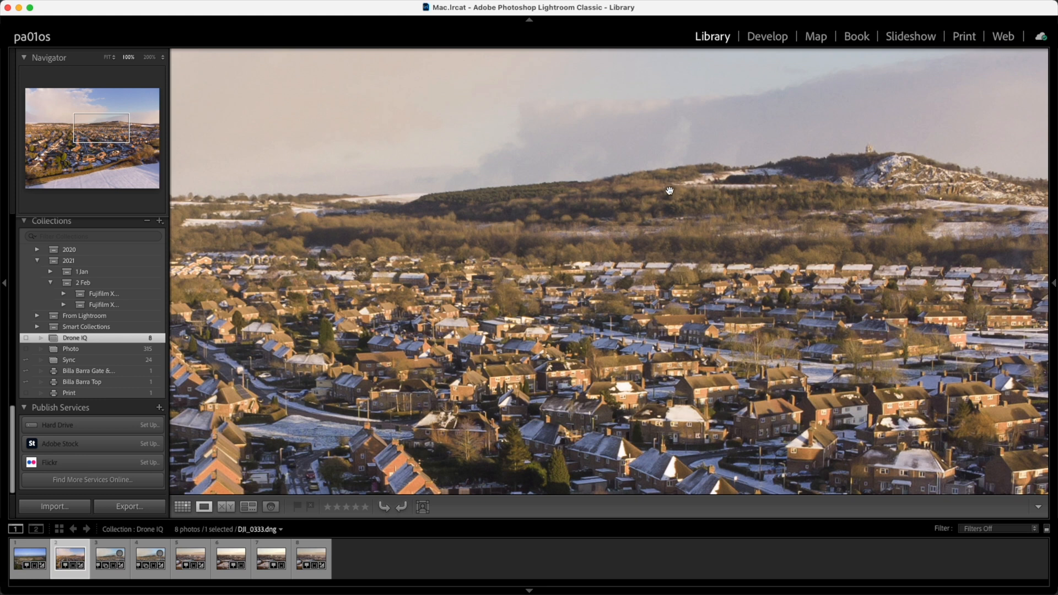
pyautogui.moveTo(629, 162)
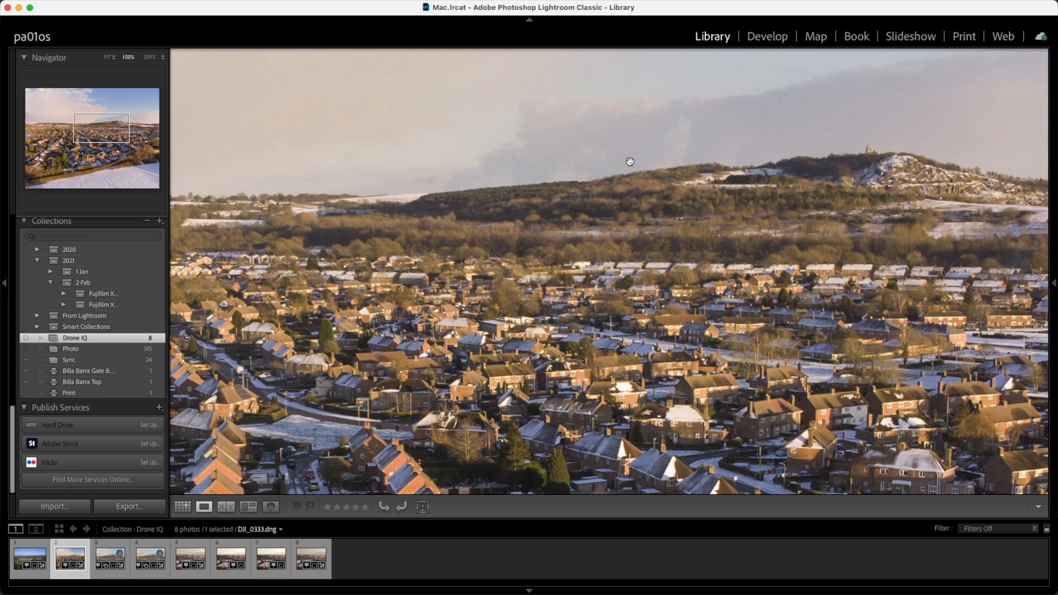
pyautogui.click(182, 505)
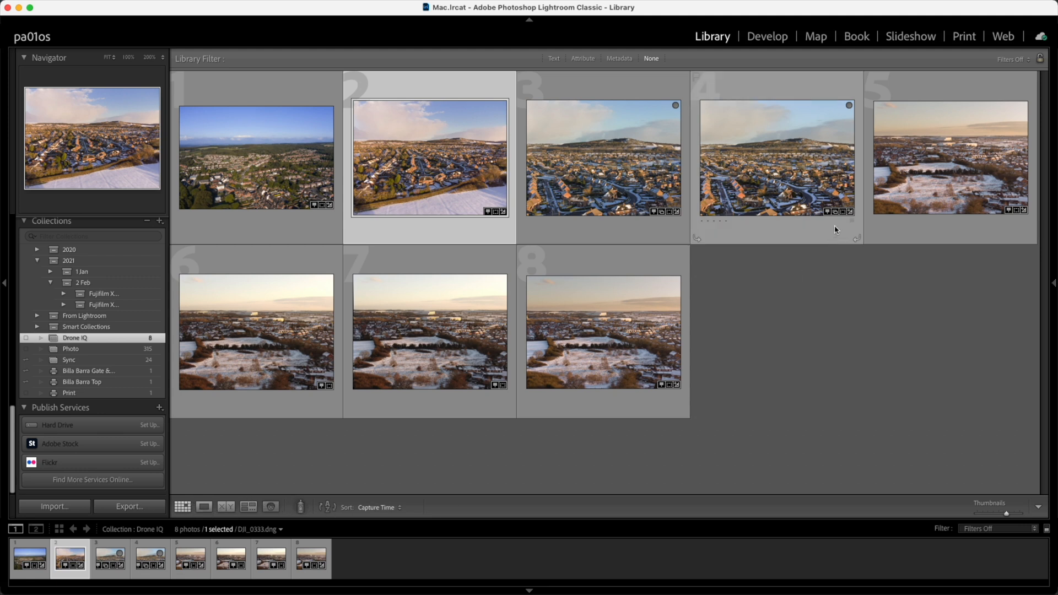
# Step: Select the original DJI_0347 and its edited TIFF and show them in Compare view
pyautogui.click(950, 158)
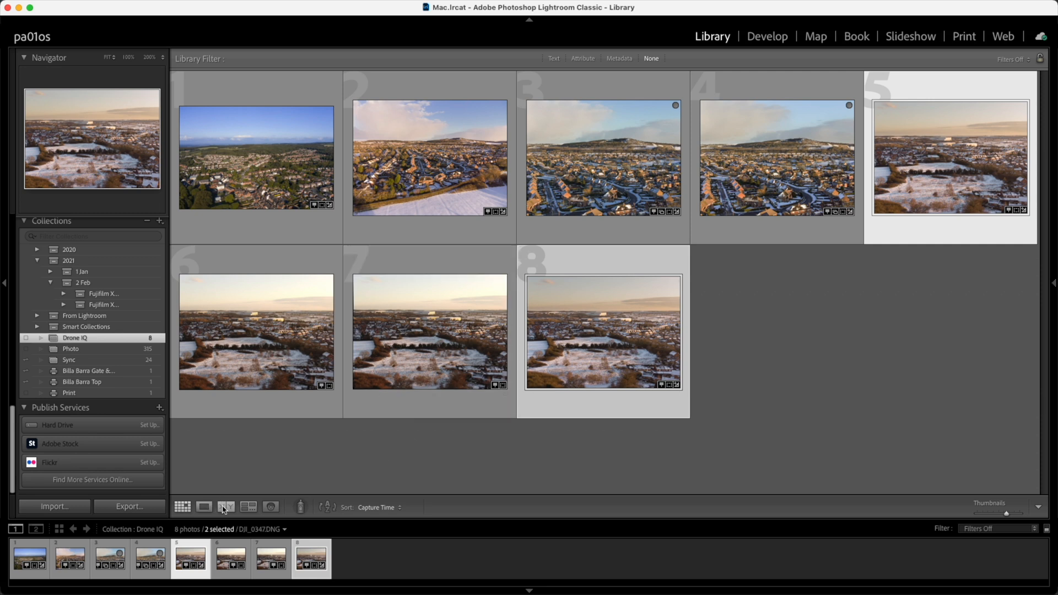
pyautogui.click(225, 506)
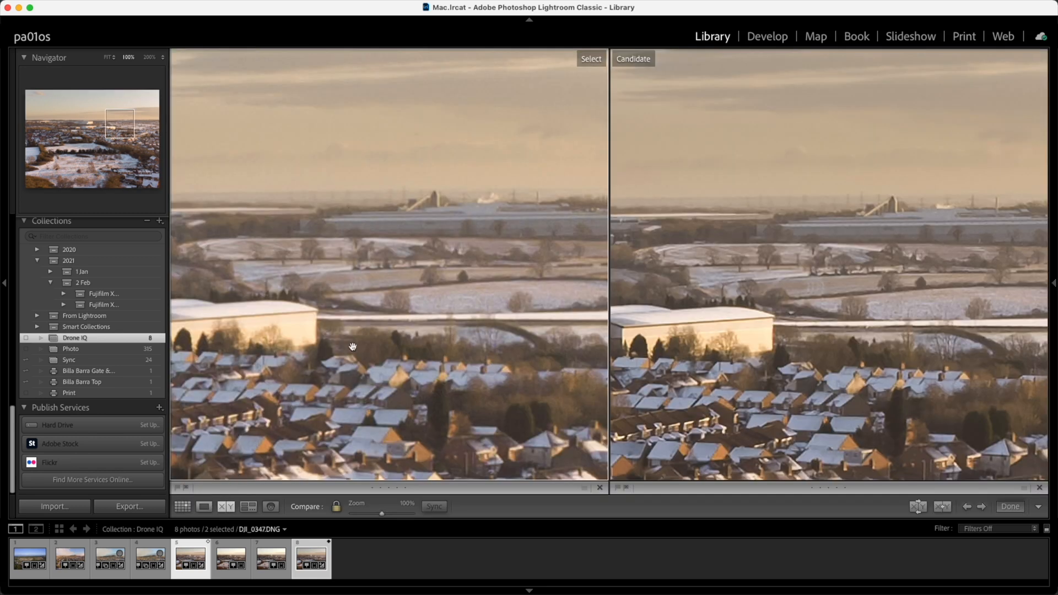
pyautogui.moveTo(397, 302)
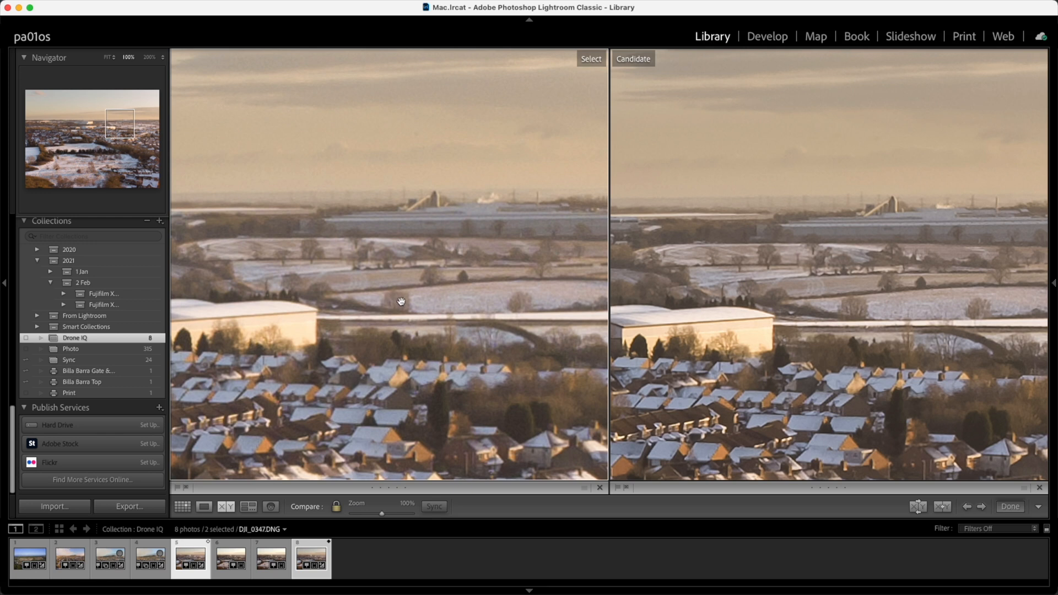
pyautogui.moveTo(328, 192)
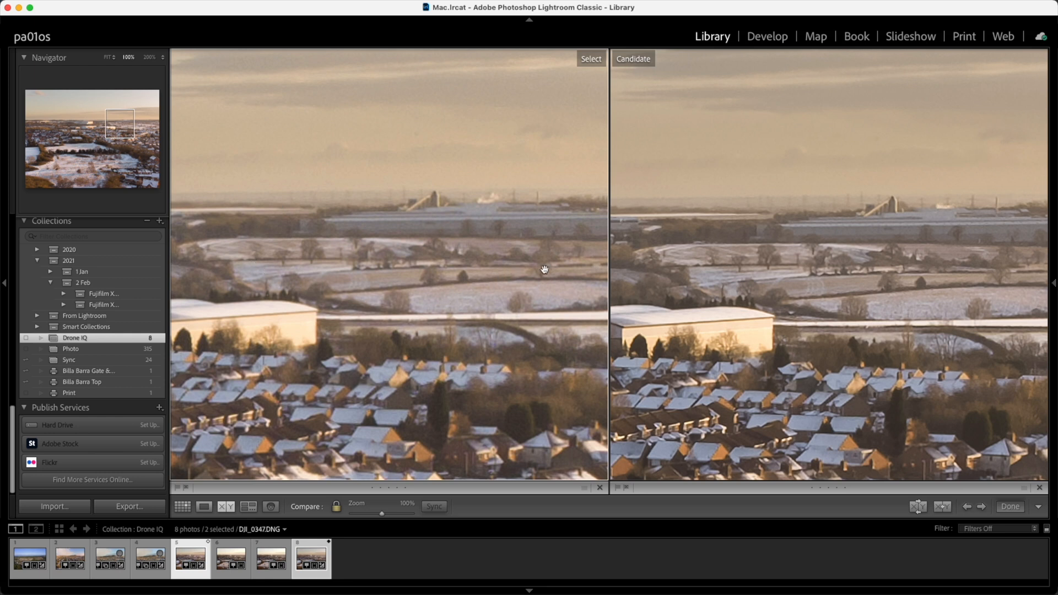
pyautogui.moveTo(822, 185)
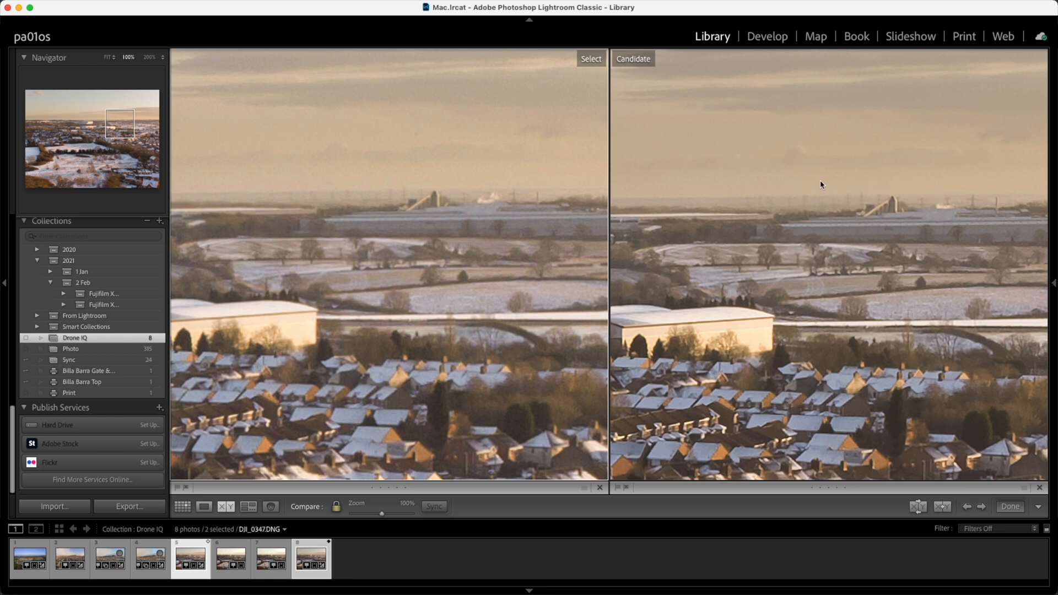
pyautogui.moveTo(710, 289)
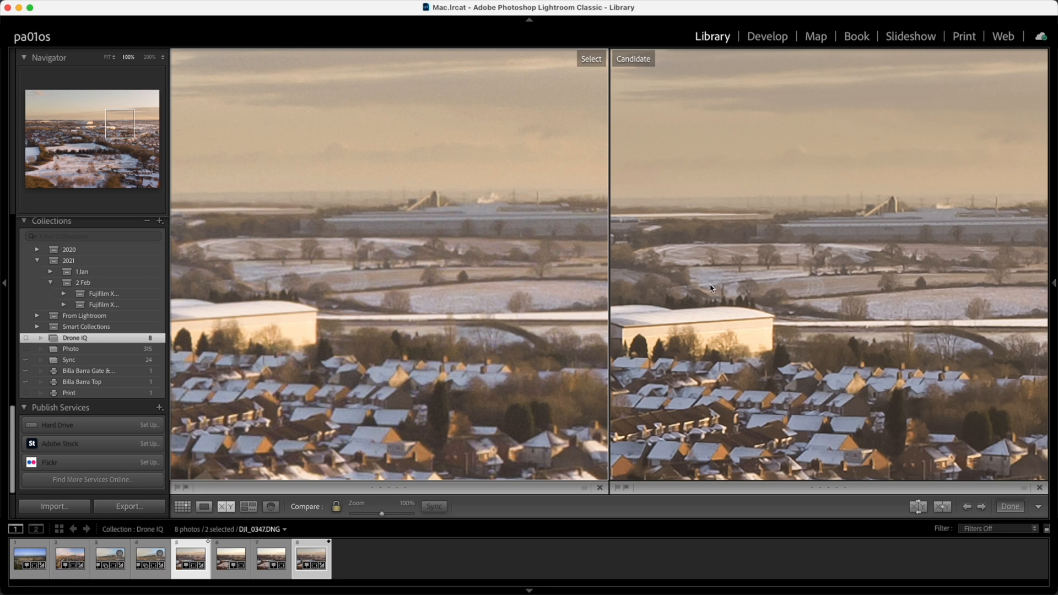
pyautogui.moveTo(732, 325)
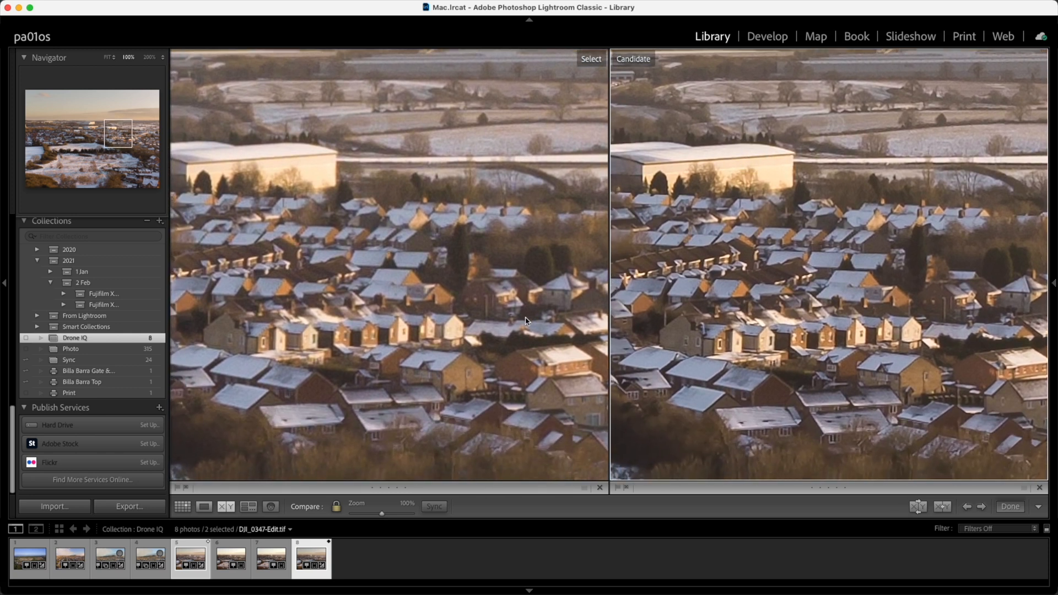
pyautogui.moveTo(562, 346)
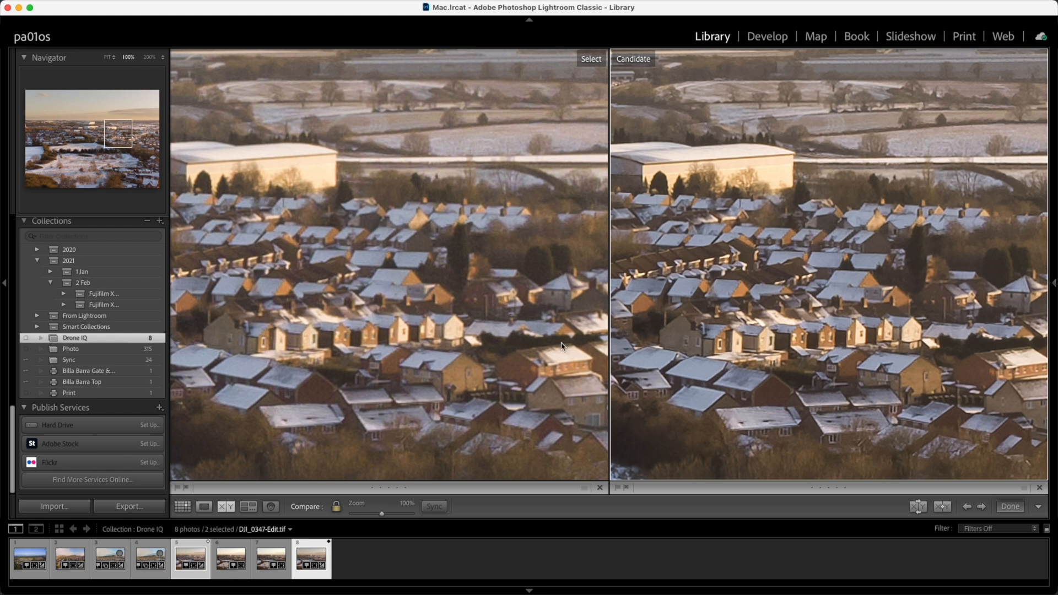
pyautogui.moveTo(670, 315)
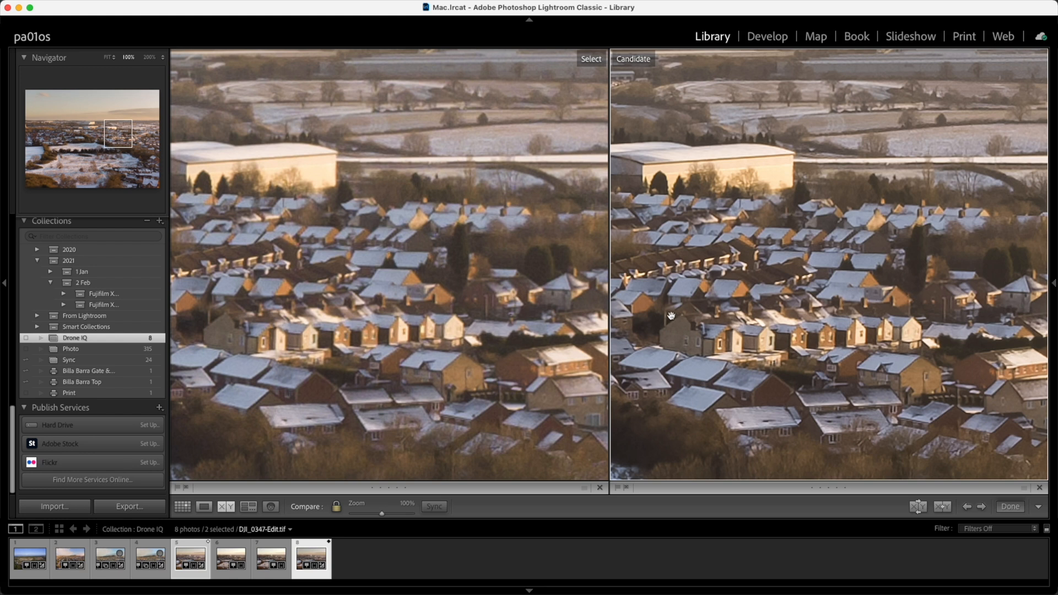
pyautogui.moveTo(916, 308)
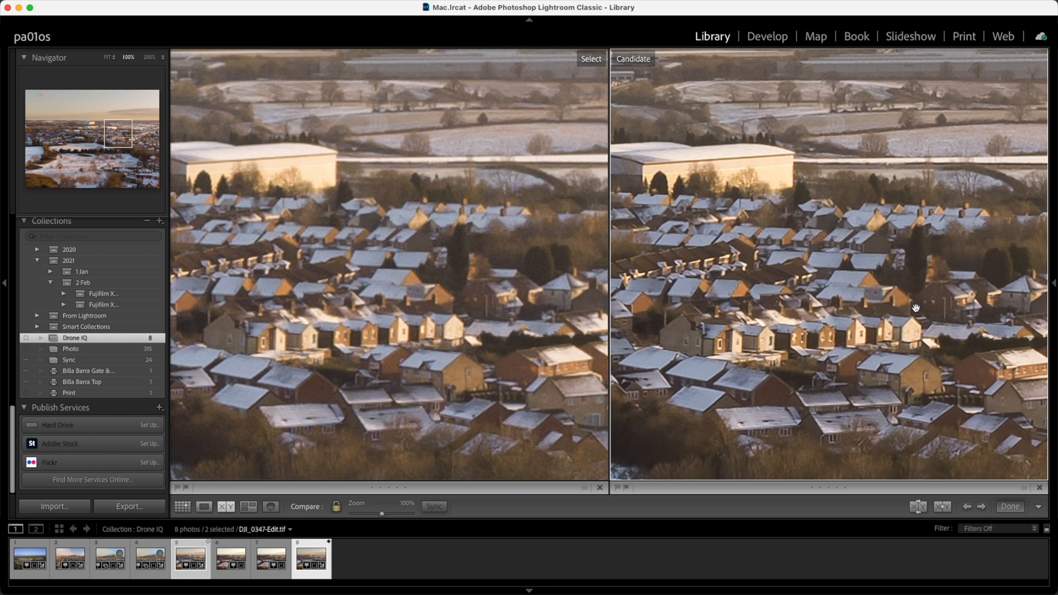
pyautogui.moveTo(432, 391)
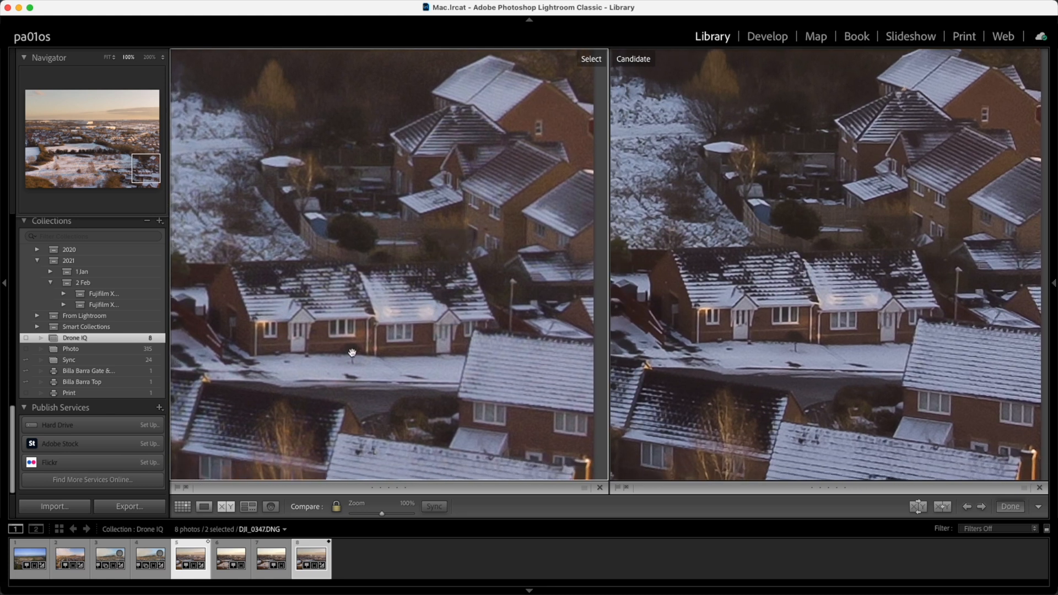
pyautogui.moveTo(630, 275)
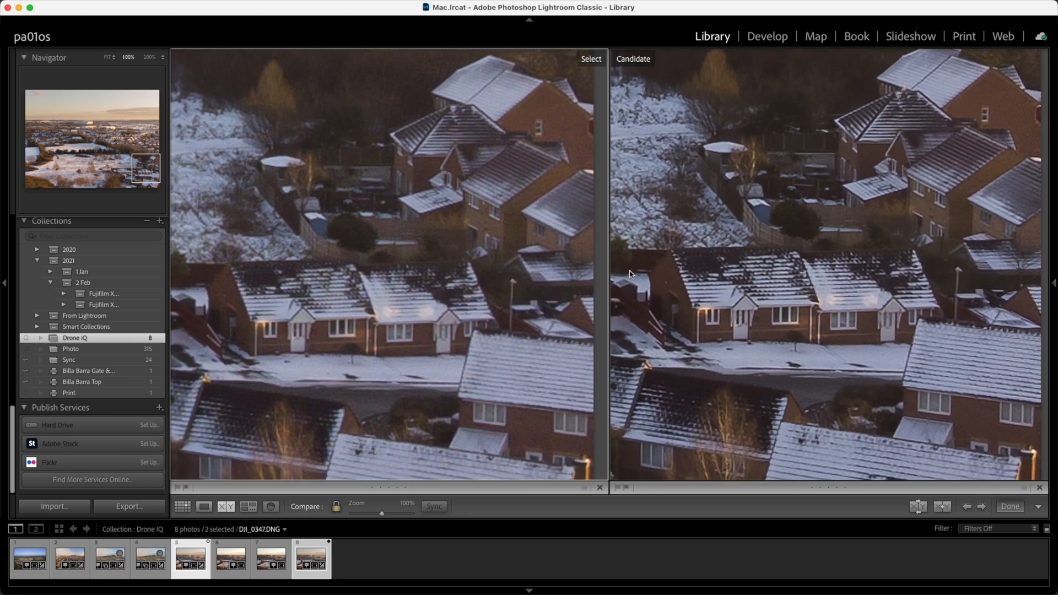
pyautogui.moveTo(952, 324)
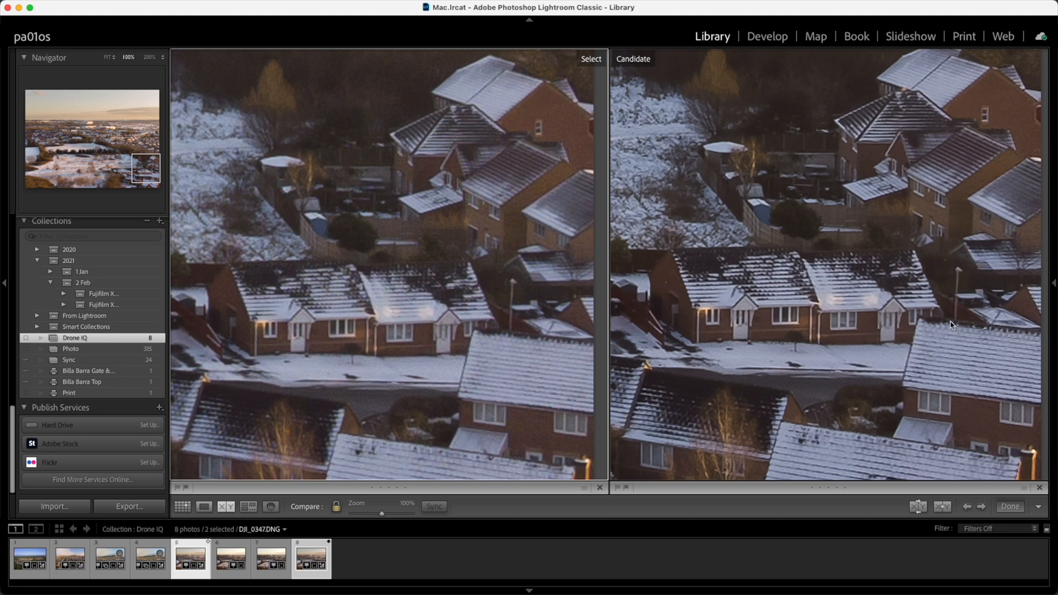
pyautogui.moveTo(264, 430)
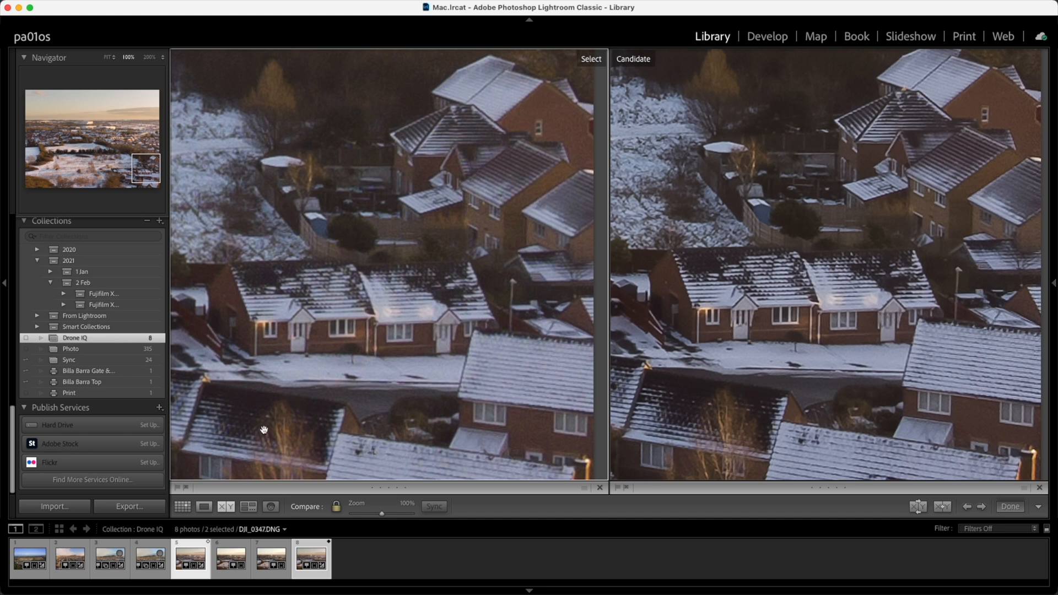
# Step: Return to Grid view and select DJI_0341.DNG together with its edited TIFF copy
pyautogui.click(183, 507)
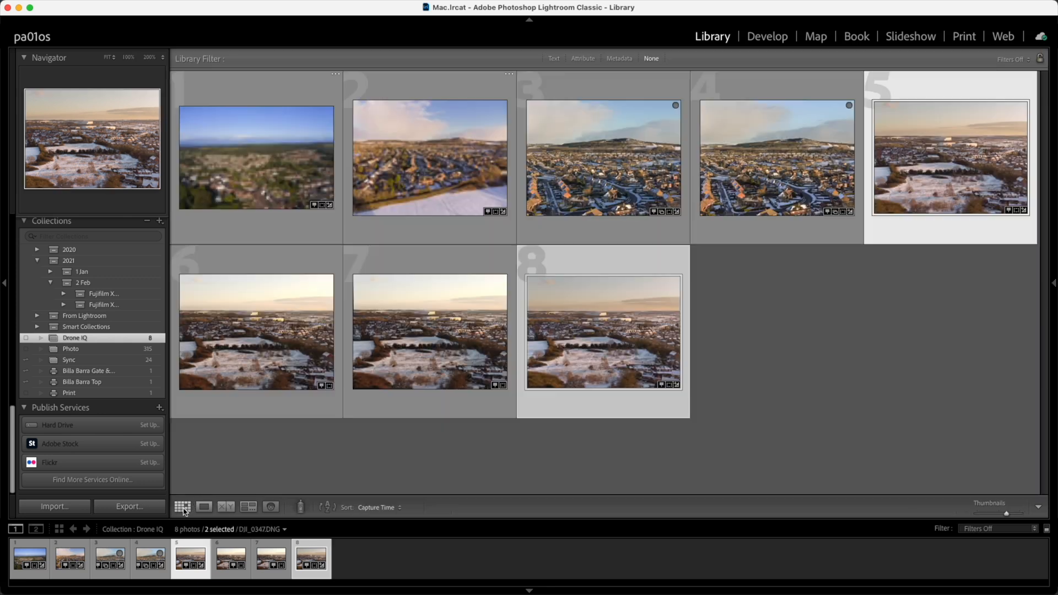
pyautogui.moveTo(271, 491)
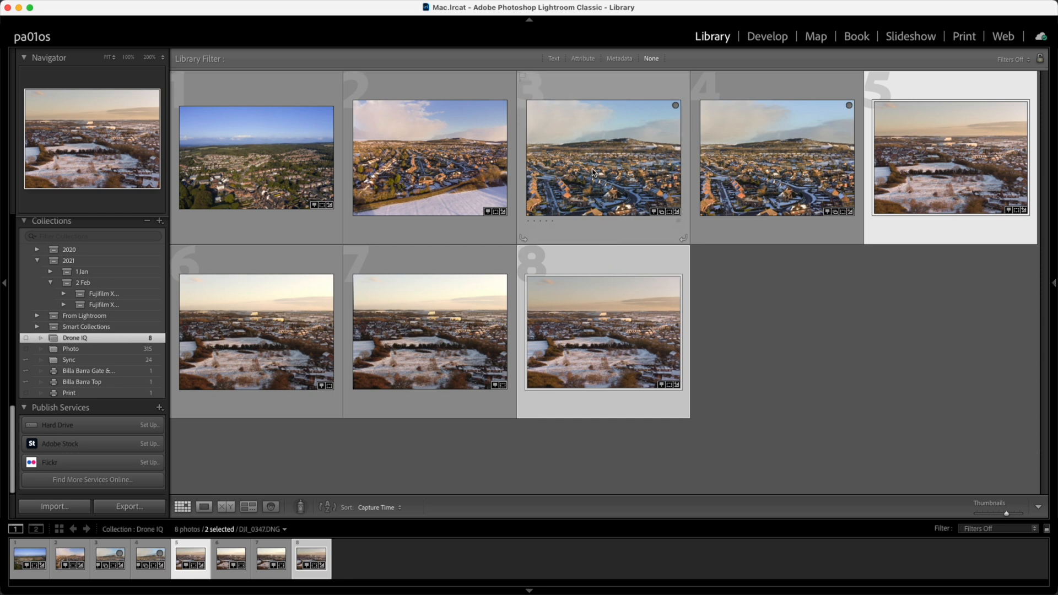
pyautogui.moveTo(593, 173)
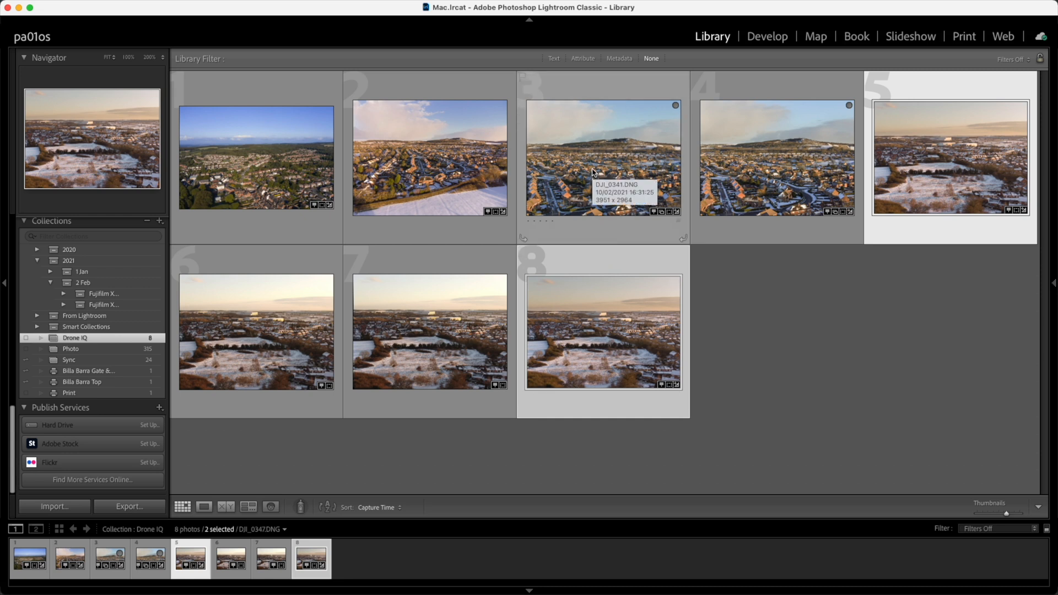
pyautogui.click(602, 157)
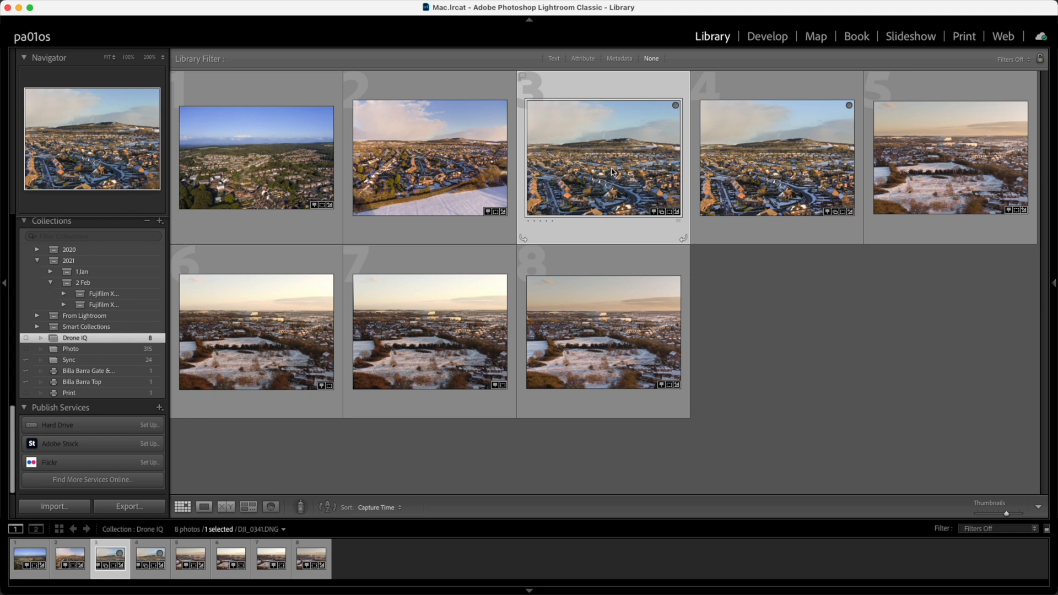
pyautogui.moveTo(748, 165)
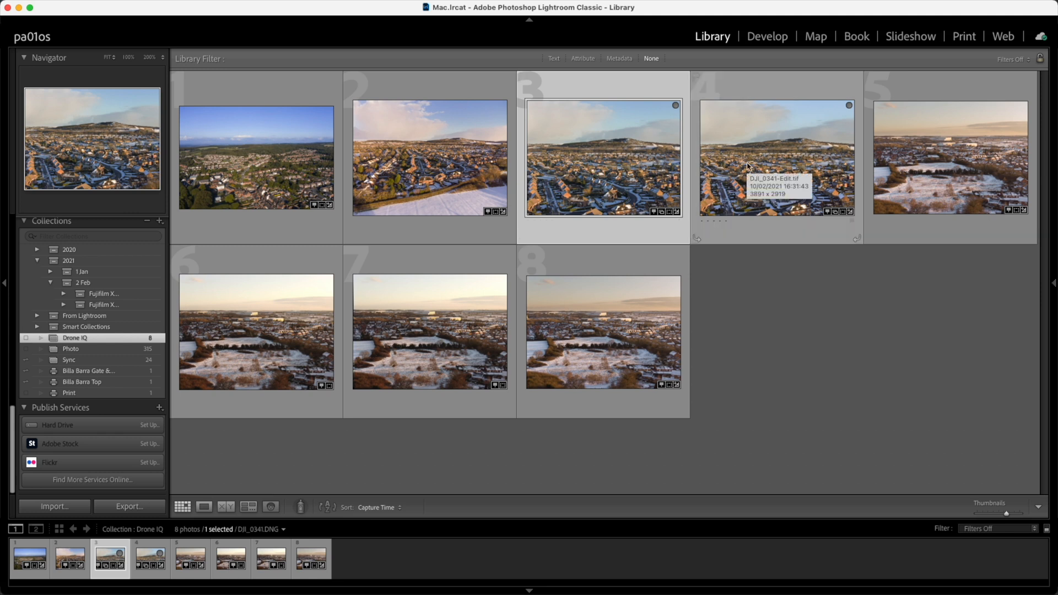
pyautogui.click(777, 157)
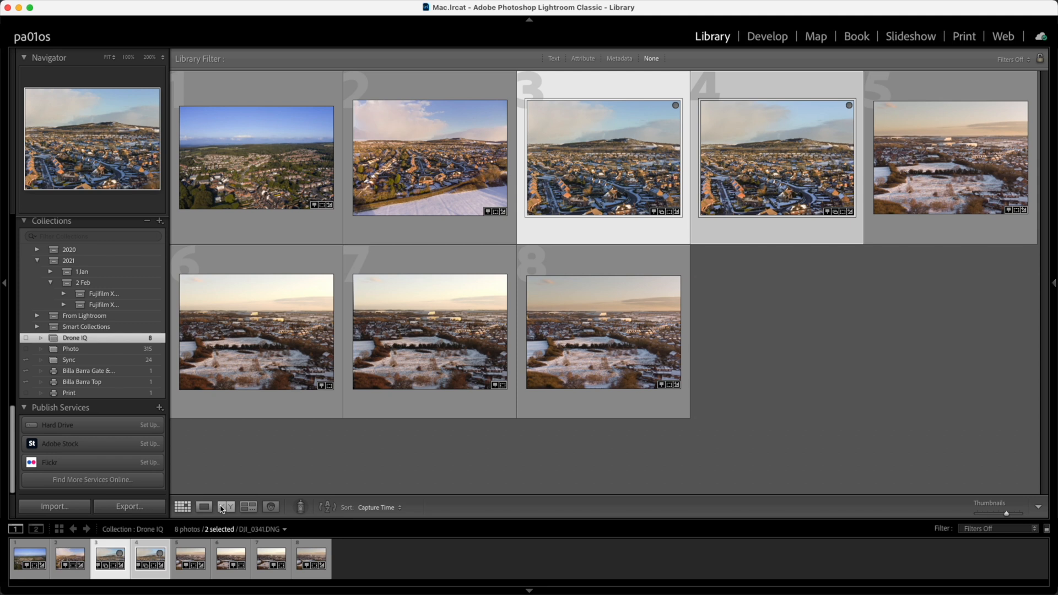
pyautogui.moveTo(226, 507)
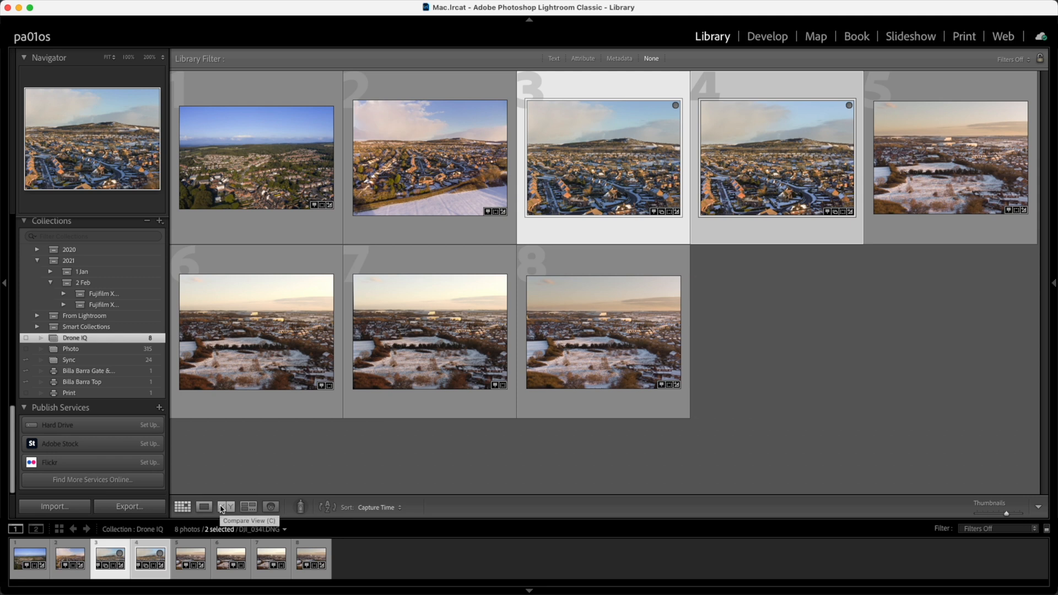
pyautogui.click(226, 505)
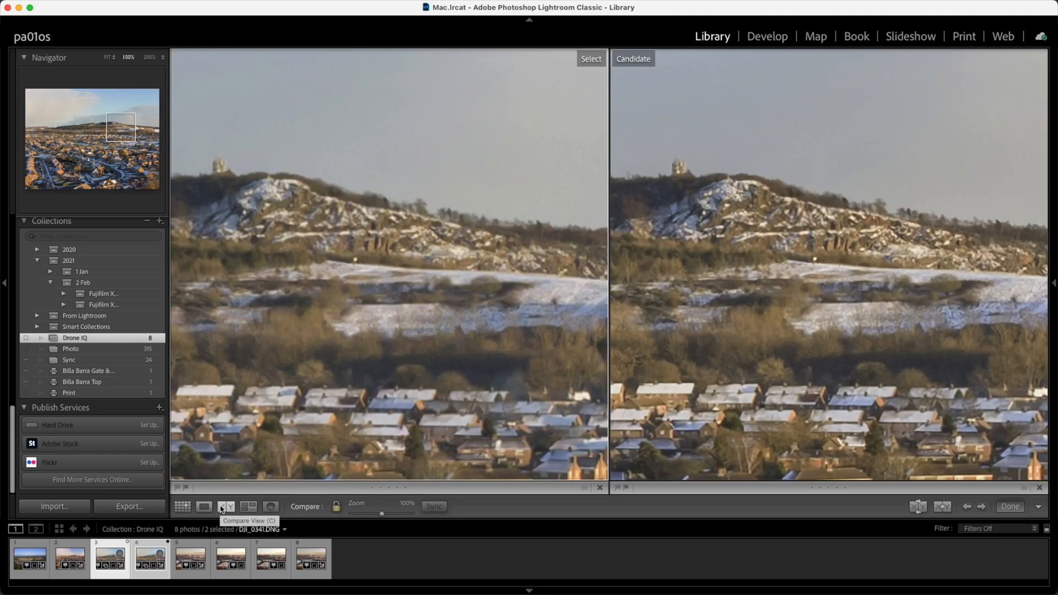
pyautogui.moveTo(500, 263)
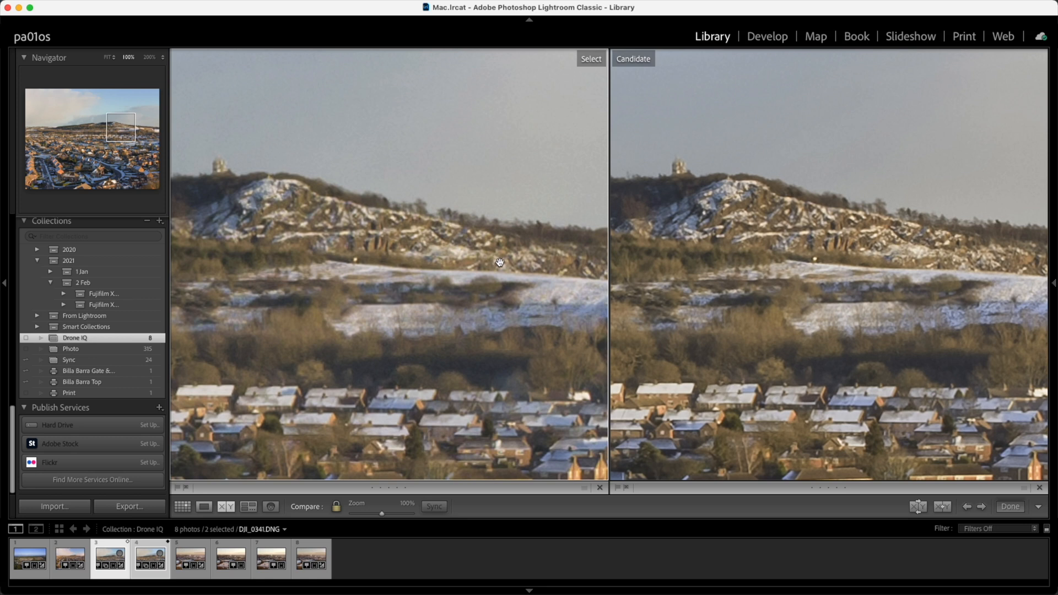
pyautogui.moveTo(496, 377)
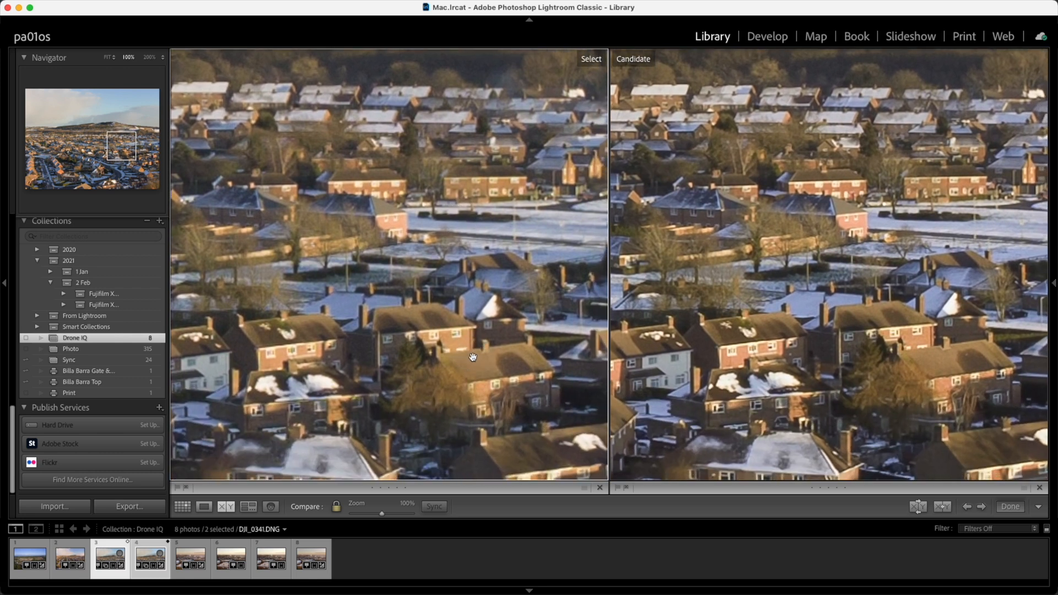
pyautogui.moveTo(621, 210)
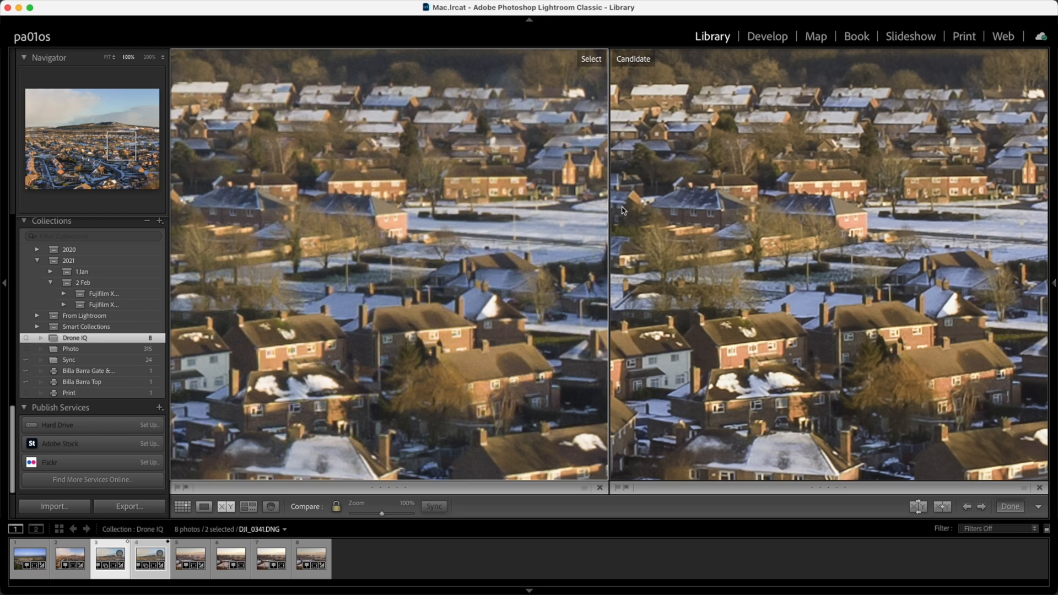
pyautogui.moveTo(306, 180)
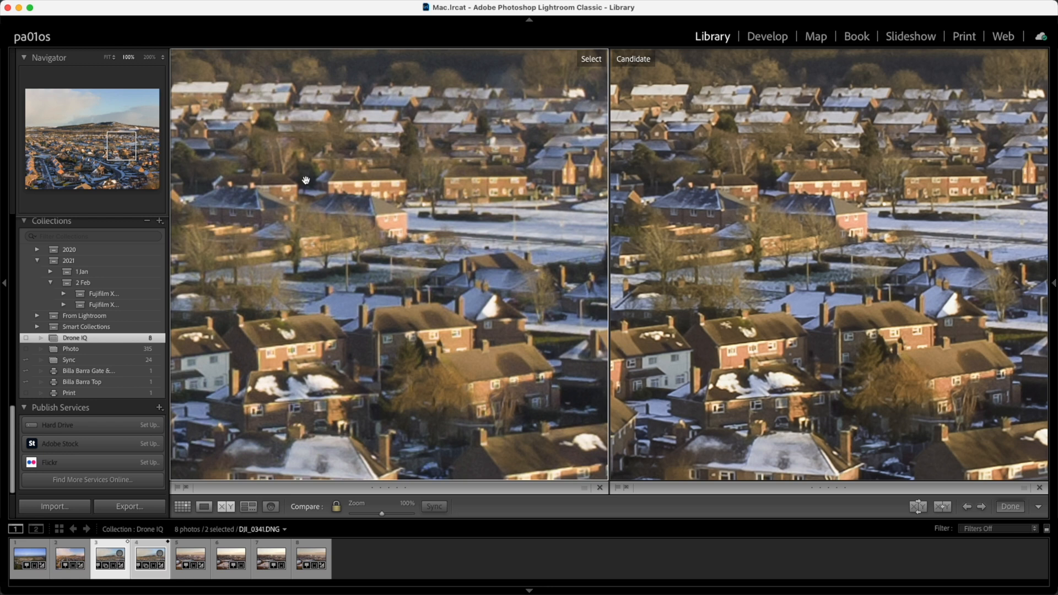
pyautogui.moveTo(730, 340)
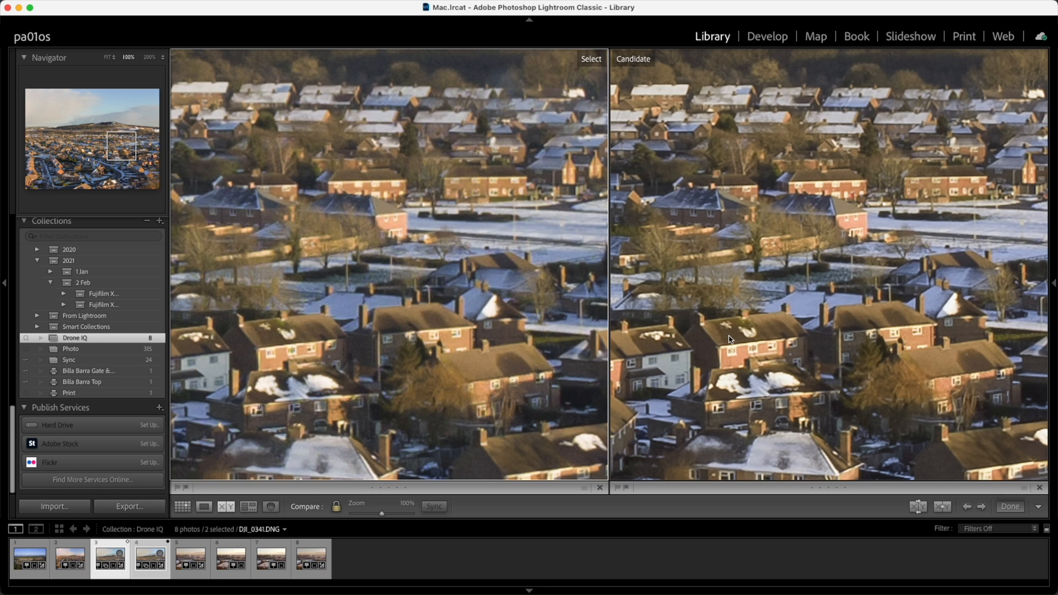
pyautogui.moveTo(492, 395)
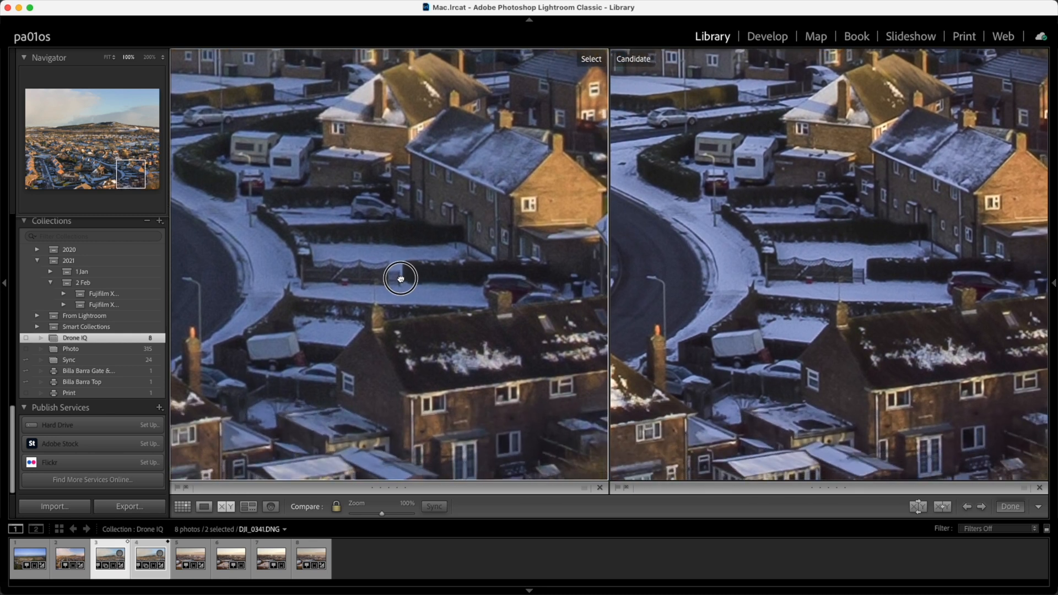
pyautogui.moveTo(259, 449)
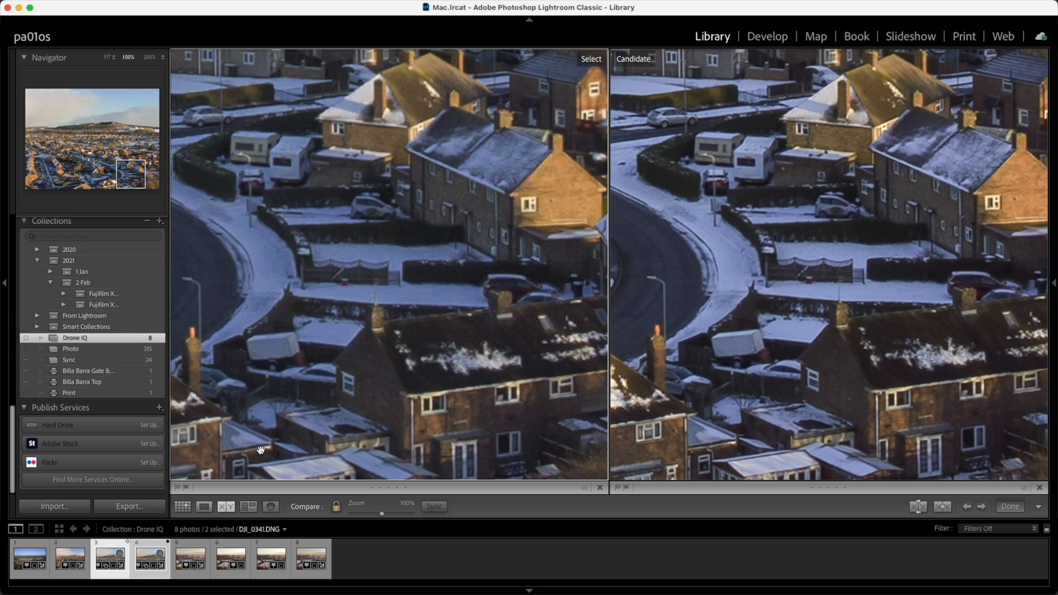
pyautogui.click(183, 507)
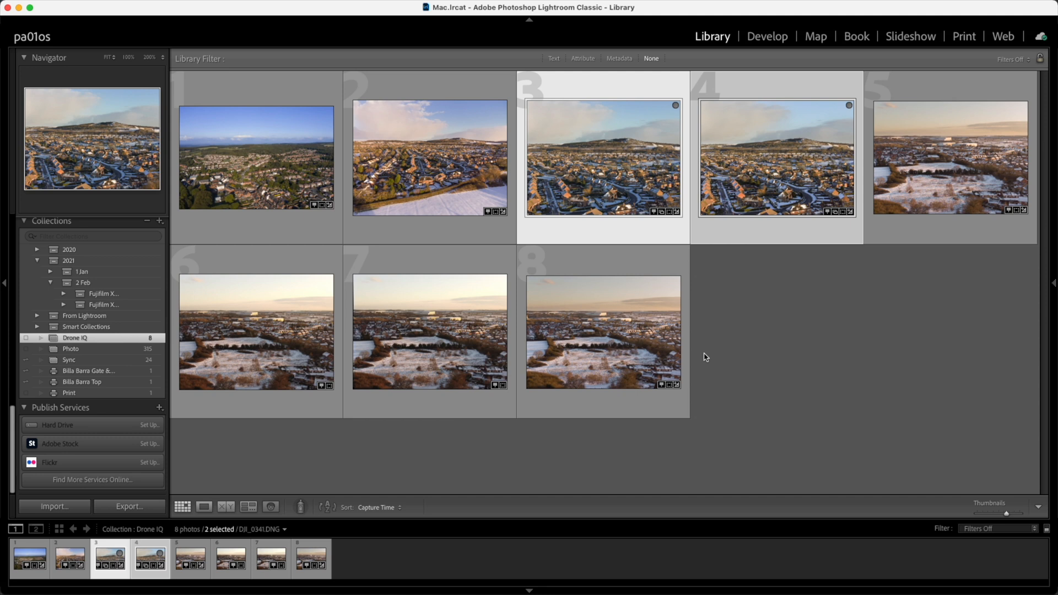
# Step: Select snowy horizon photos 6 and 7 and open them side by side in Compare view
pyautogui.click(256, 331)
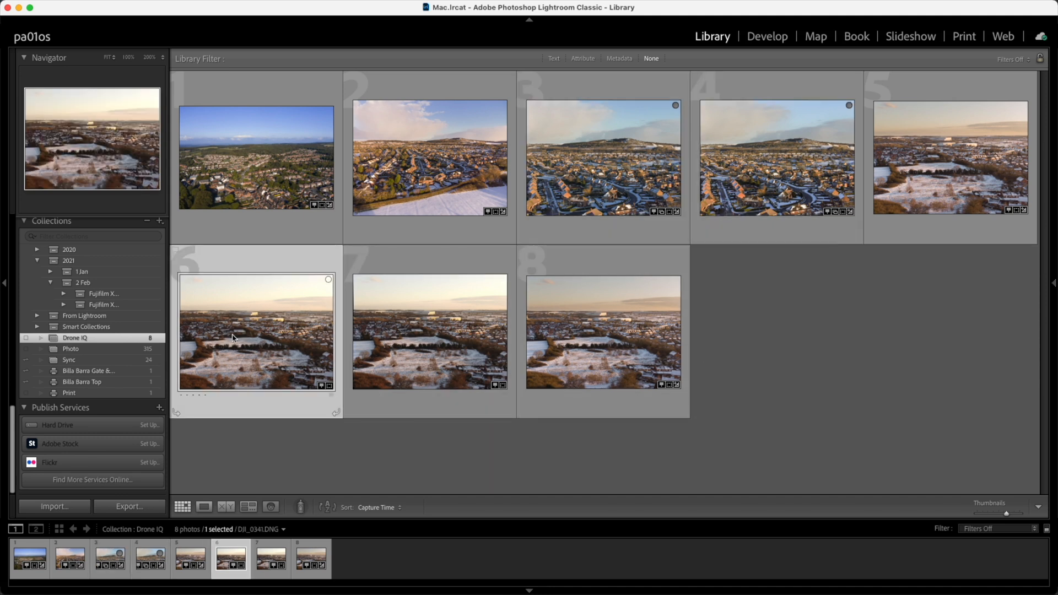
pyautogui.click(430, 331)
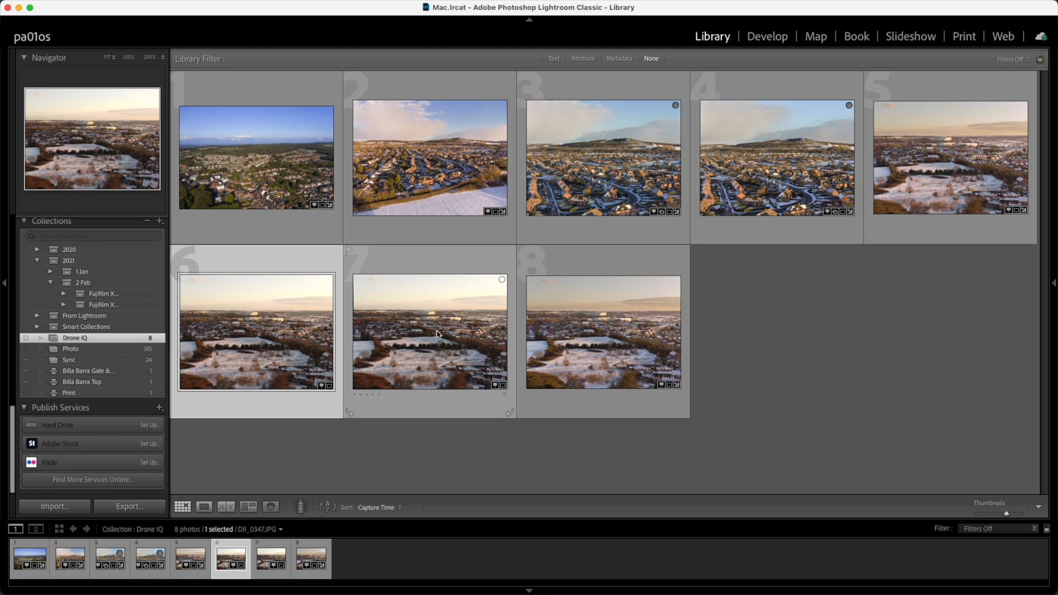
pyautogui.click(429, 331)
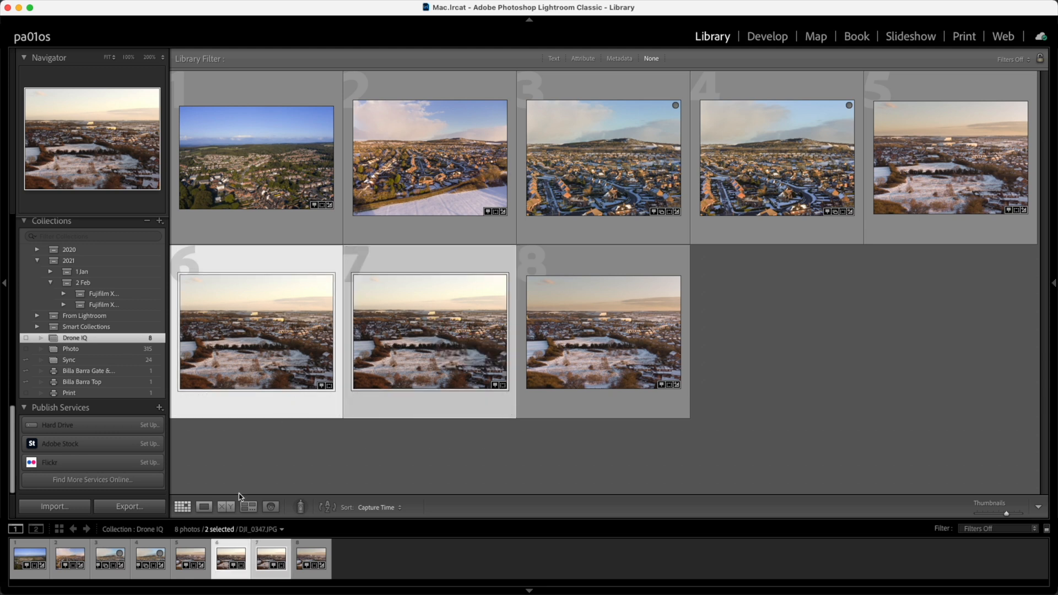
pyautogui.click(226, 507)
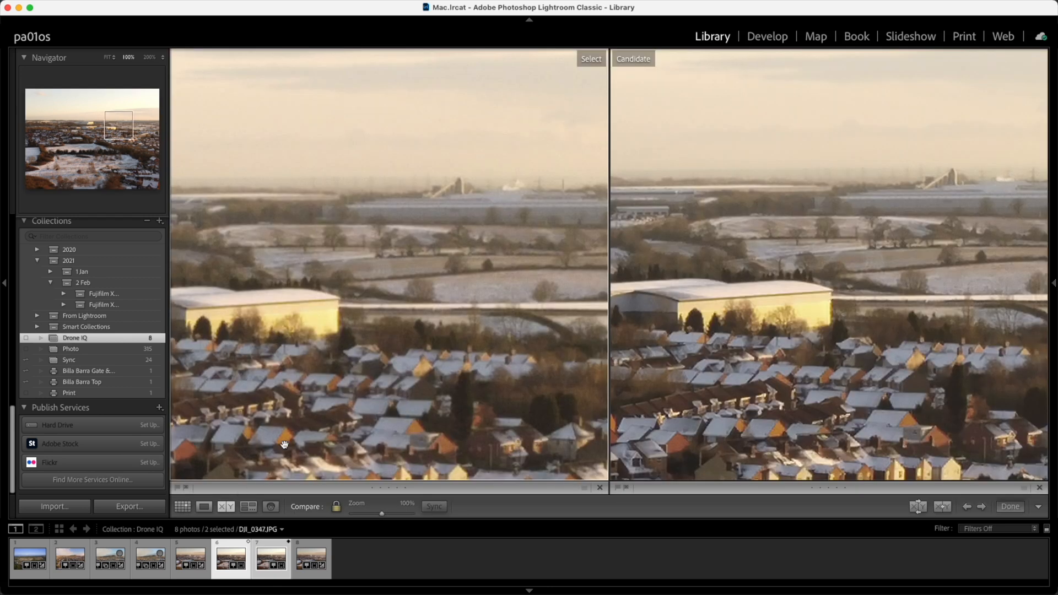
pyautogui.moveTo(369, 354)
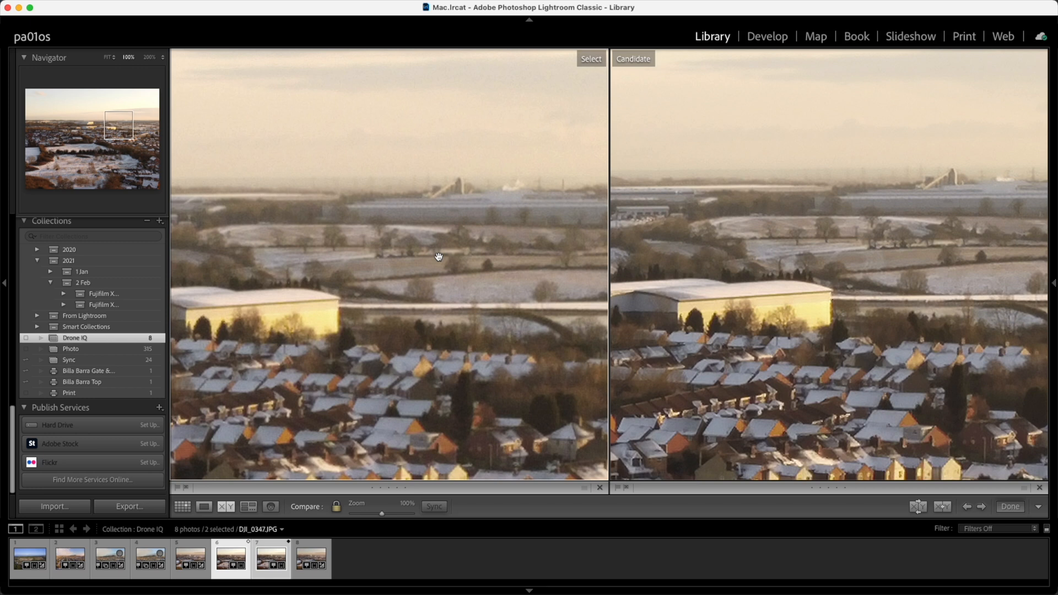
pyautogui.moveTo(471, 166)
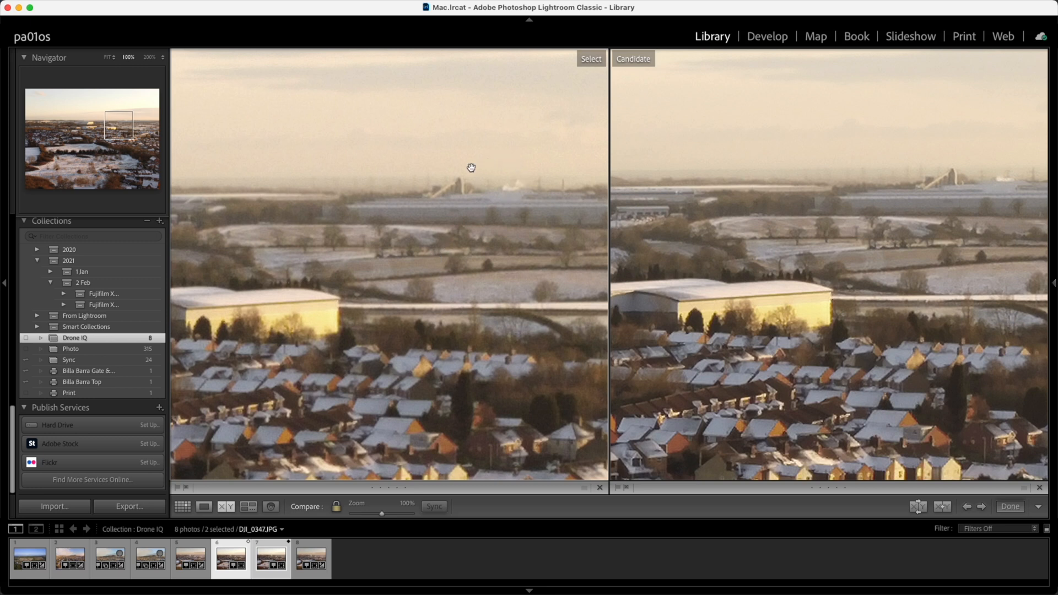
pyautogui.moveTo(431, 158)
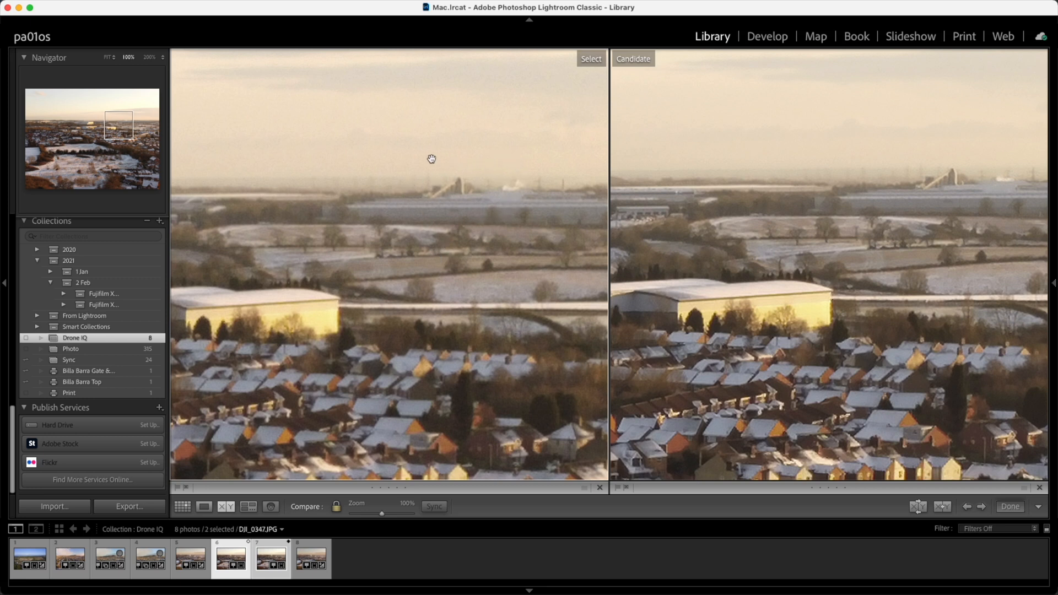
pyautogui.moveTo(893, 185)
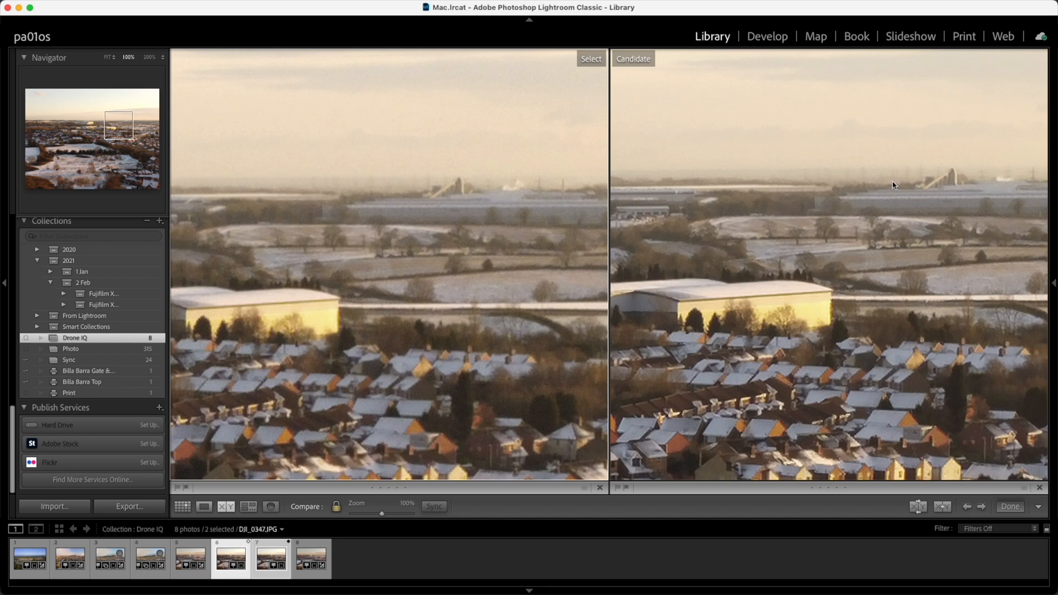
pyautogui.moveTo(978, 178)
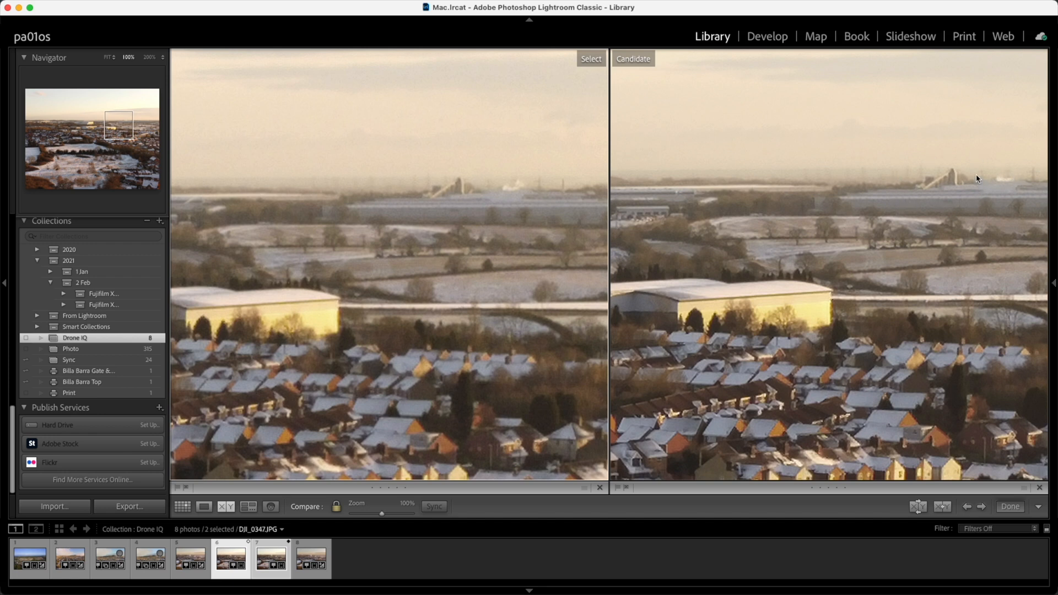
pyautogui.moveTo(795, 272)
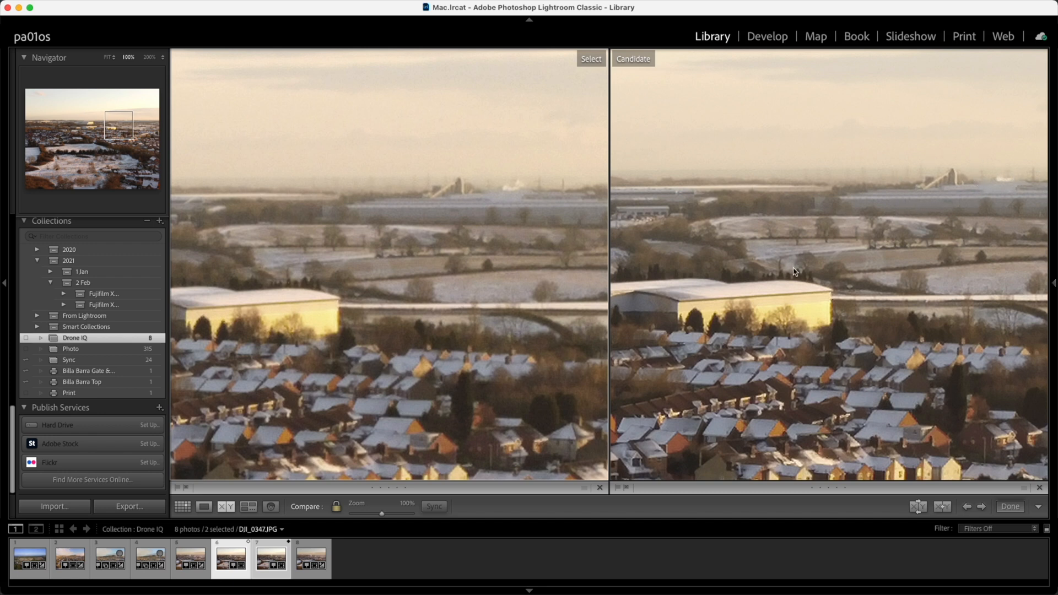
pyautogui.moveTo(916, 244)
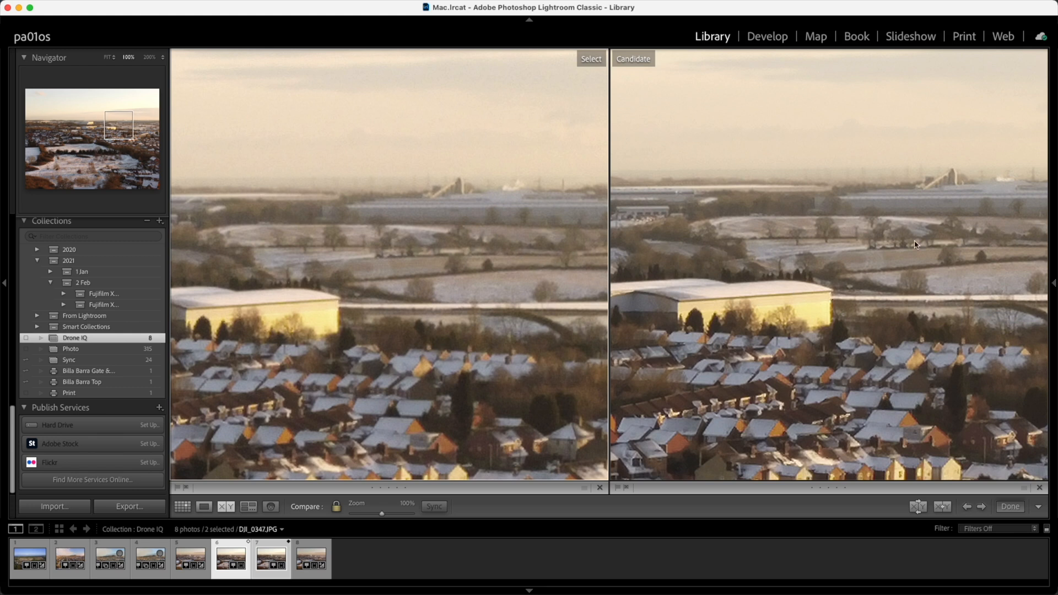
pyautogui.moveTo(474, 270)
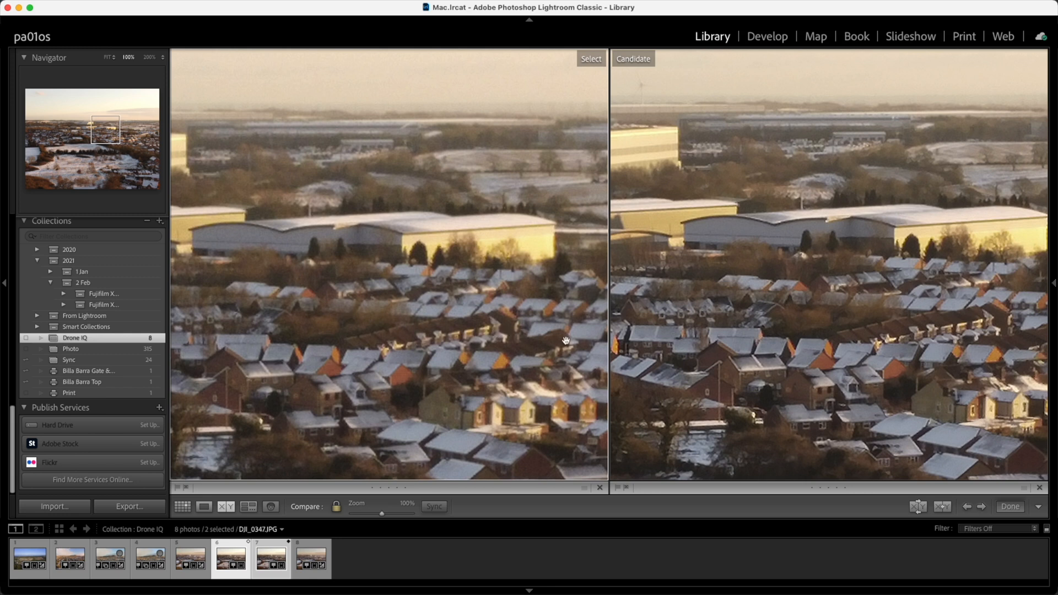
pyautogui.moveTo(771, 393)
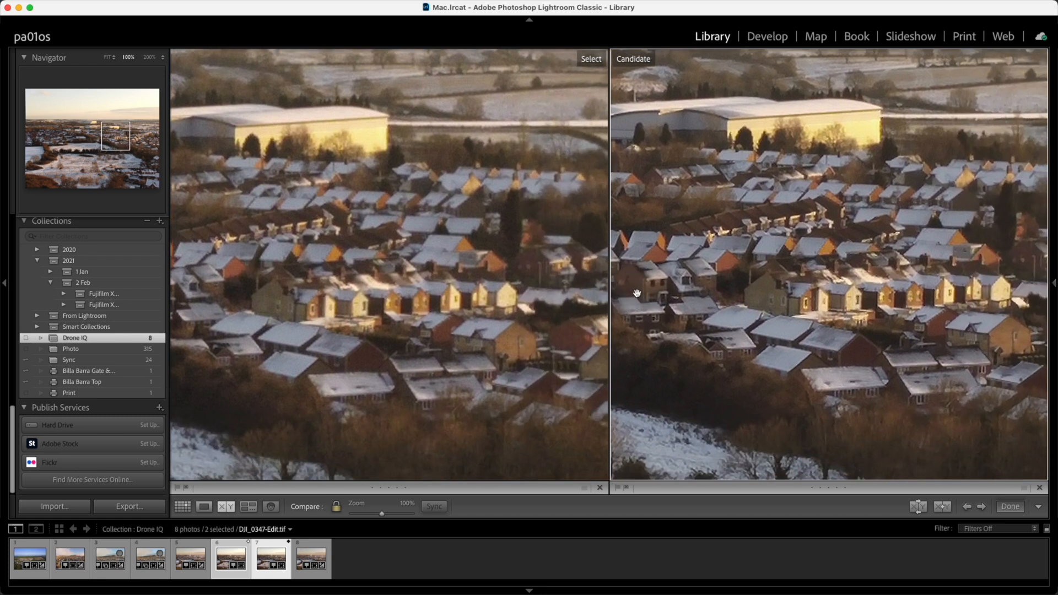
pyautogui.moveTo(894, 330)
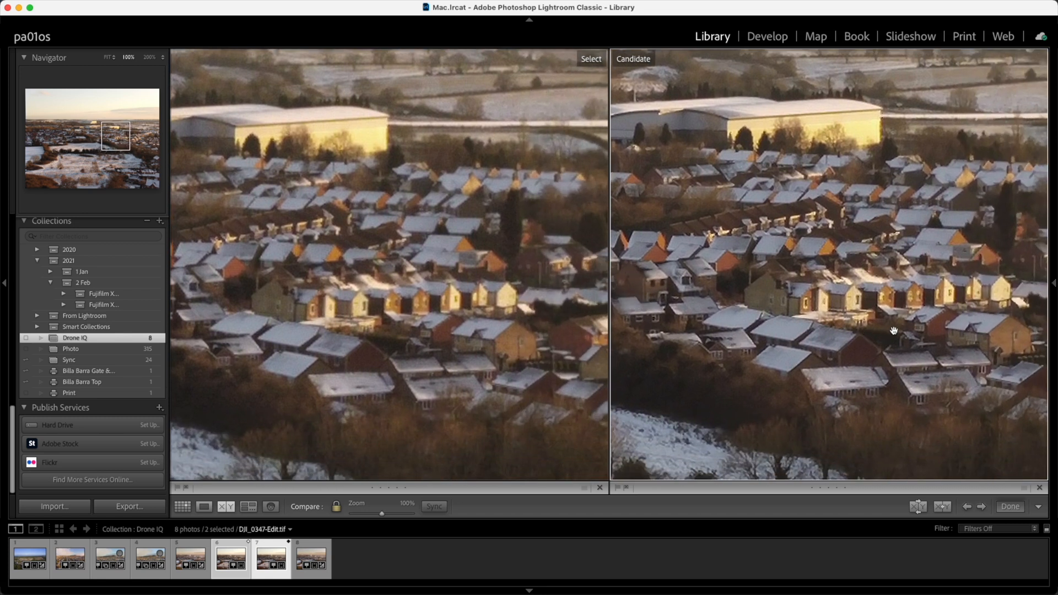
pyautogui.moveTo(785, 302)
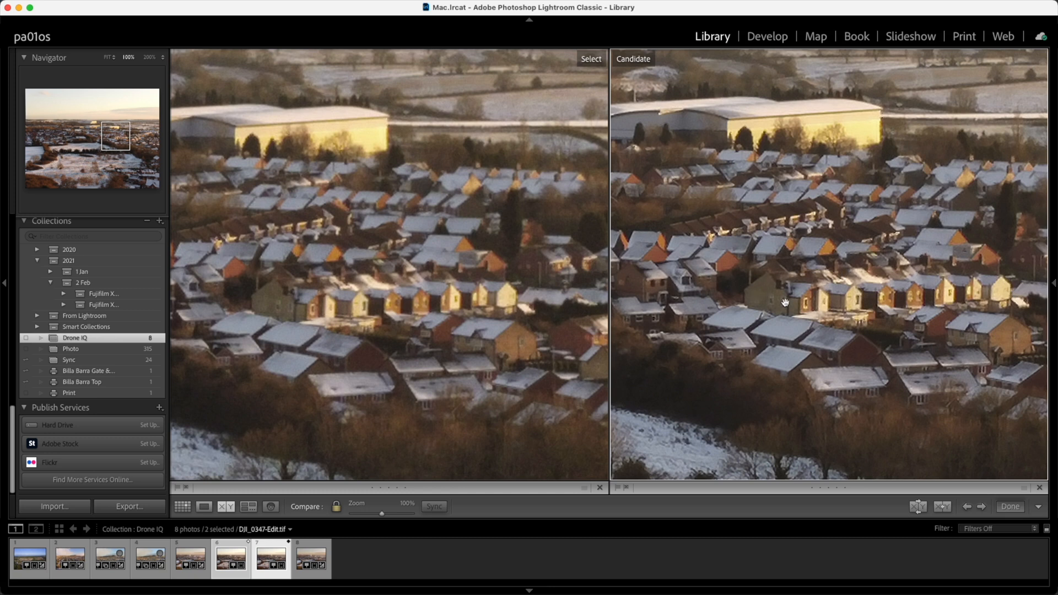
pyautogui.moveTo(350, 273)
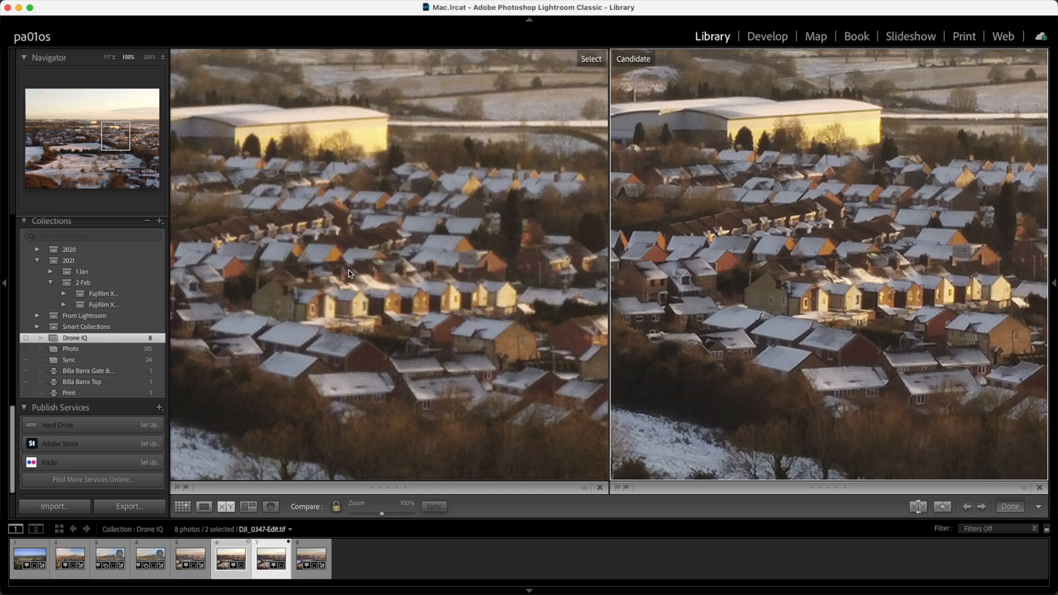
pyautogui.moveTo(452, 288)
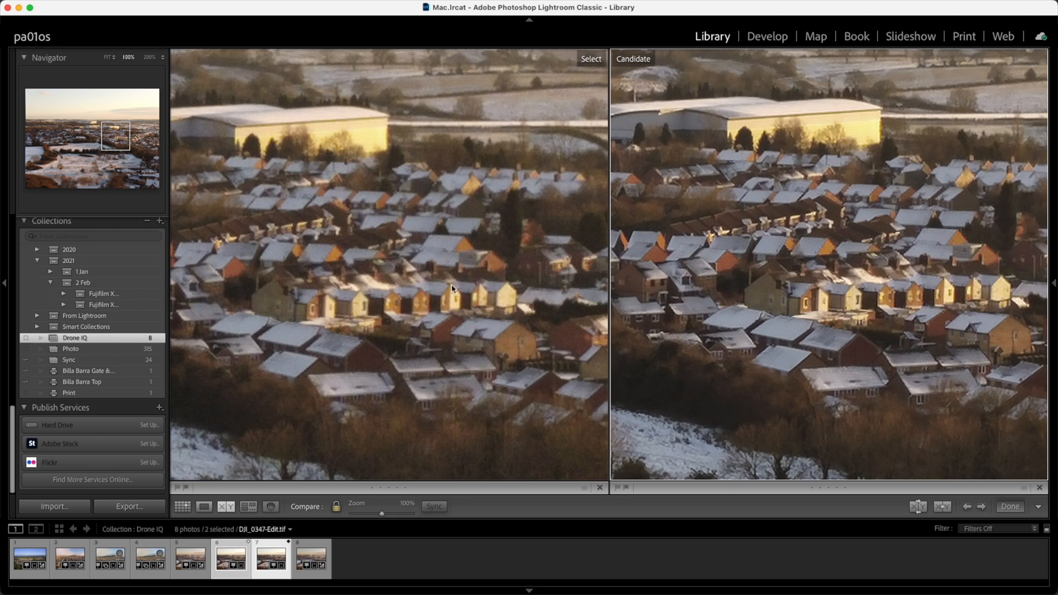
pyautogui.moveTo(341, 323)
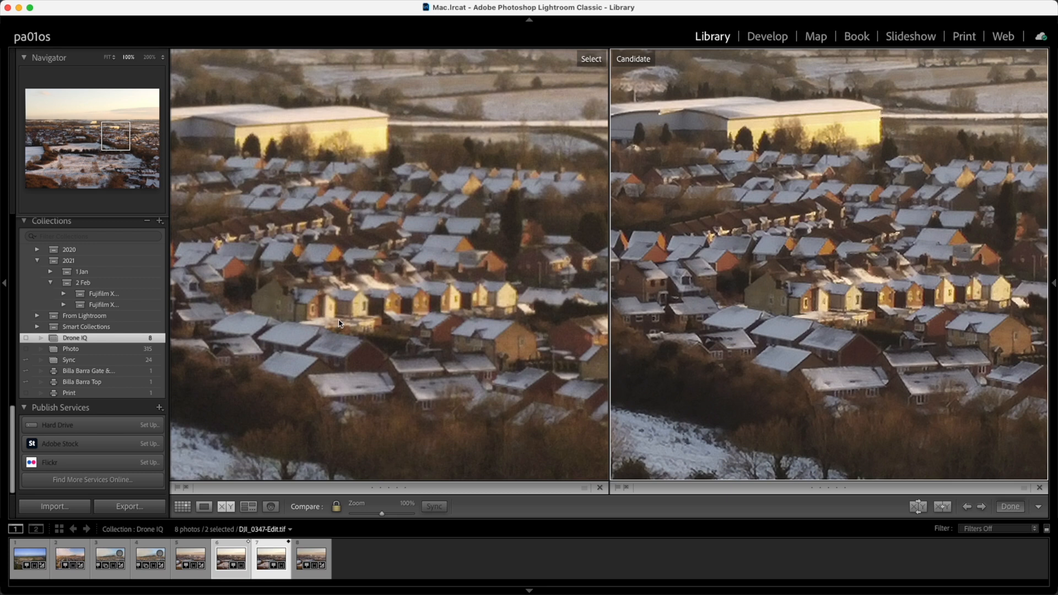
pyautogui.moveTo(917, 312)
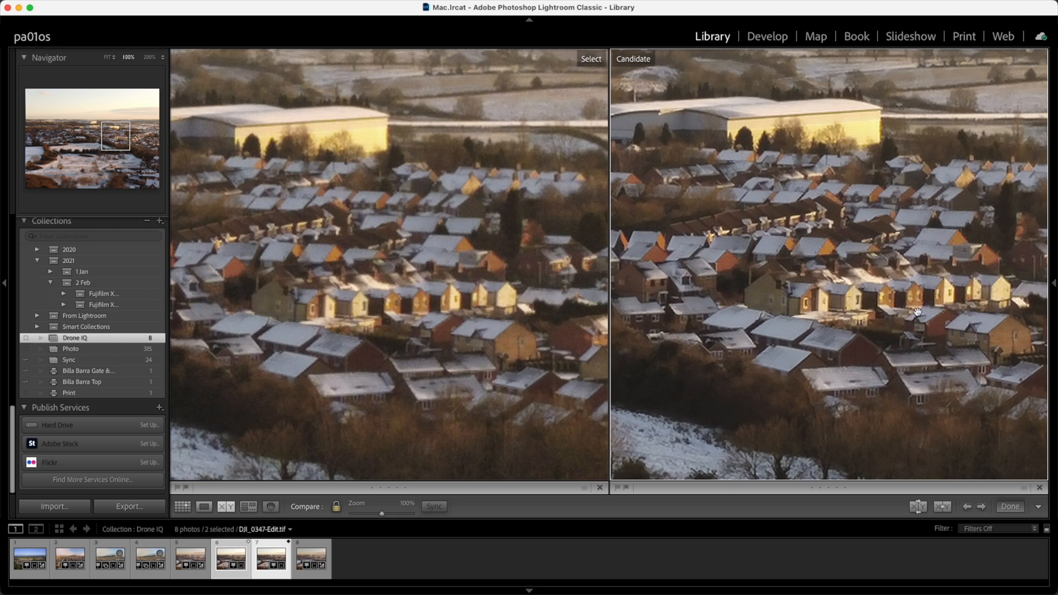
pyautogui.moveTo(756, 279)
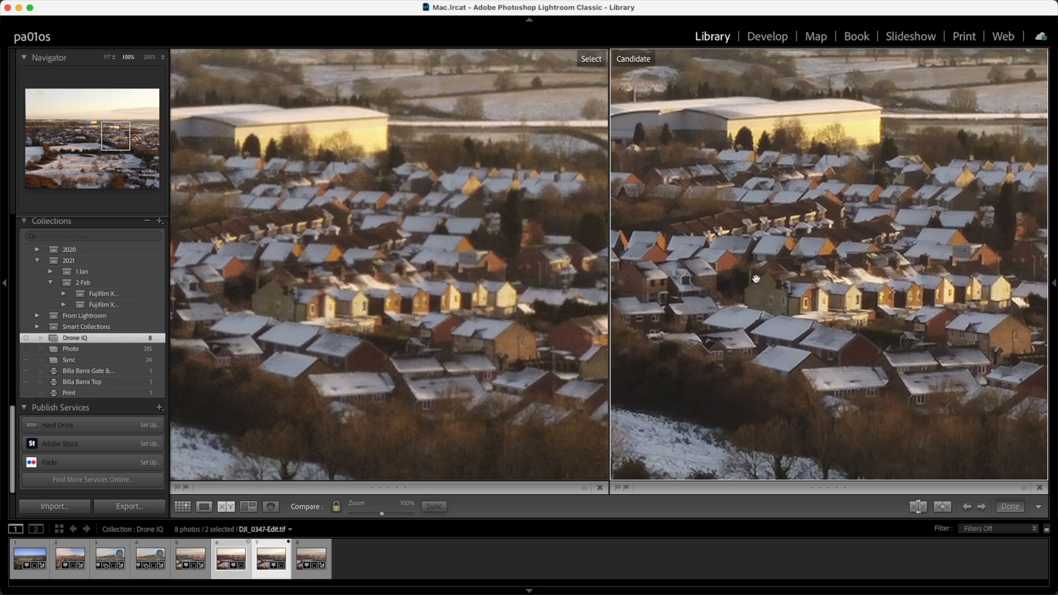
pyautogui.moveTo(612, 316)
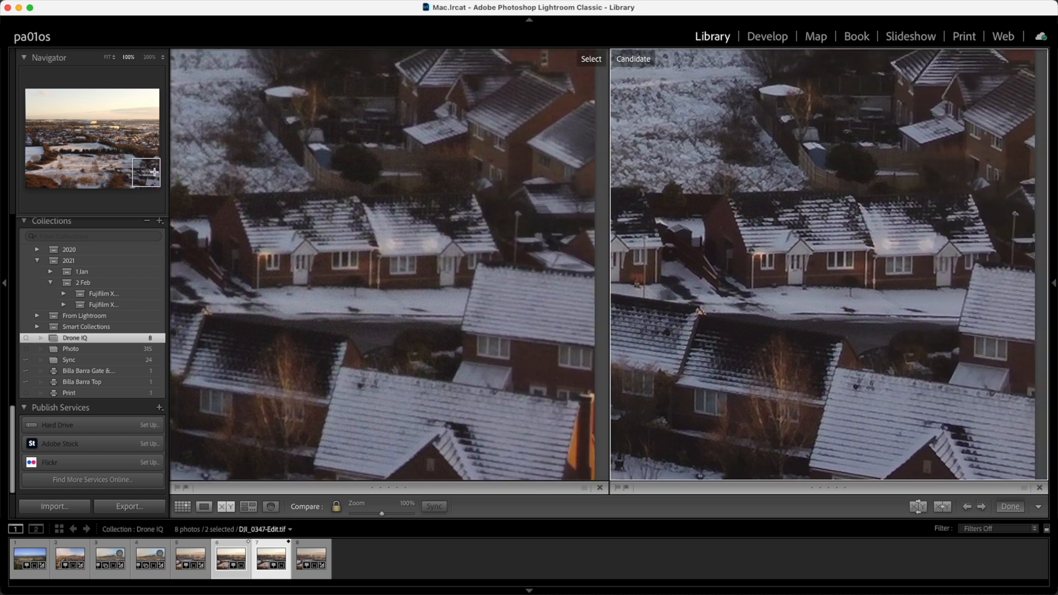
pyautogui.moveTo(701, 240)
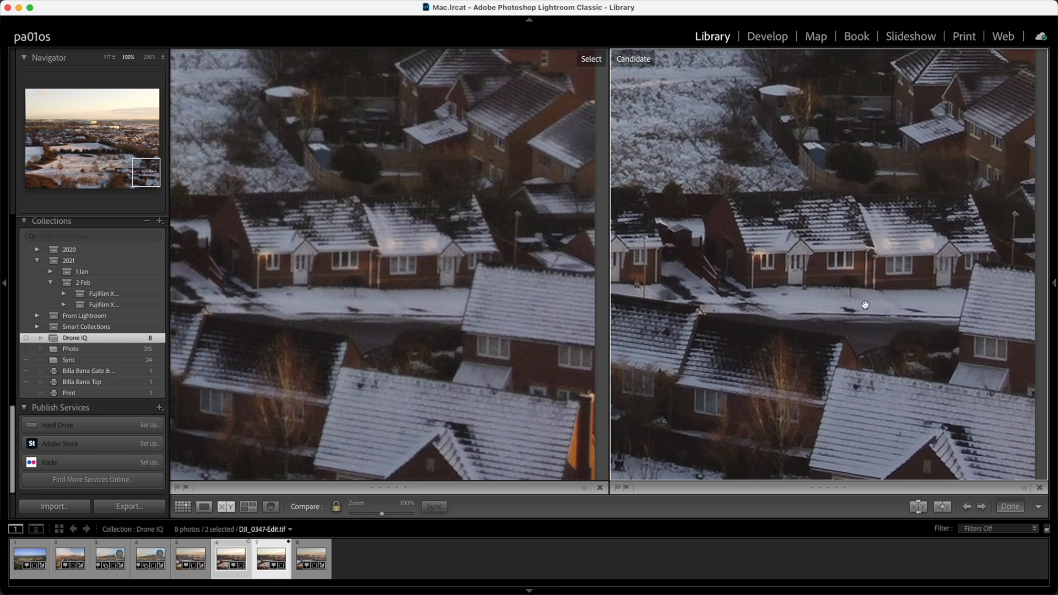
pyautogui.moveTo(732, 263)
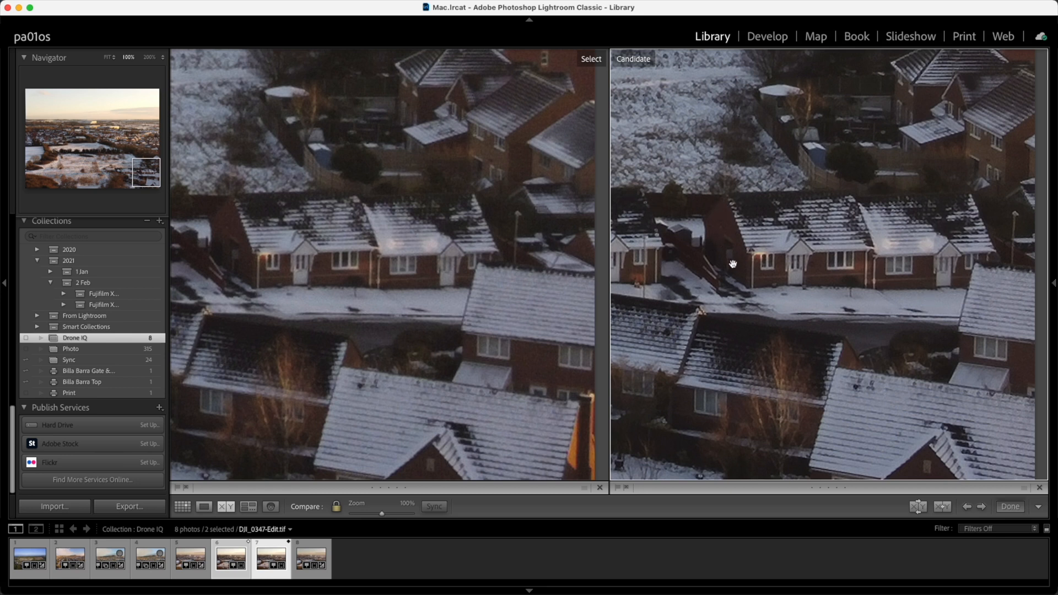
pyautogui.moveTo(829, 316)
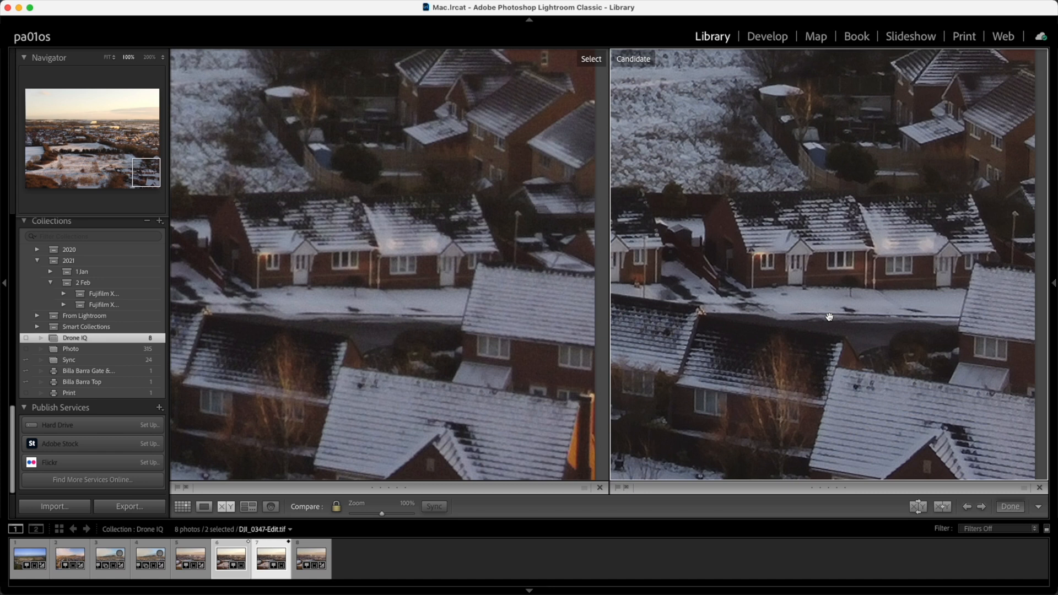
pyautogui.moveTo(751, 270)
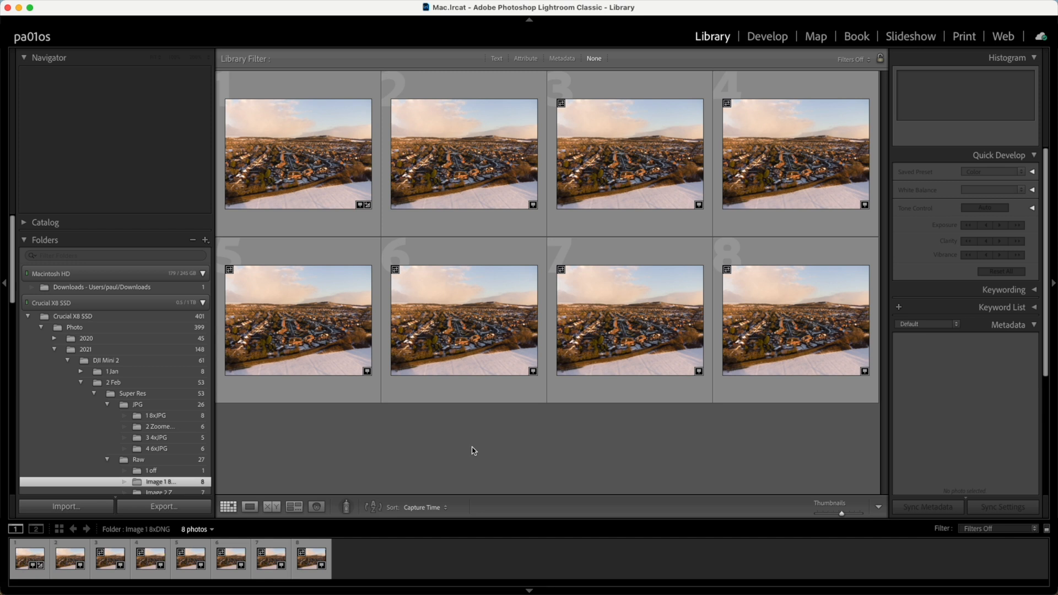
# Step: Select all eight photos with Cmd+A and bring up the Edit In options
pyautogui.press('cmd+a')
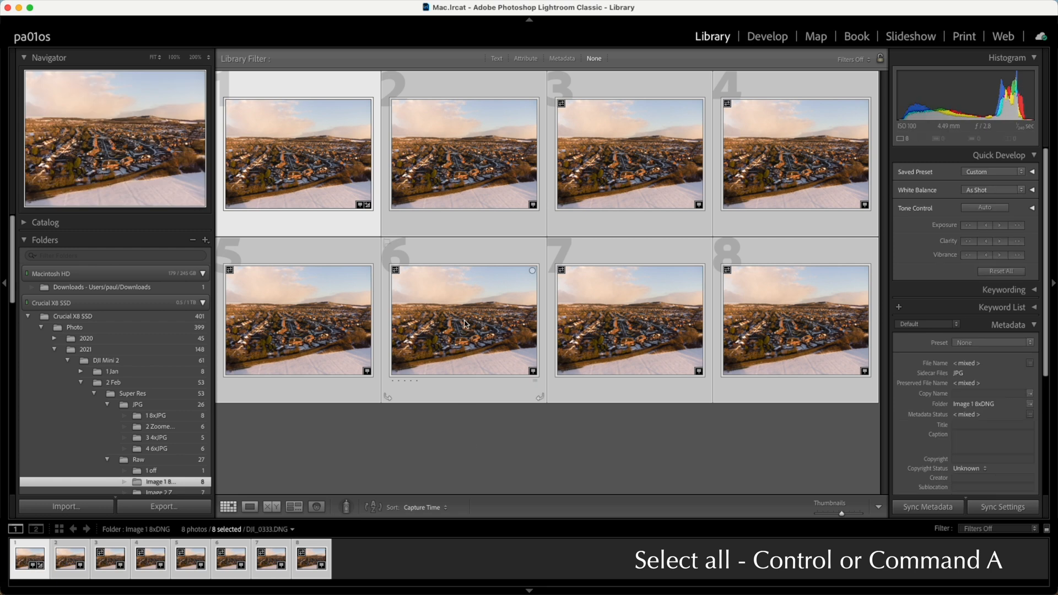
pyautogui.rightClick(463, 307)
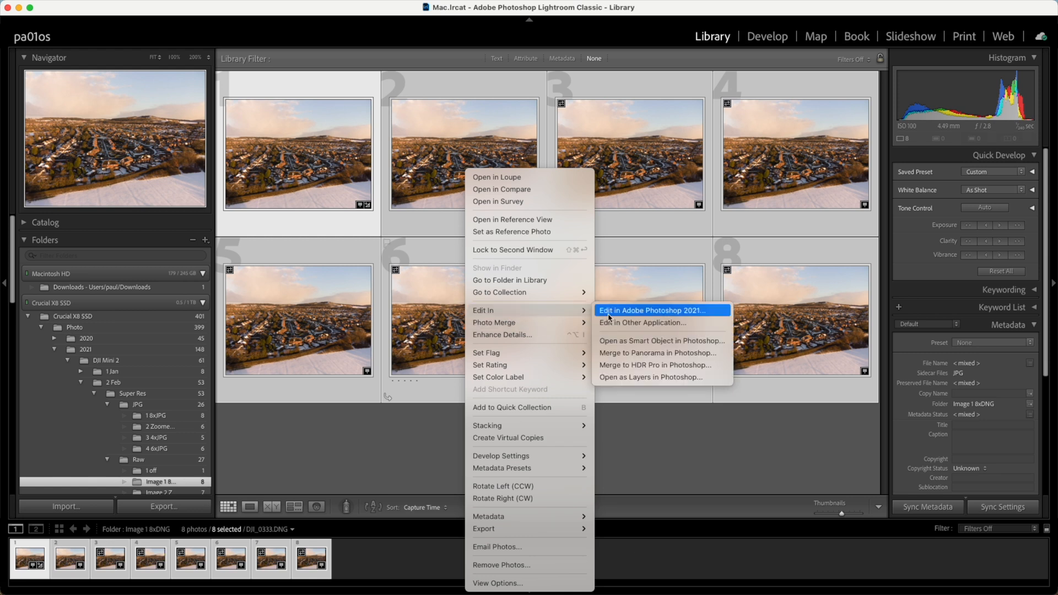
pyautogui.moveTo(652, 377)
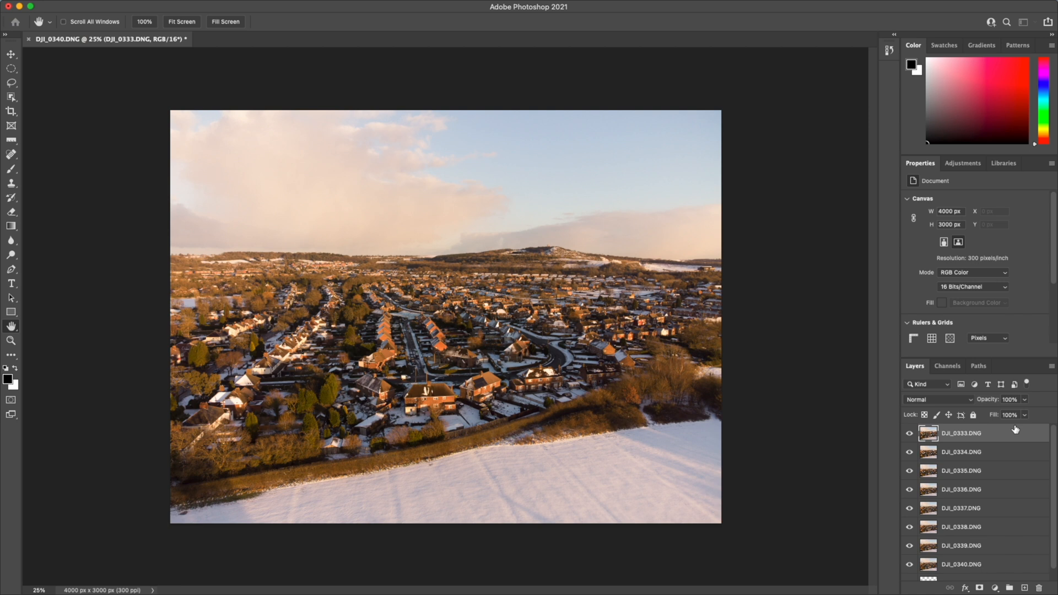
# Step: Select all eight layers from DJI_0333.DNG through DJI_0340.DNG in the Layers panel
pyautogui.click(961, 432)
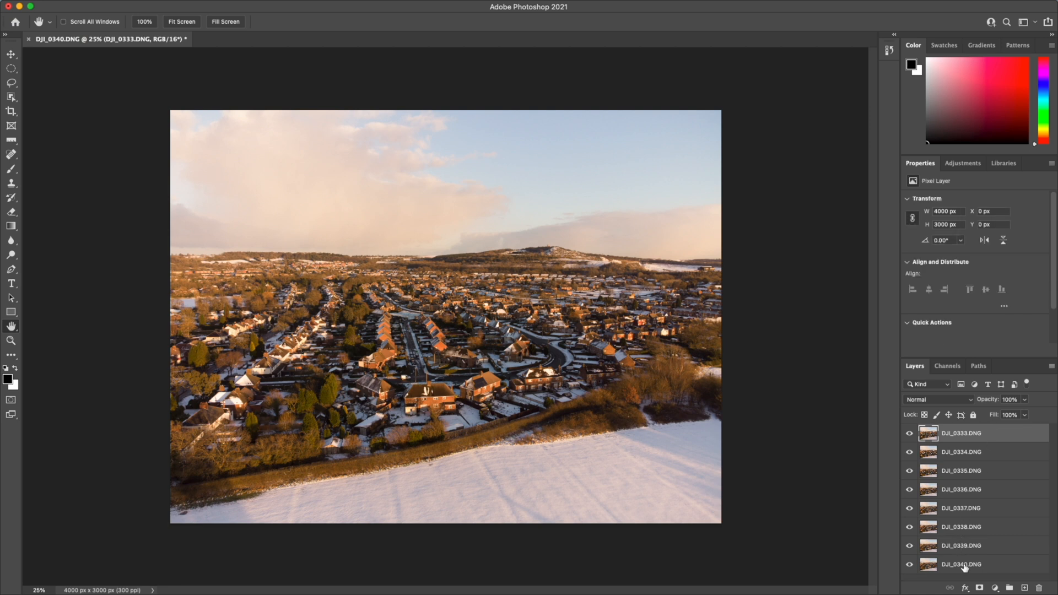
pyautogui.click(961, 565)
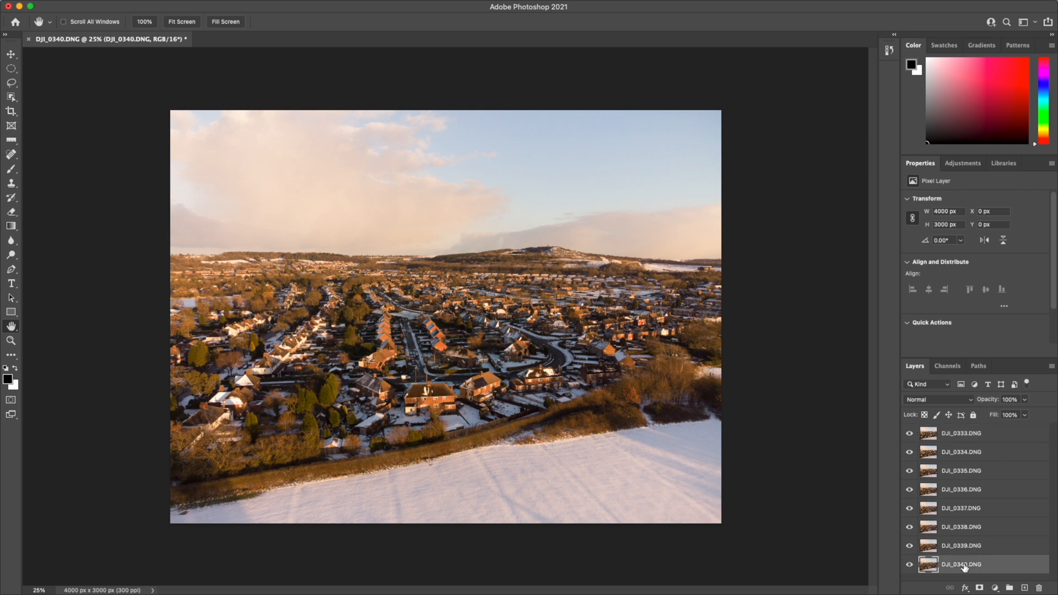
pyautogui.moveTo(965, 457)
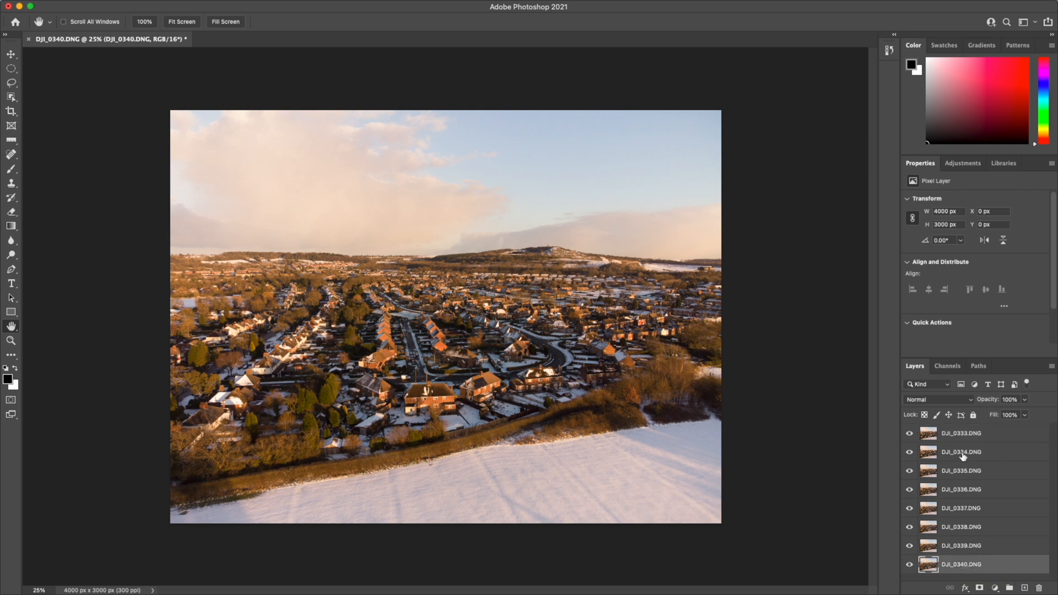
pyautogui.click(961, 432)
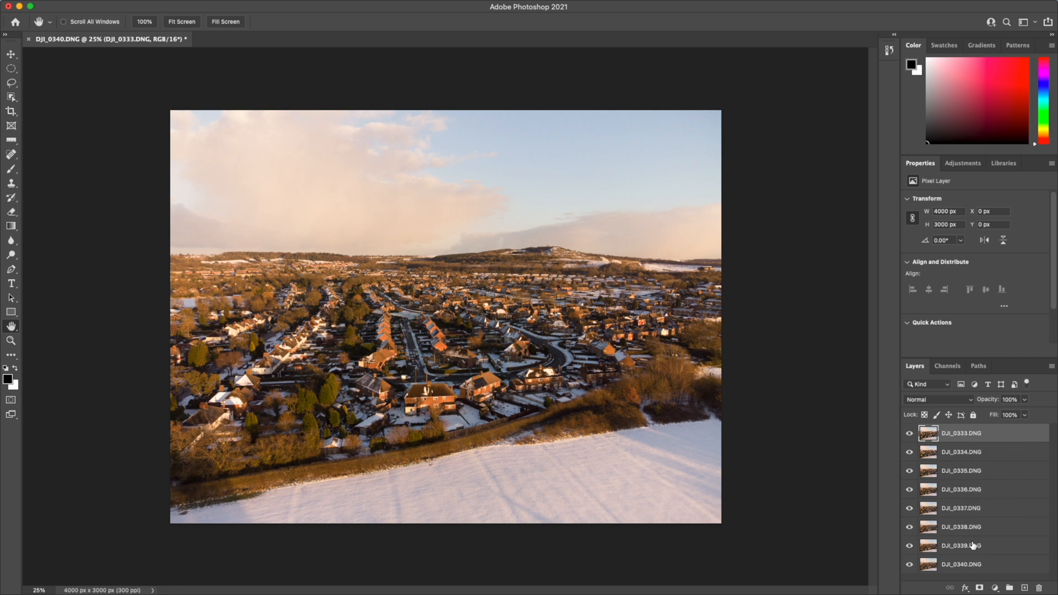
pyautogui.moveTo(974, 563)
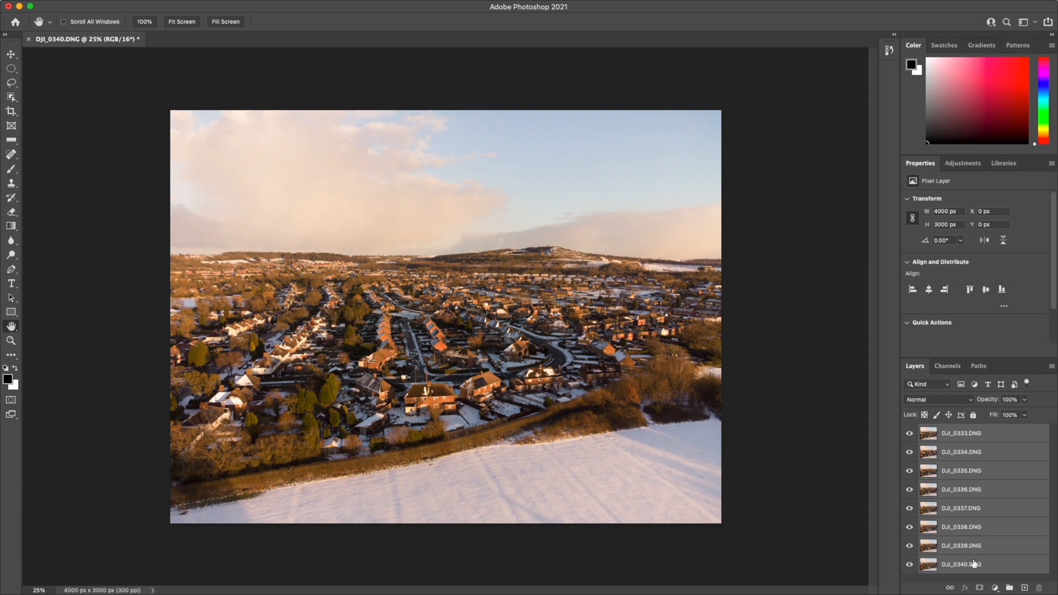
pyautogui.moveTo(186, 56)
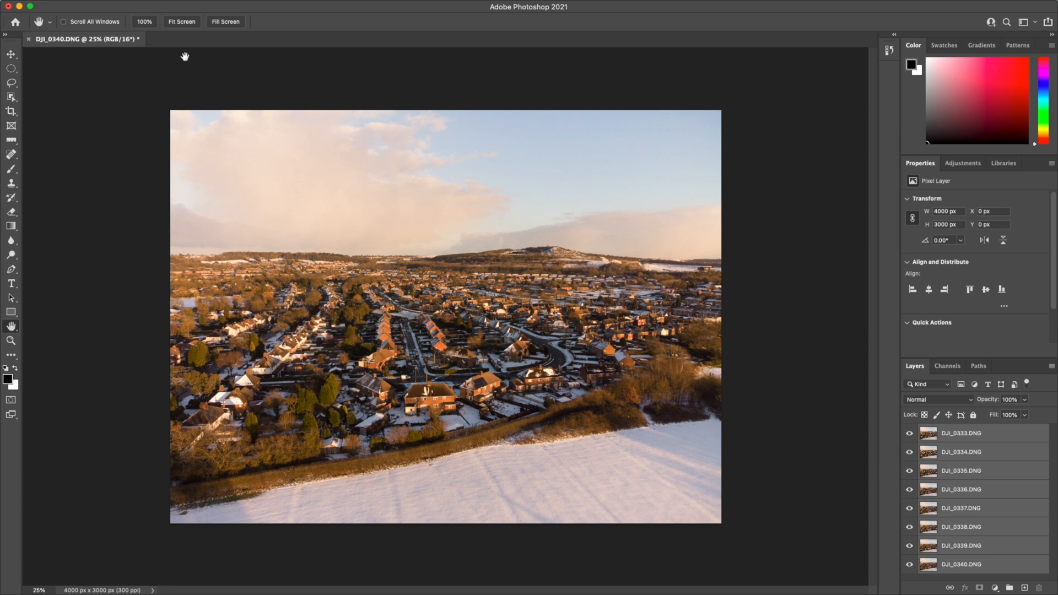
pyautogui.moveTo(103, 126)
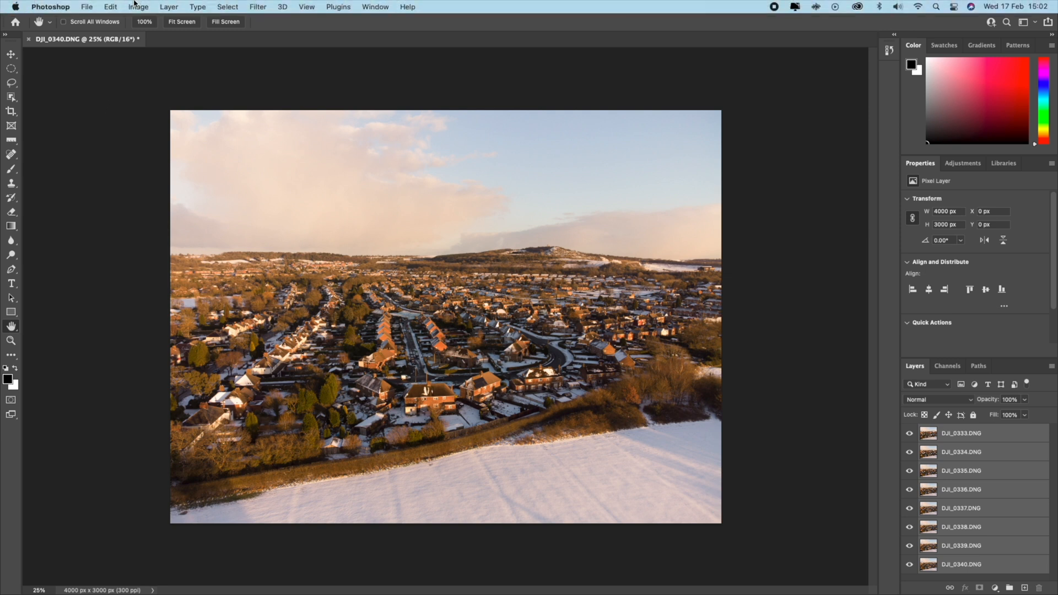
# Step: Resize the image to 200% (8000 × 6000 px) with Nearest Neighbor resampling
pyautogui.click(137, 7)
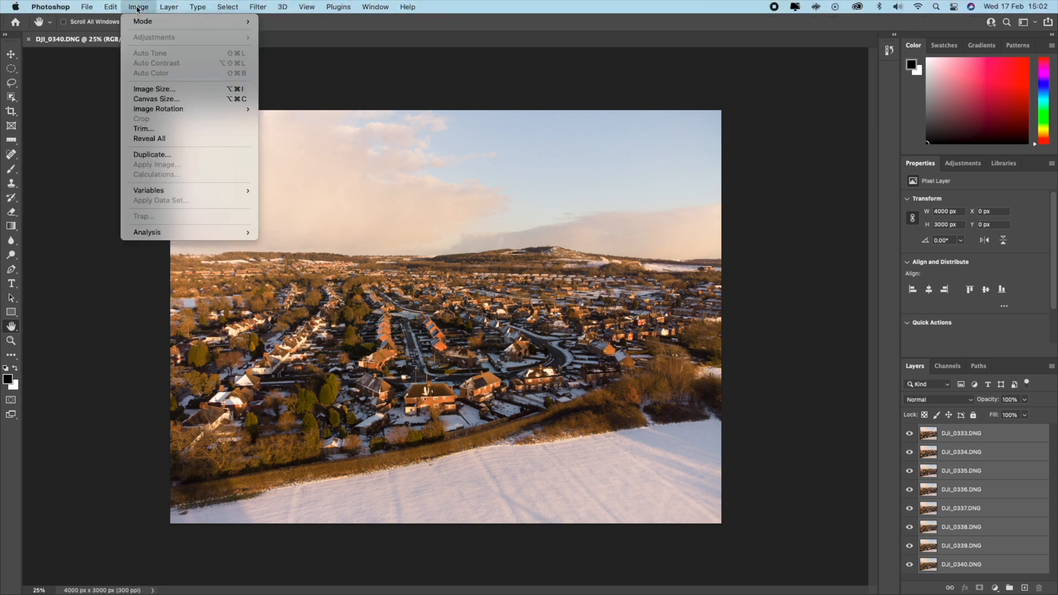
pyautogui.moveTo(153, 89)
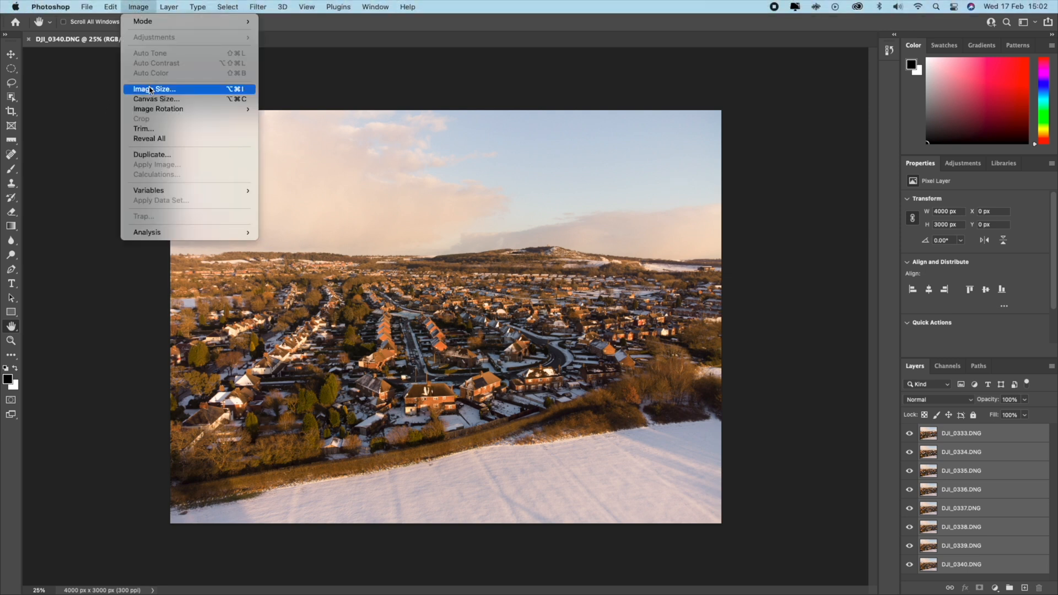
pyautogui.click(154, 89)
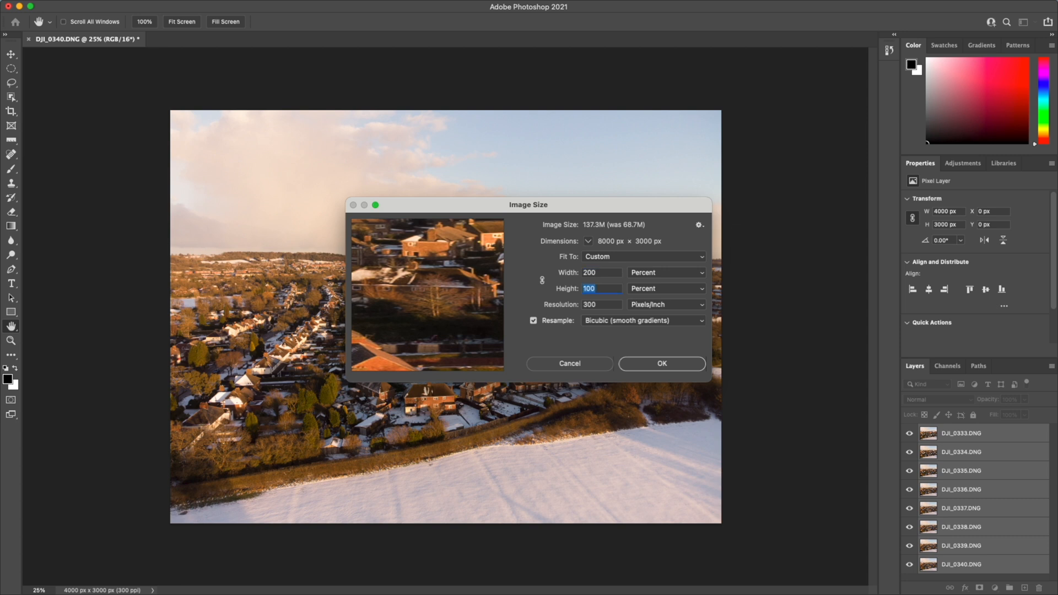
pyautogui.write('200')
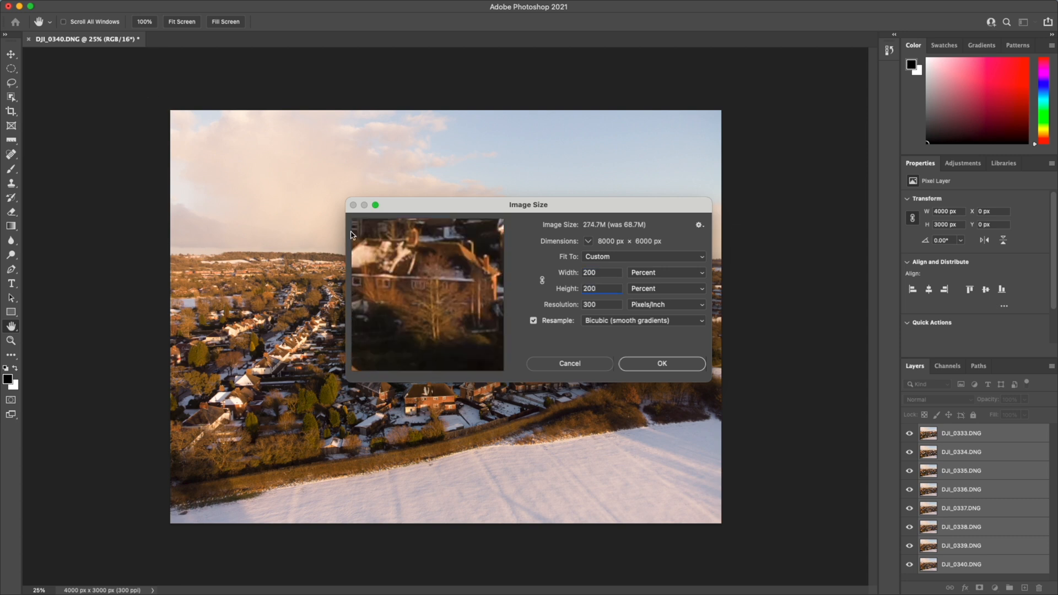
pyautogui.moveTo(620, 325)
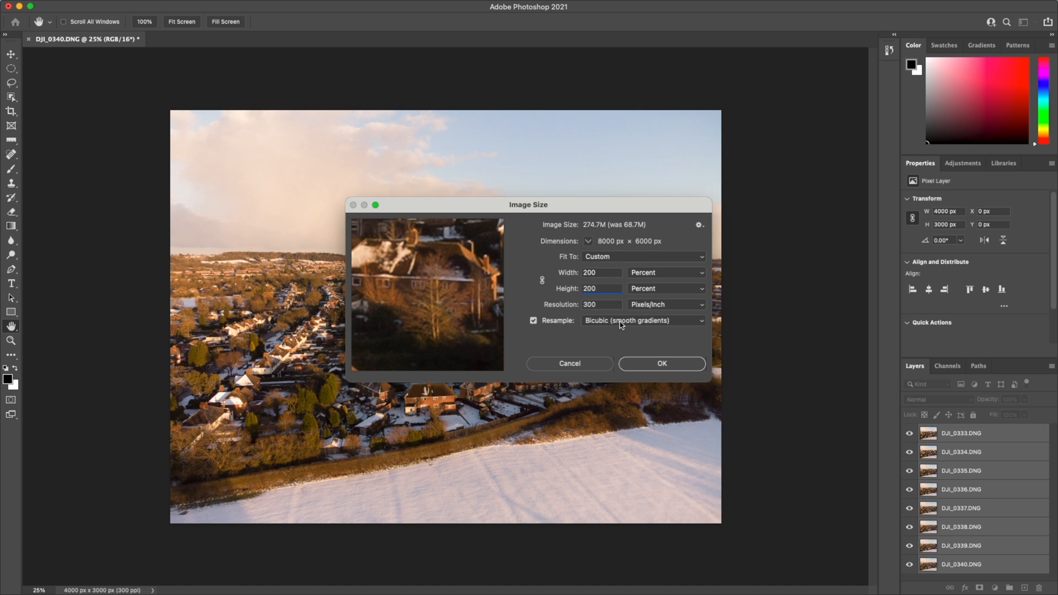
pyautogui.click(641, 319)
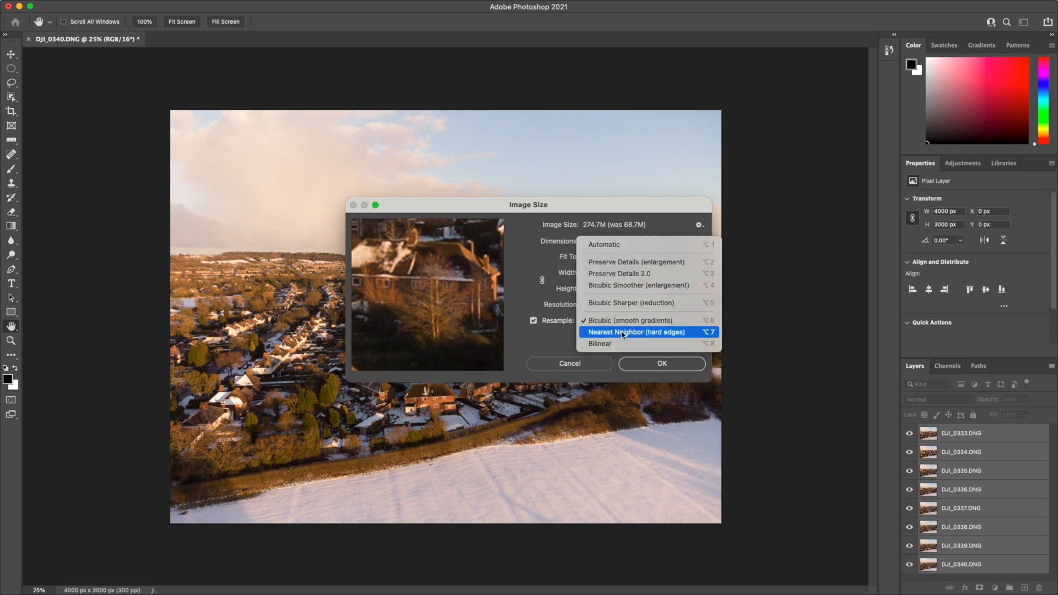
pyautogui.click(637, 331)
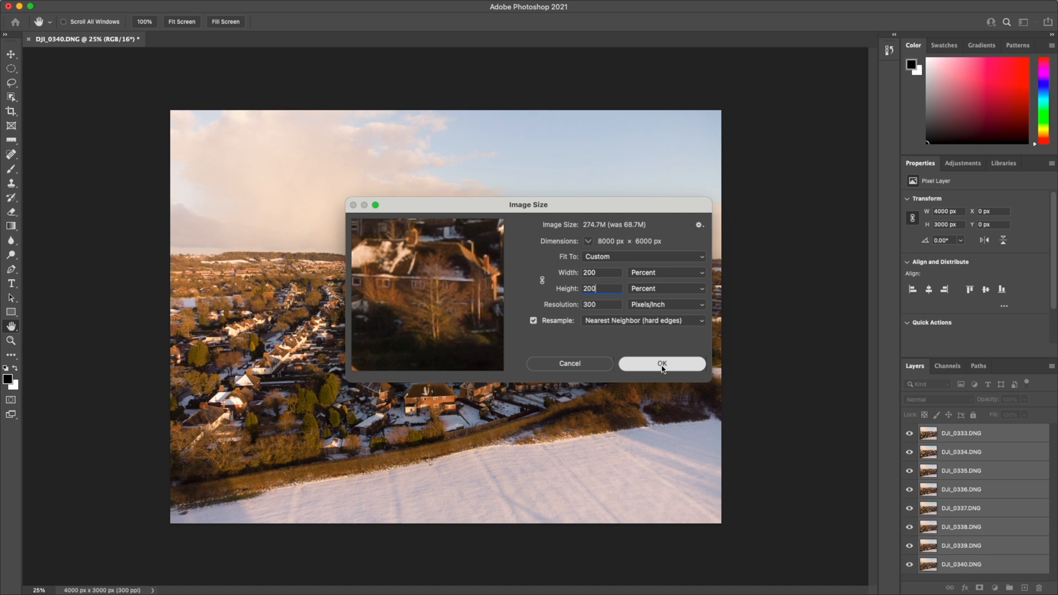
pyautogui.moveTo(665, 415)
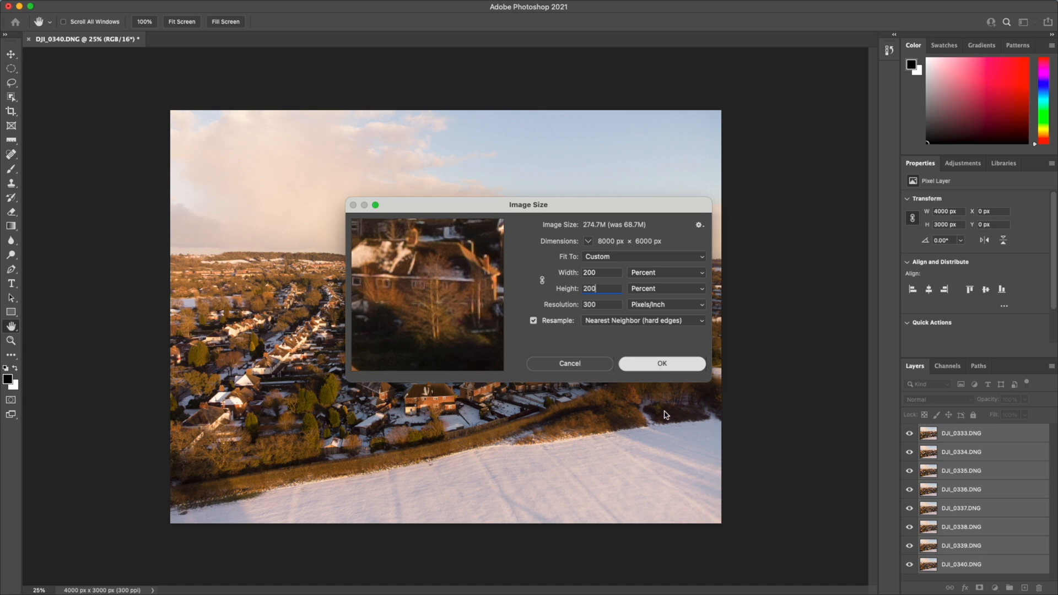
pyautogui.moveTo(662, 363)
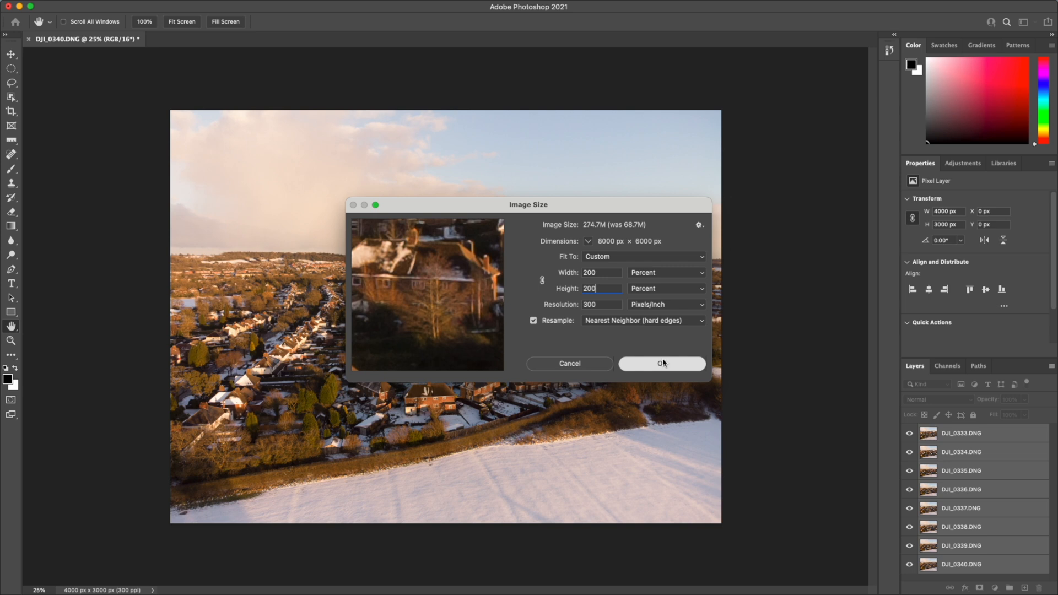
pyautogui.click(661, 364)
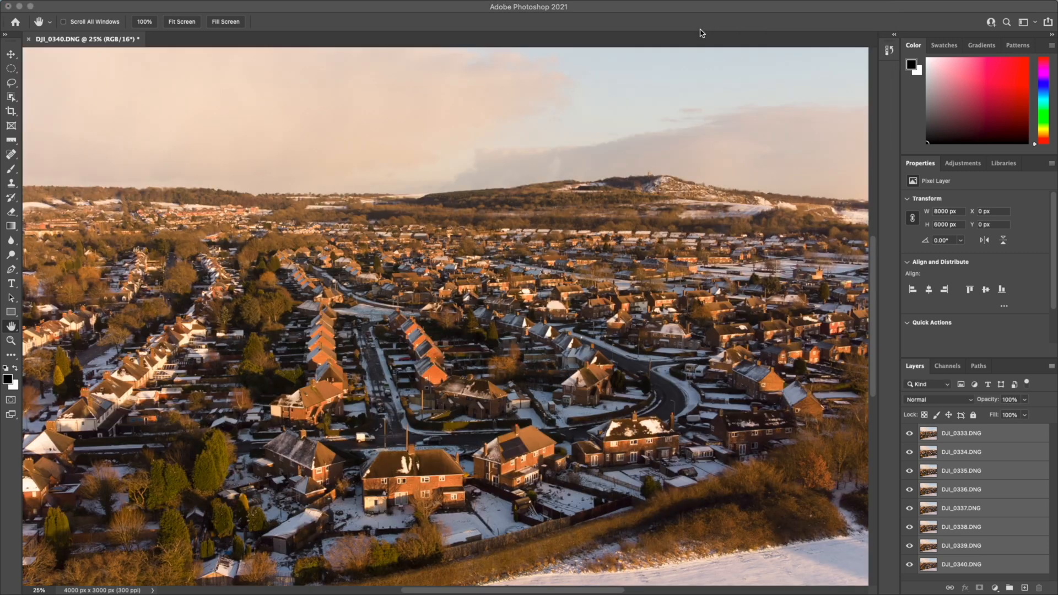
pyautogui.moveTo(688, 54)
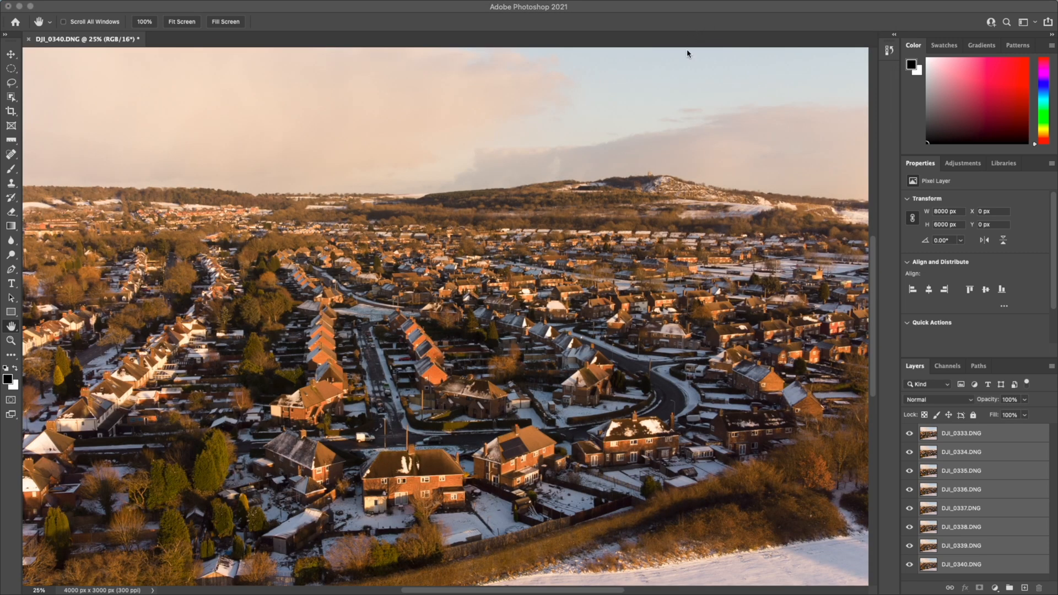
pyautogui.moveTo(19, 439)
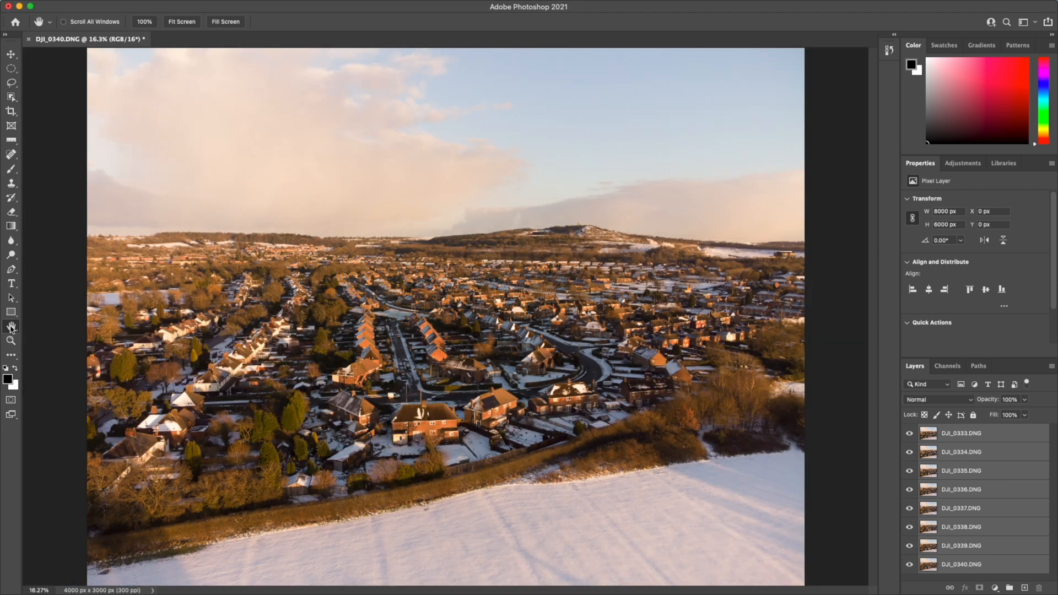
pyautogui.moveTo(11, 328)
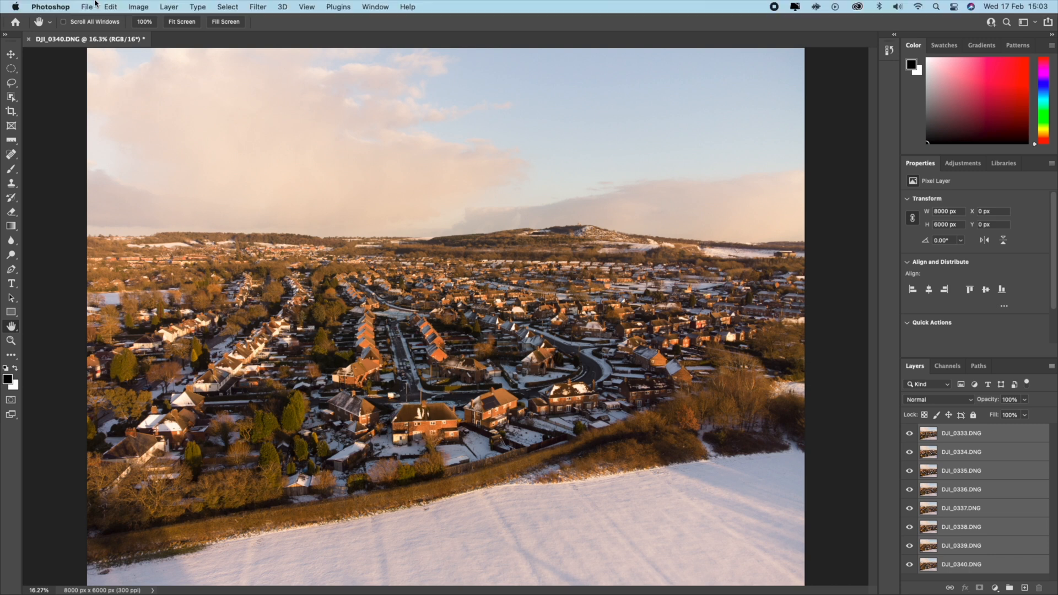
# Step: Choose Auto-Align Layers from the Edit menu for the stacked drone frames
pyautogui.click(110, 7)
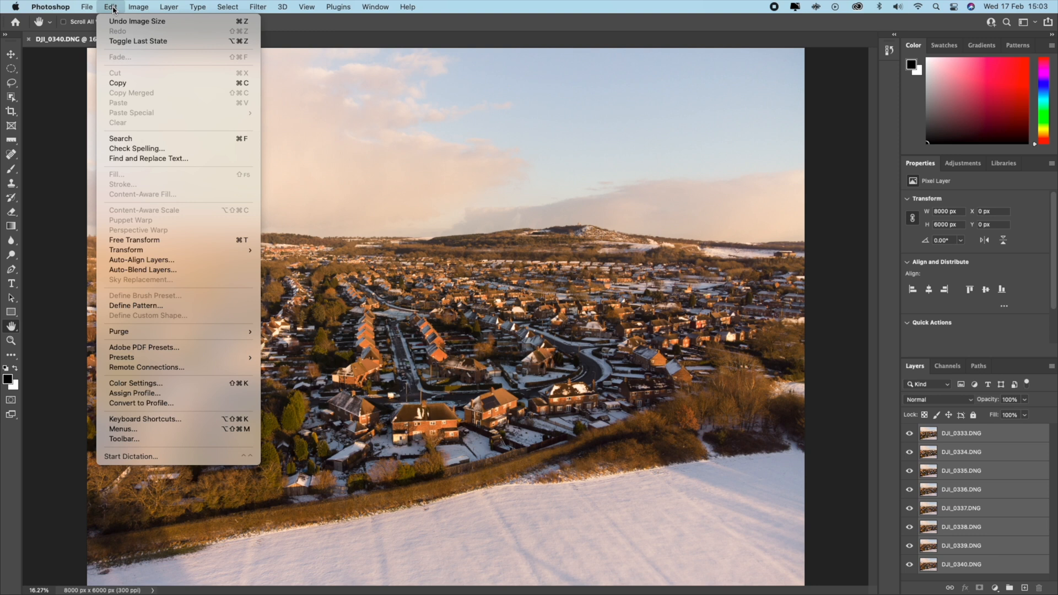
pyautogui.moveTo(142, 260)
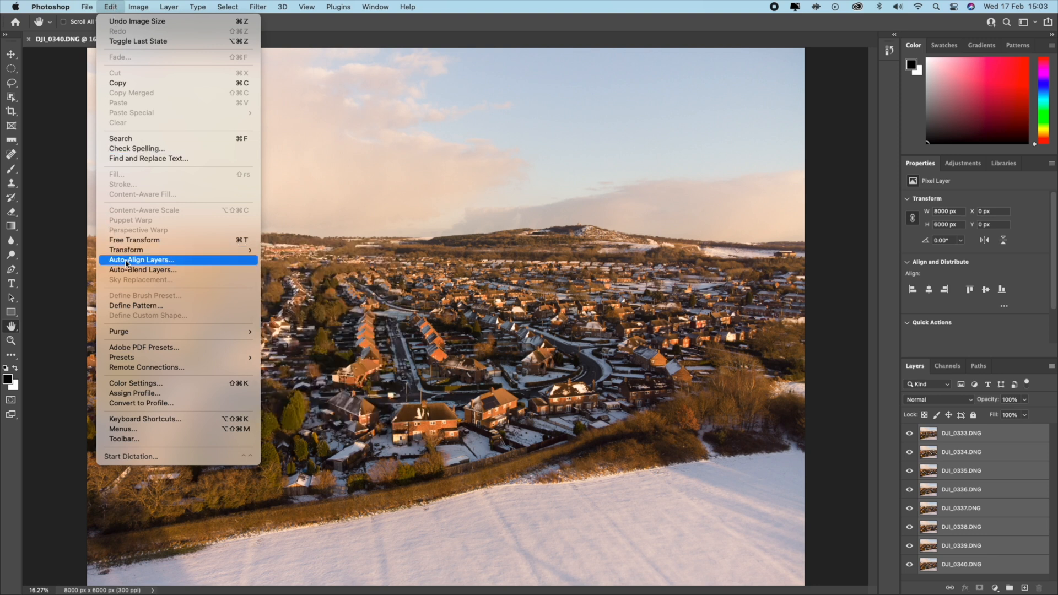
pyautogui.click(142, 259)
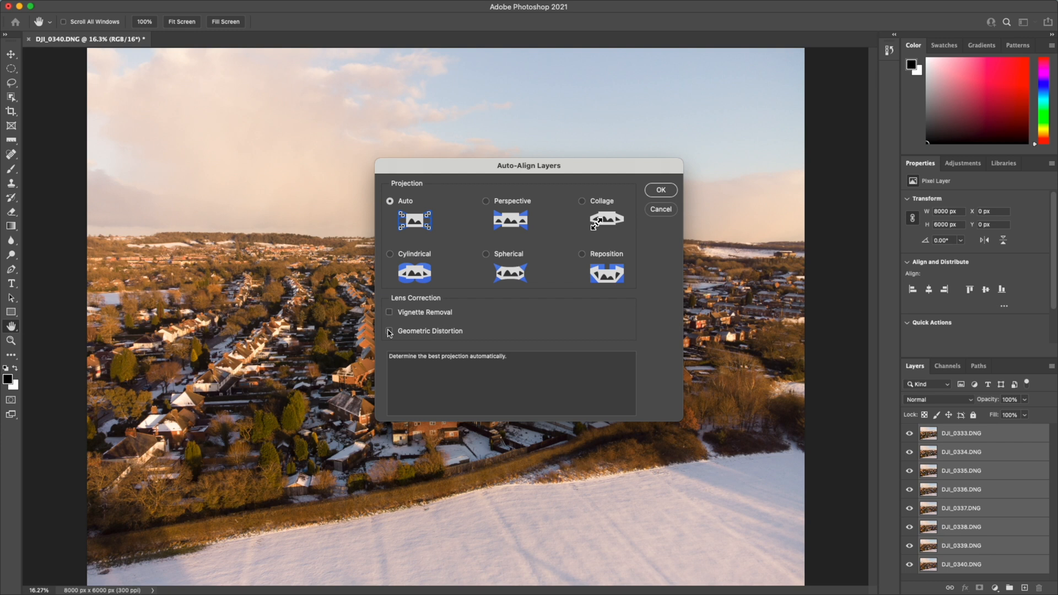
pyautogui.moveTo(391, 336)
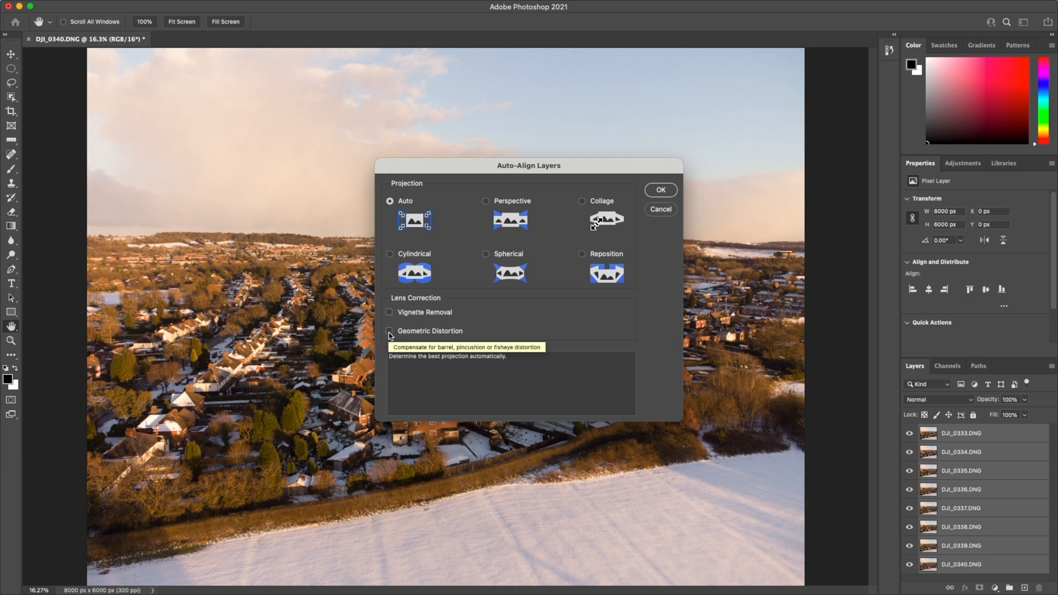
pyautogui.moveTo(413, 202)
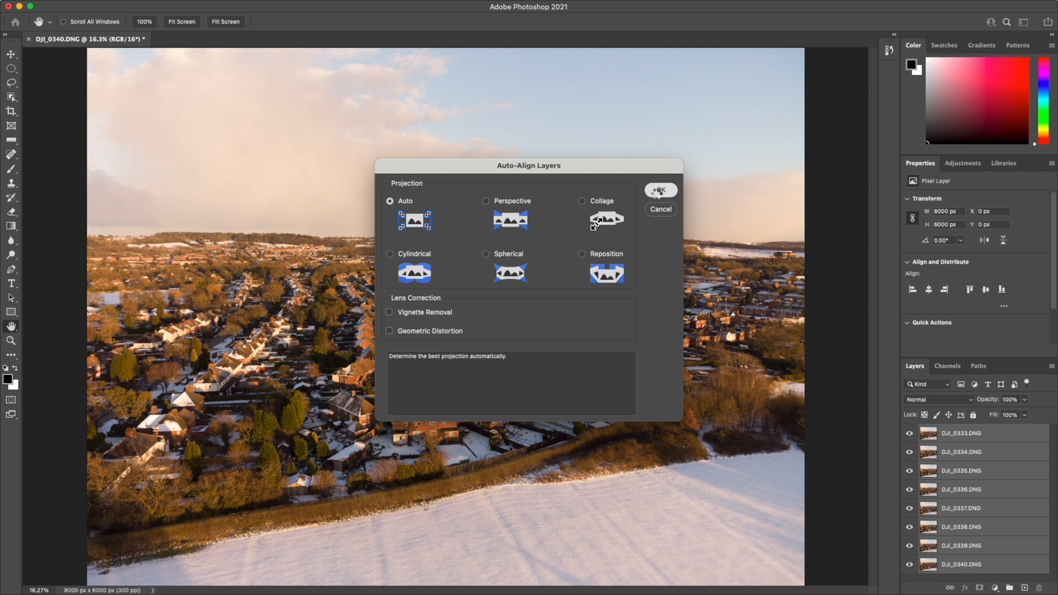
# Step: Confirm Auto-Align with Auto projection, expanding the canvas to 8128 × 6056 px
pyautogui.click(661, 189)
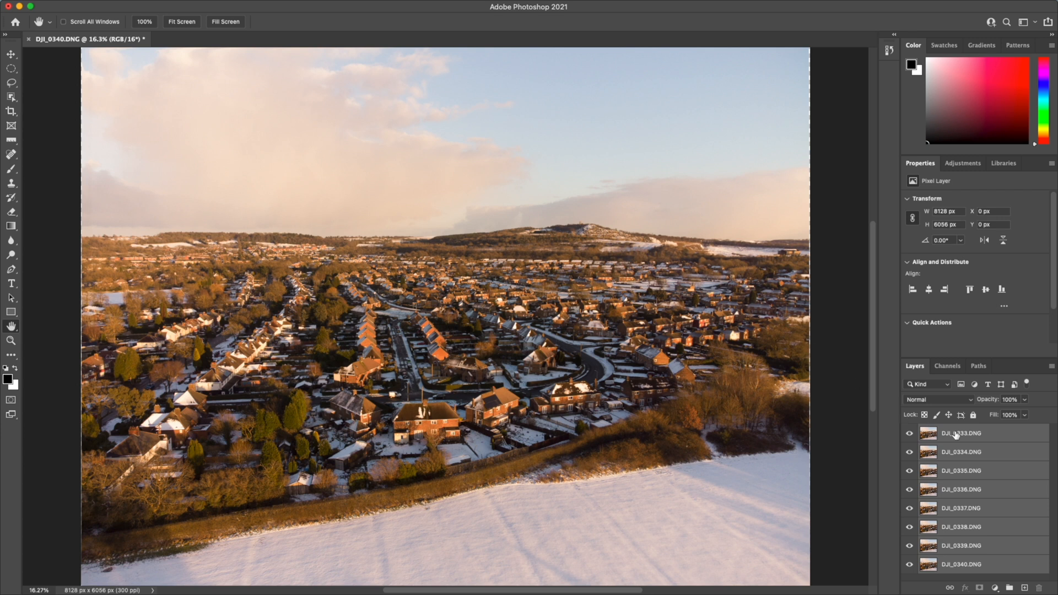
pyautogui.moveTo(993, 436)
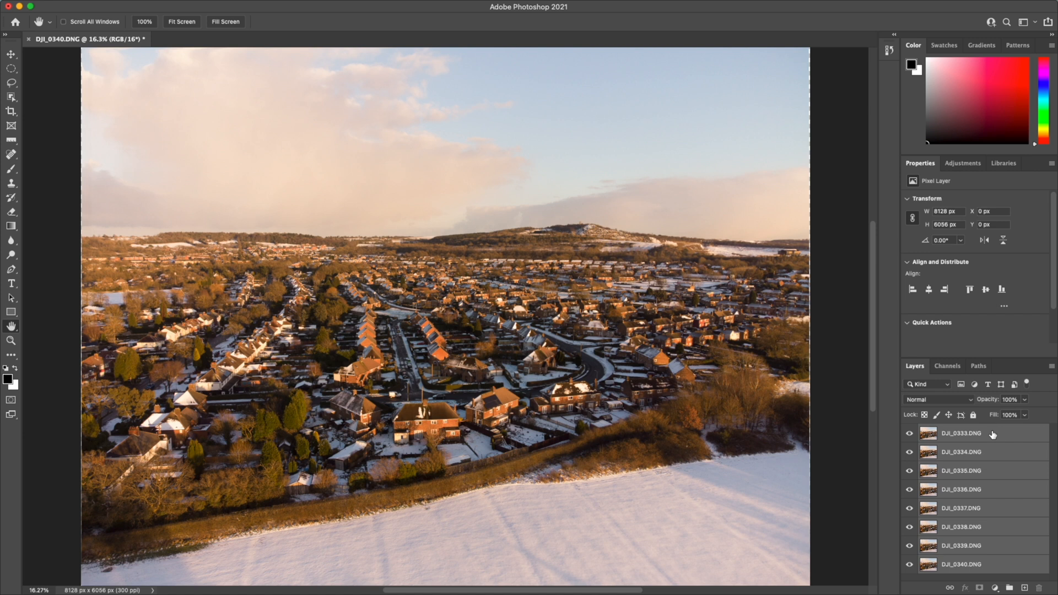
pyautogui.click(960, 433)
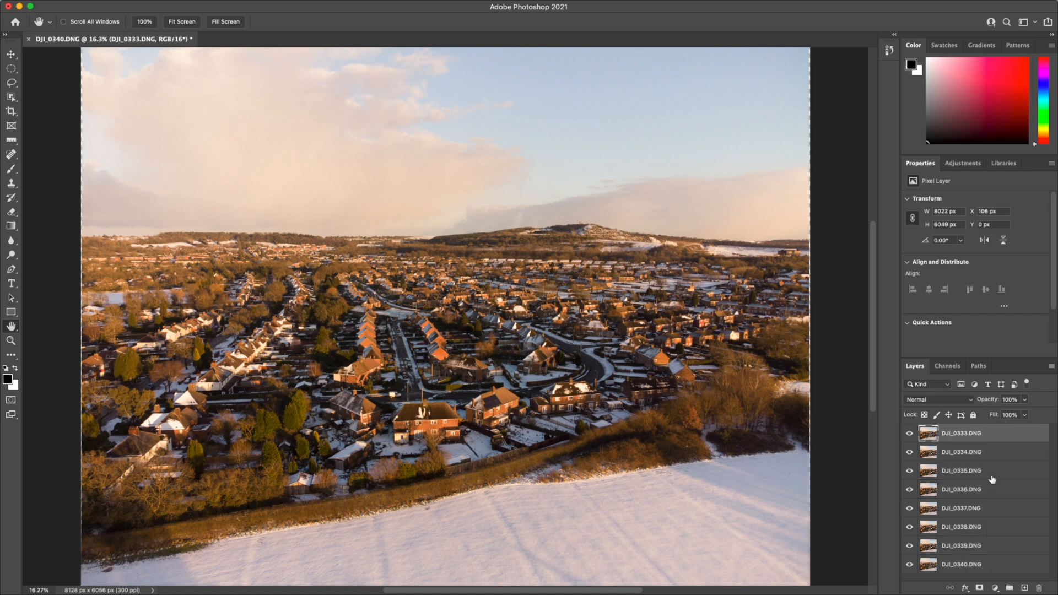
pyautogui.moveTo(987, 459)
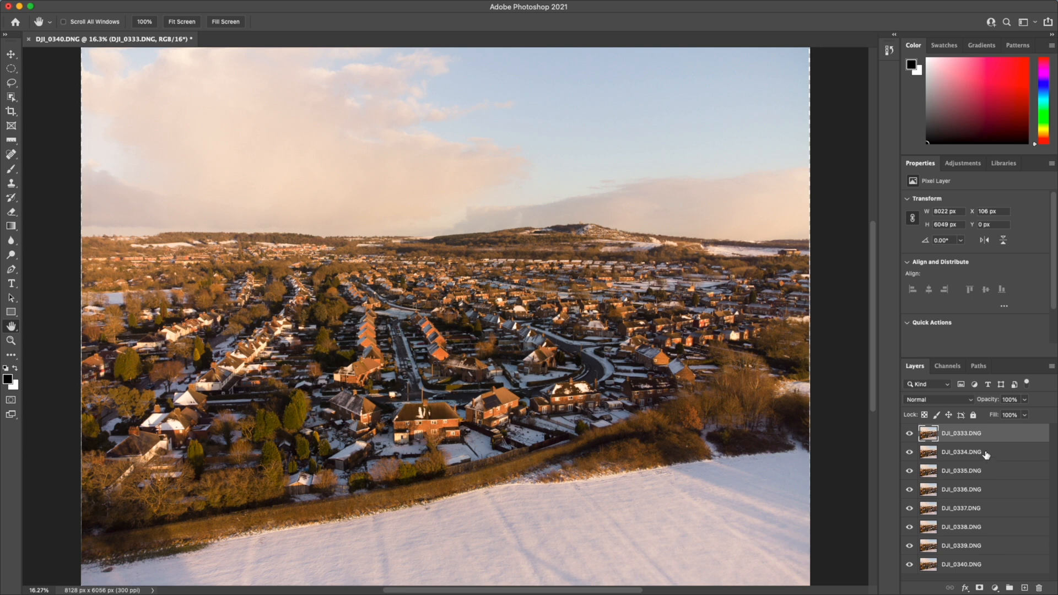
pyautogui.click(965, 451)
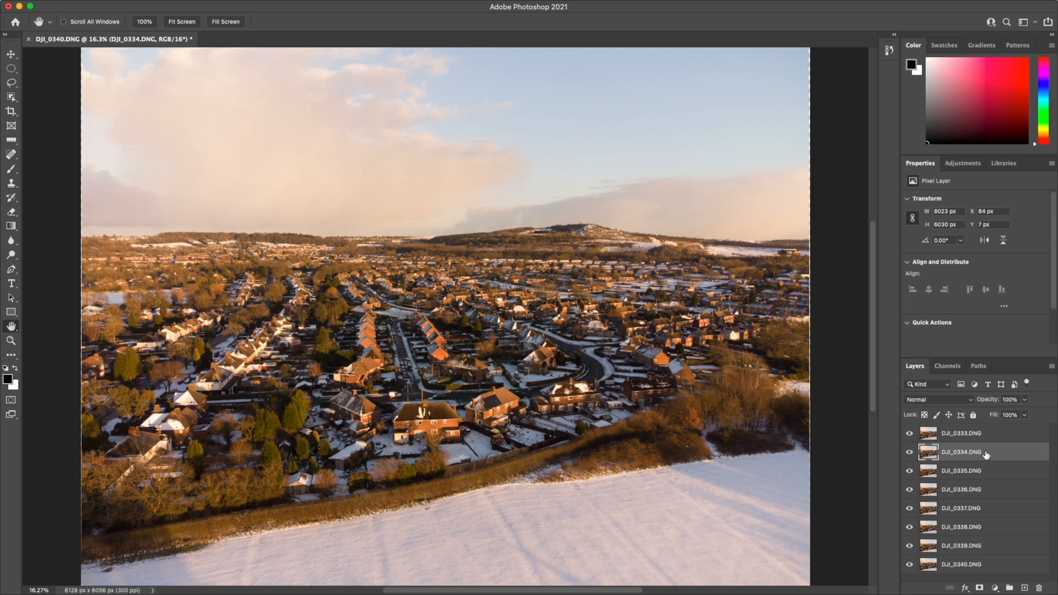
pyautogui.moveTo(973, 472)
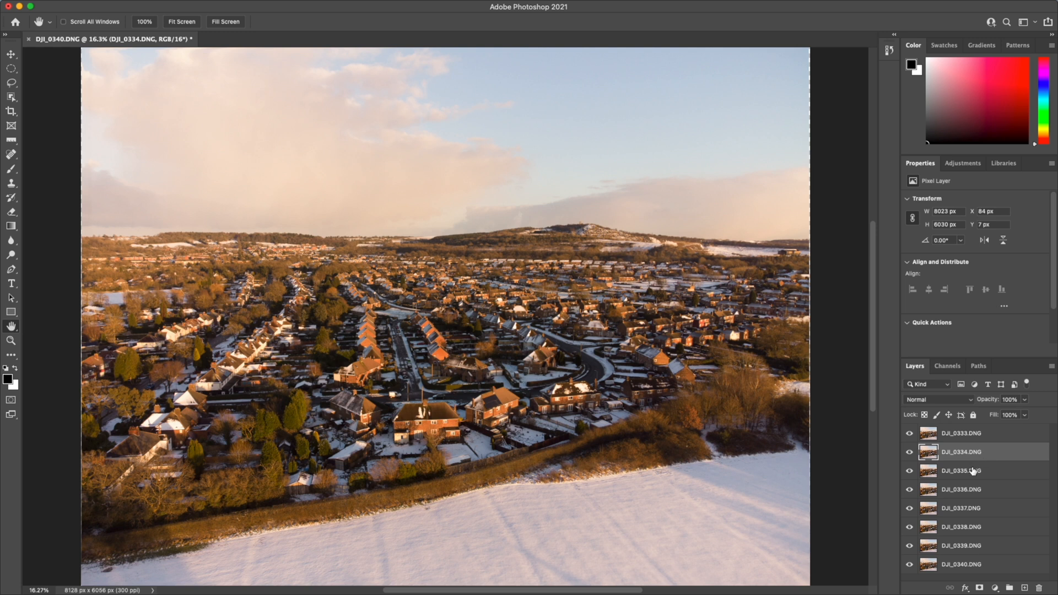
pyautogui.click(961, 470)
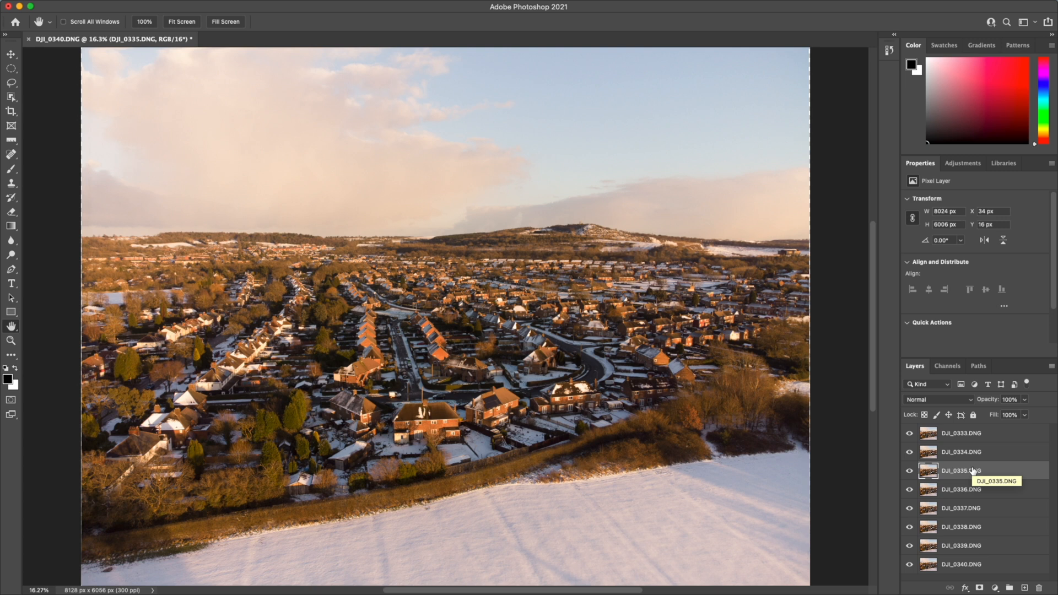
pyautogui.moveTo(979, 493)
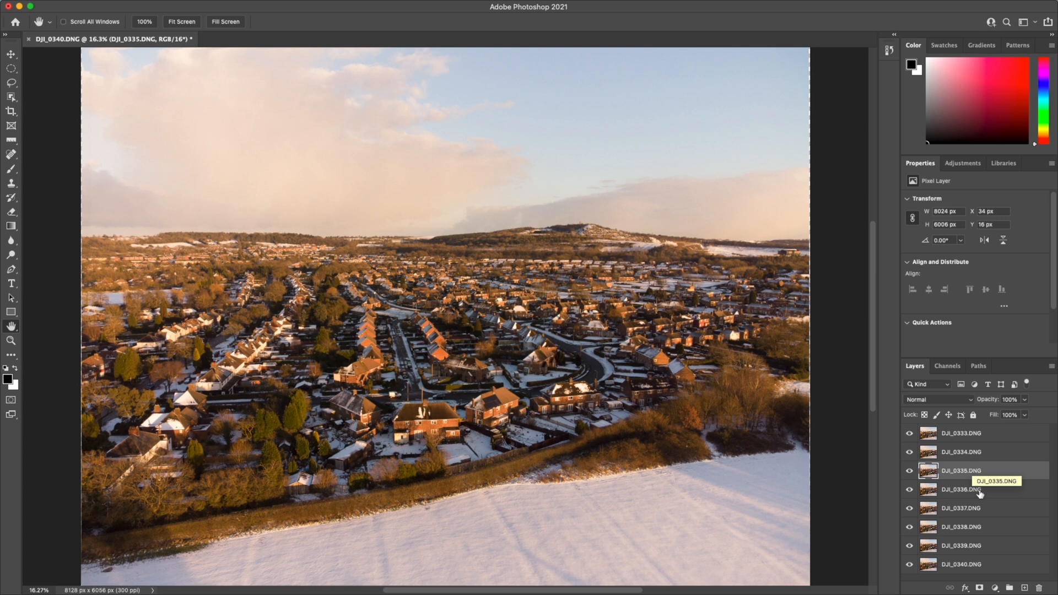
pyautogui.moveTo(968, 560)
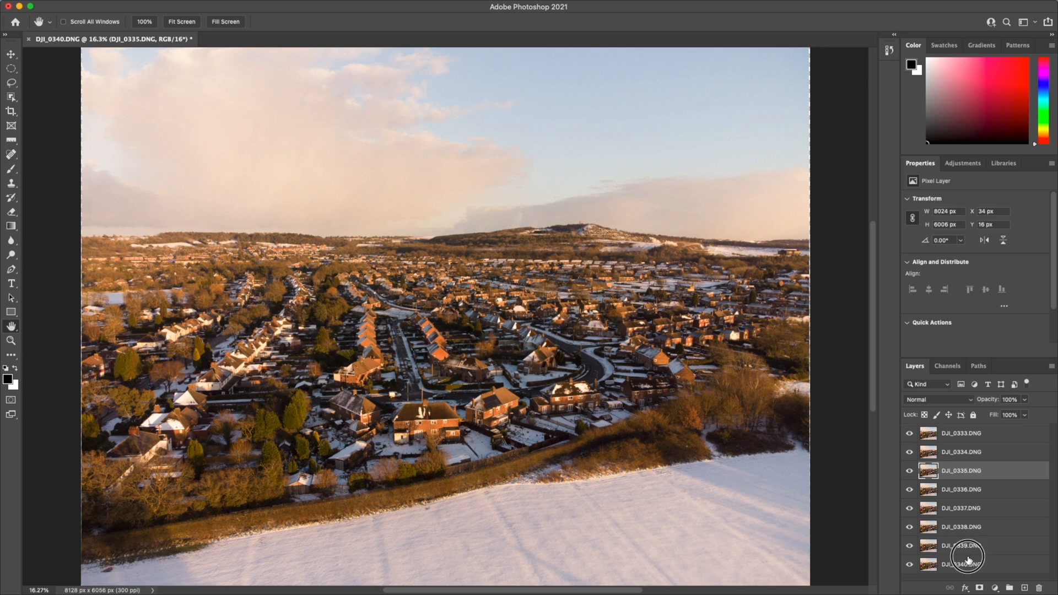
pyautogui.click(961, 564)
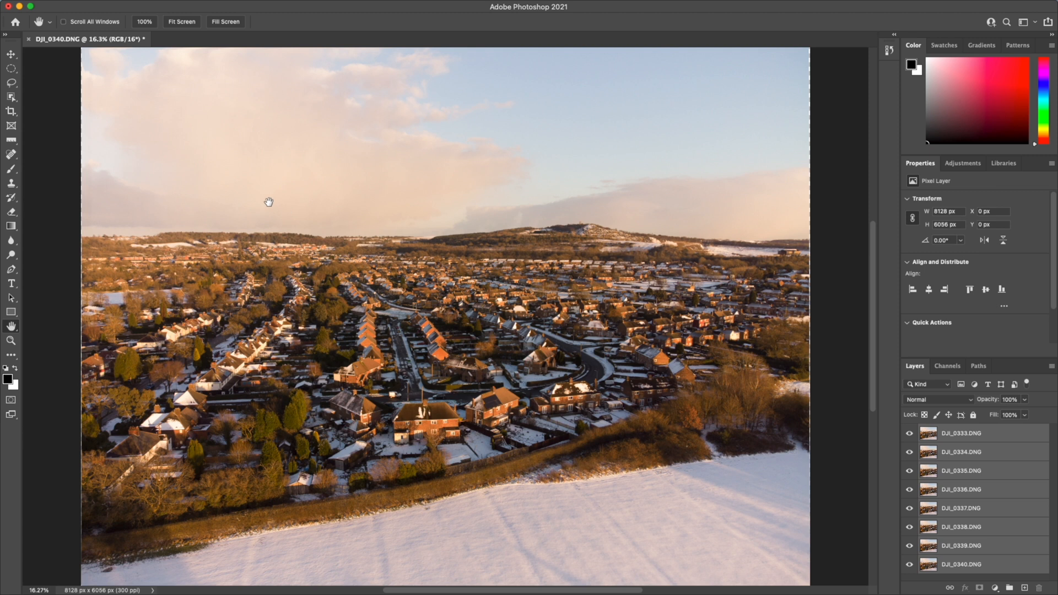
pyautogui.moveTo(271, 170)
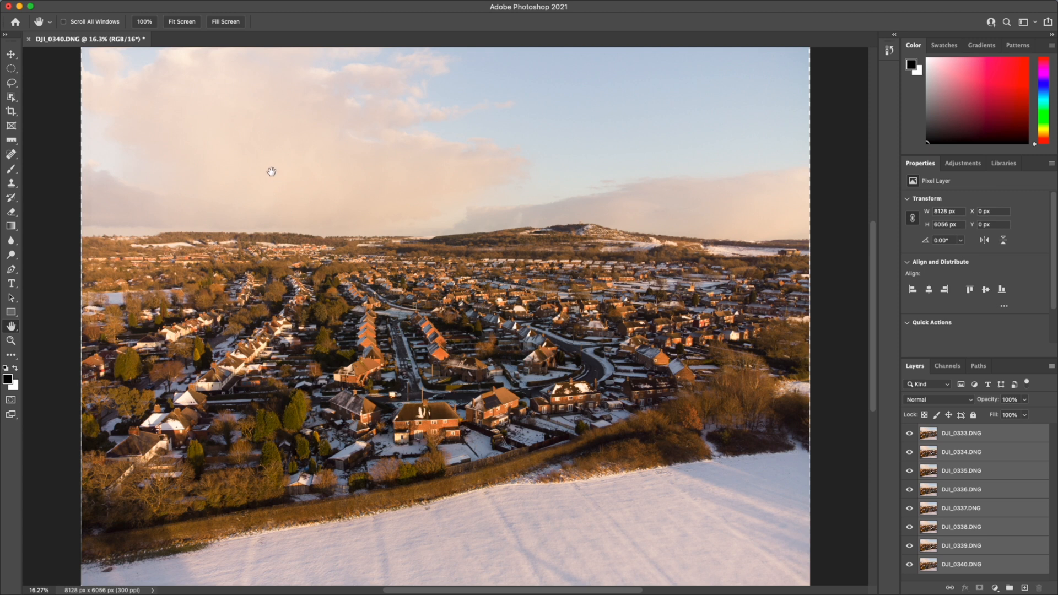
pyautogui.moveTo(267, 168)
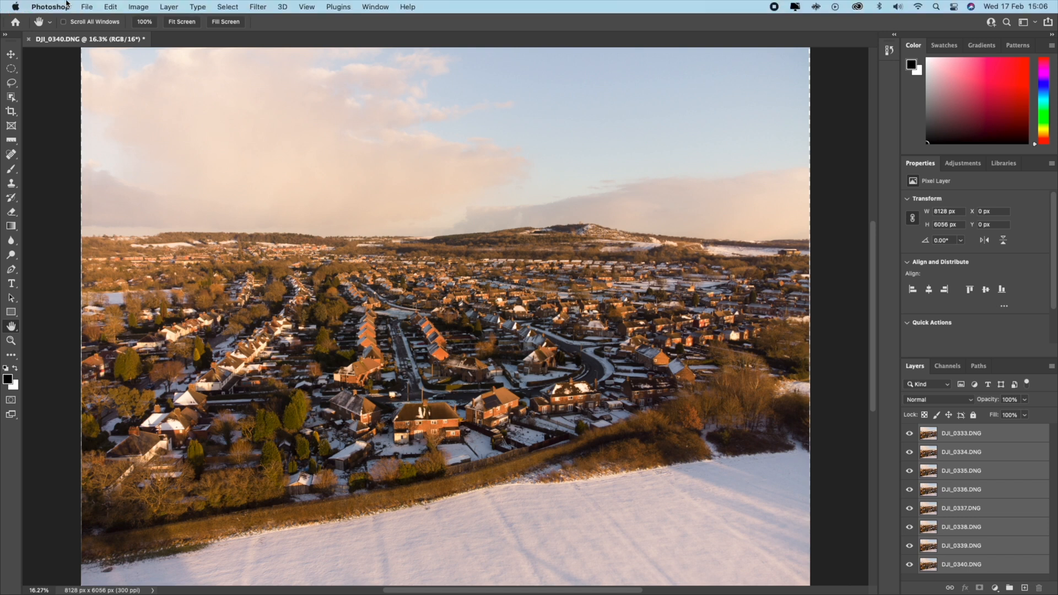
# Step: Open the Layer menu with all eight aligned drone layers still selected
pyautogui.click(168, 7)
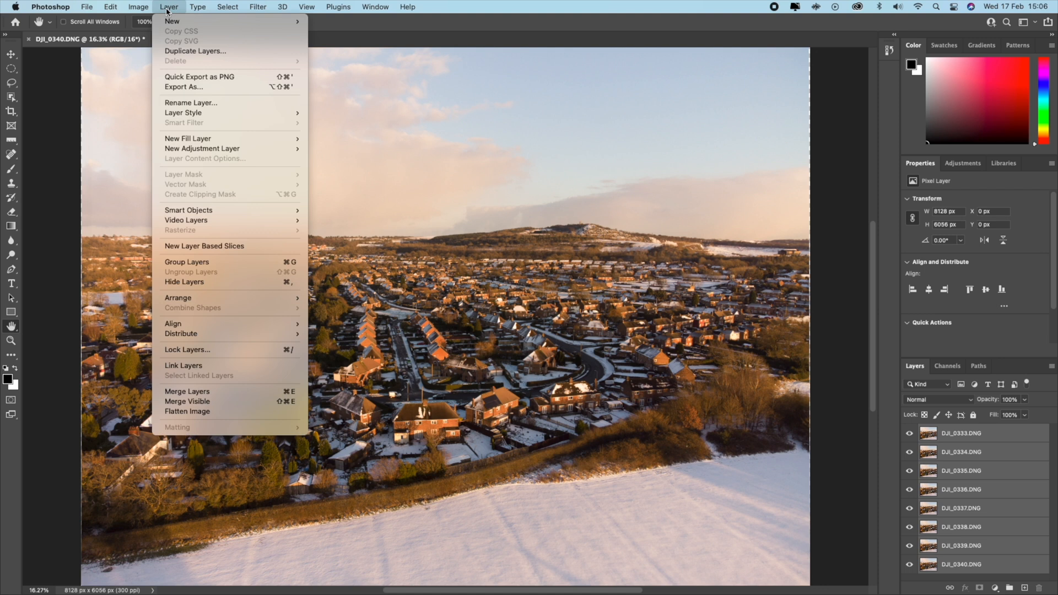
pyautogui.moveTo(229, 206)
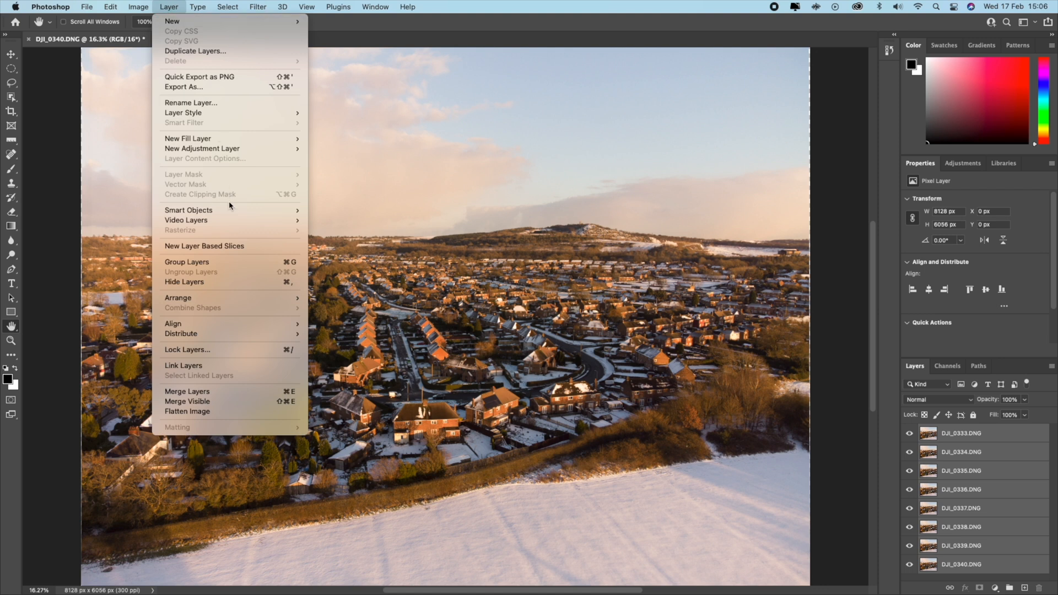
pyautogui.moveTo(189, 210)
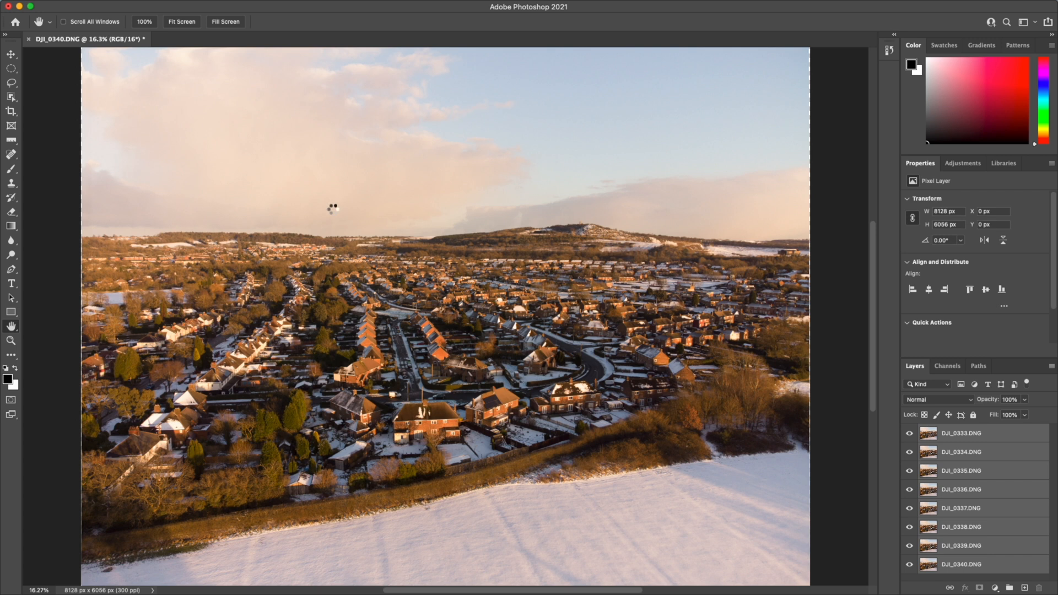
pyautogui.moveTo(333, 209)
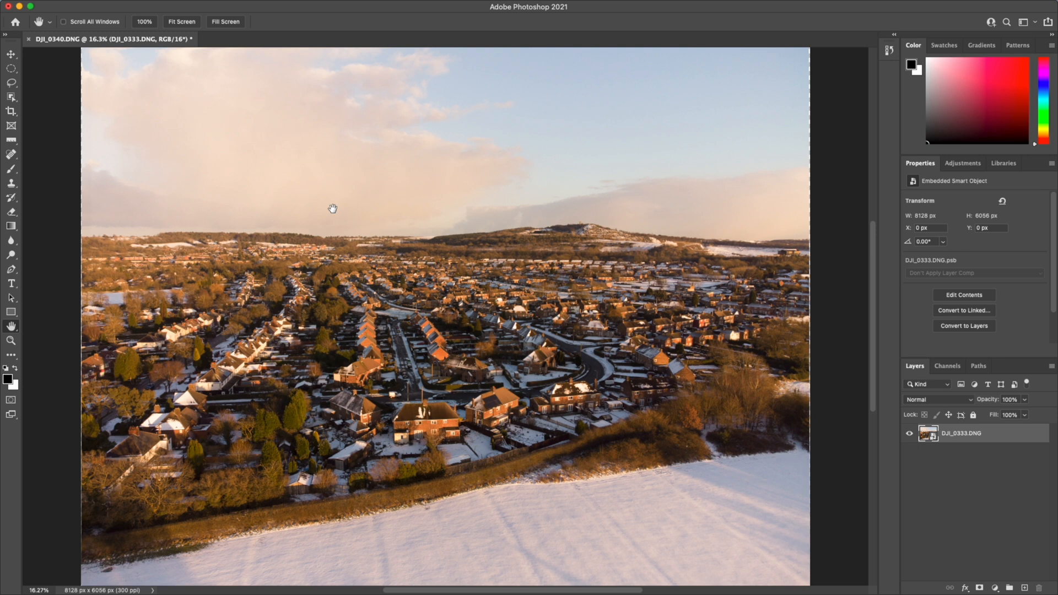
pyautogui.moveTo(974, 423)
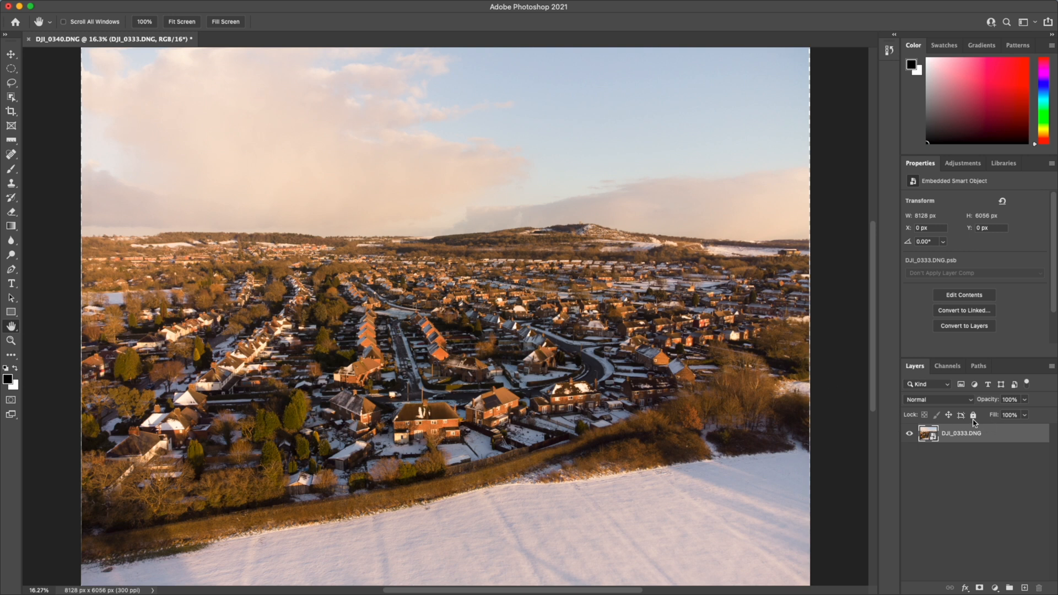
pyautogui.moveTo(1008, 459)
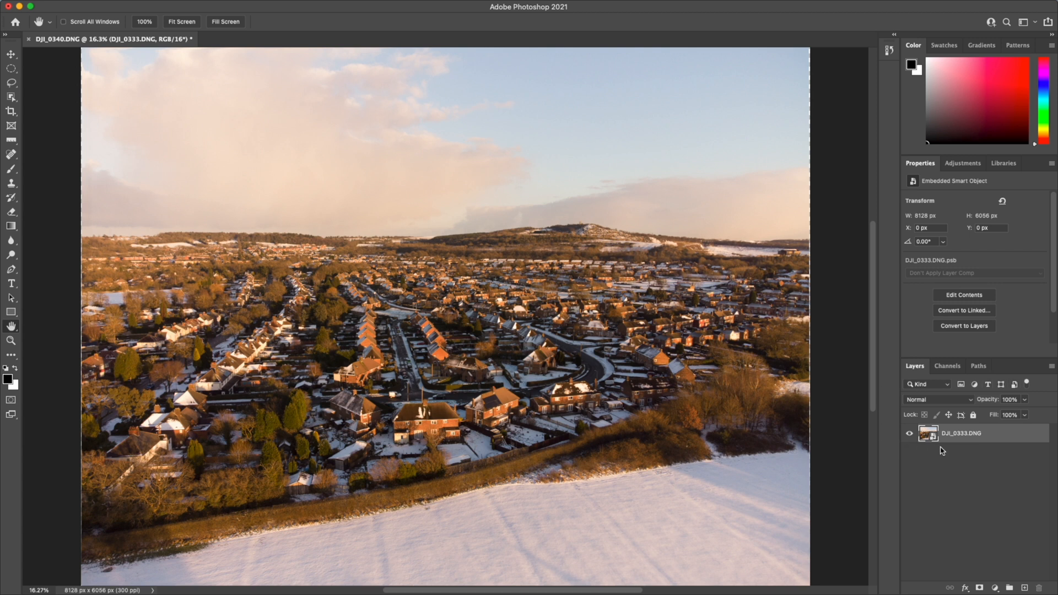
pyautogui.moveTo(970, 432)
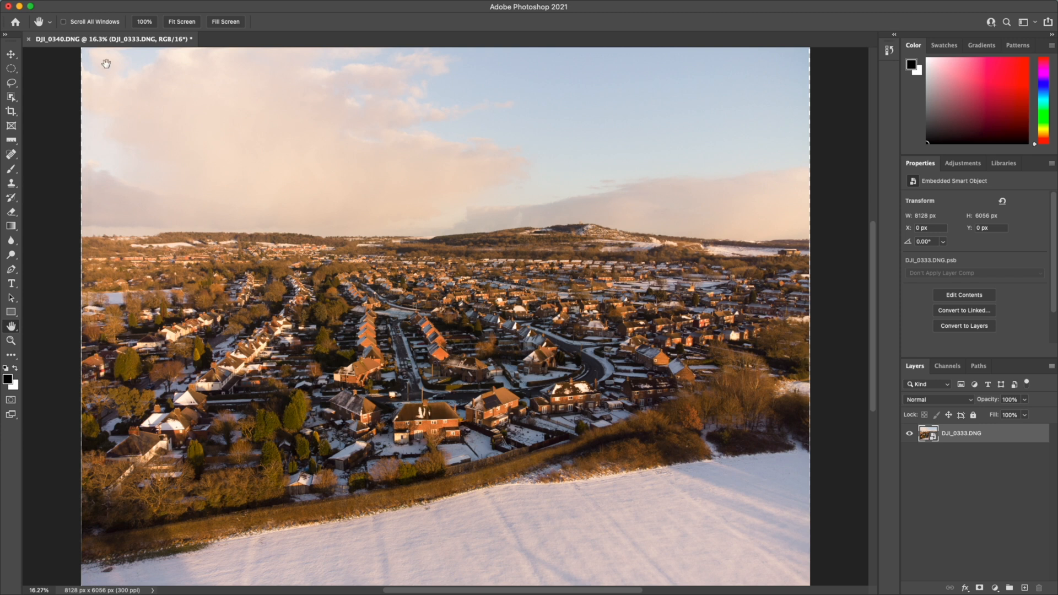
pyautogui.moveTo(113, 4)
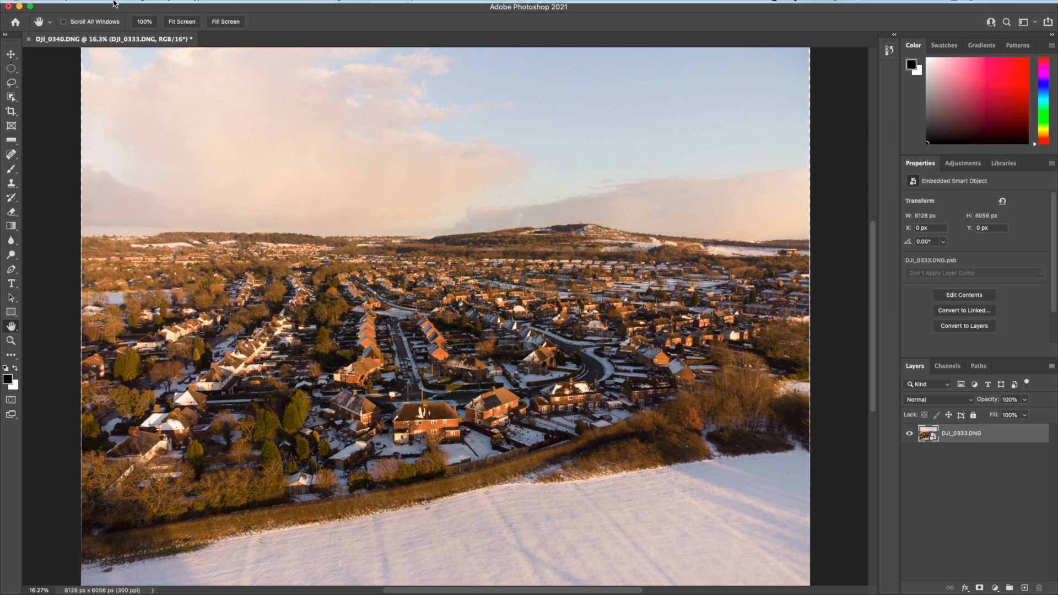
# Step: Set the DJI_0333.DNG smart object's stack mode to Median and let it render
pyautogui.click(139, 7)
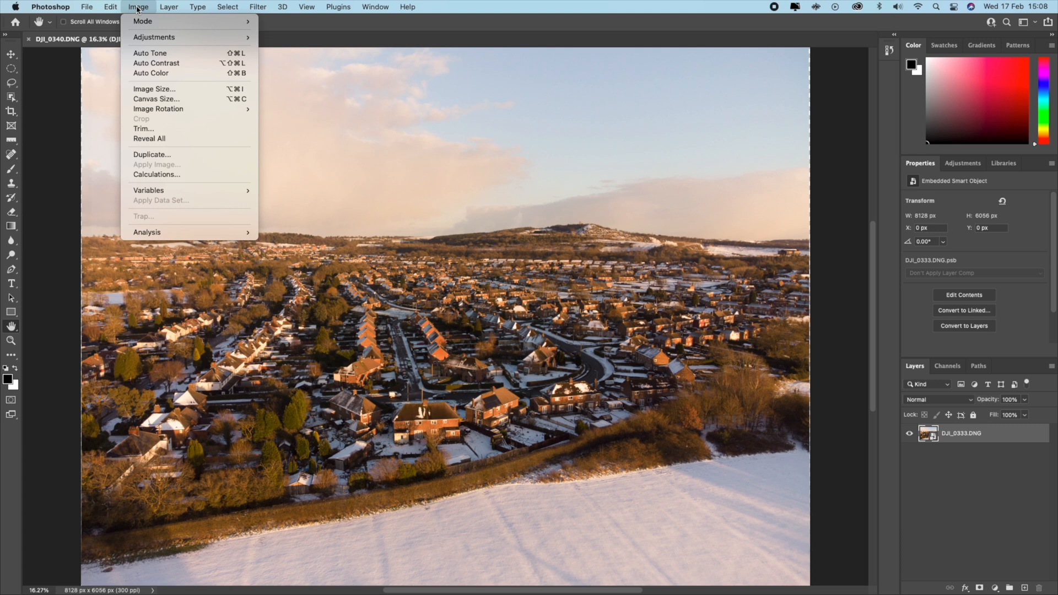
pyautogui.click(169, 7)
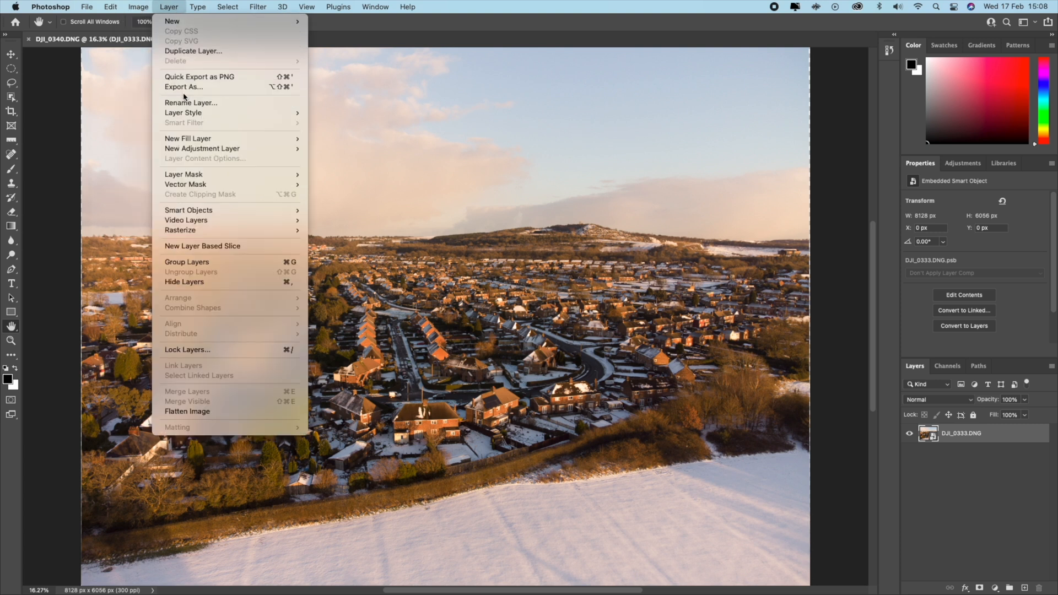
pyautogui.moveTo(189, 210)
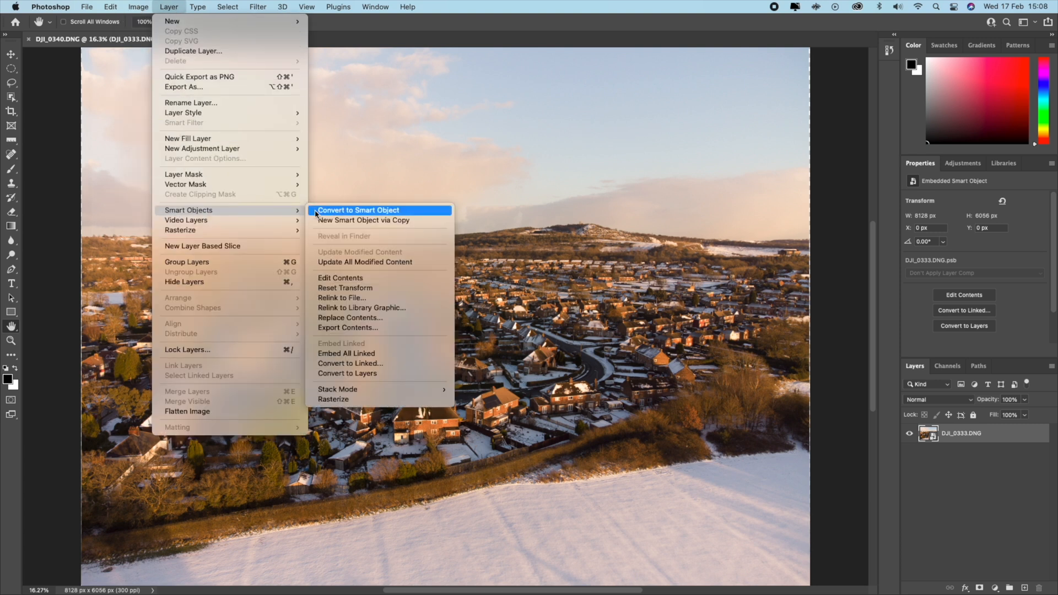
pyautogui.moveTo(349, 364)
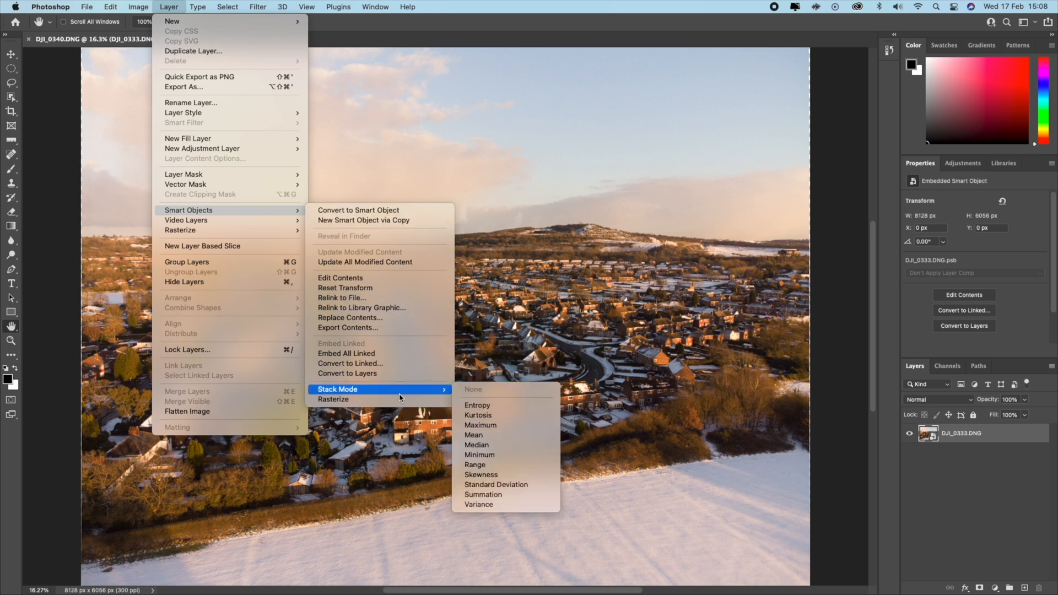
pyautogui.moveTo(479, 415)
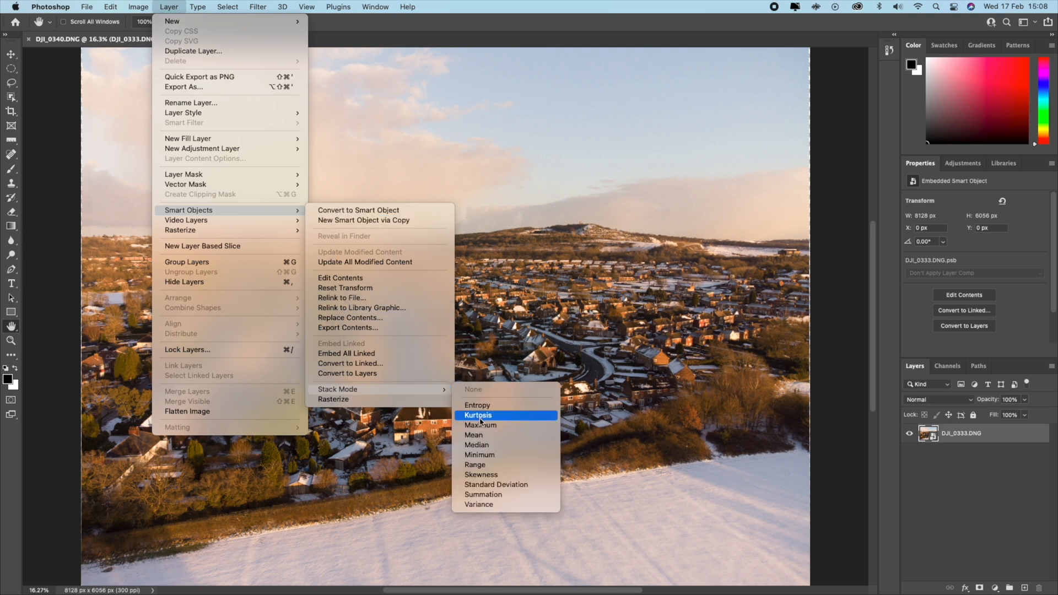
pyautogui.moveTo(476, 445)
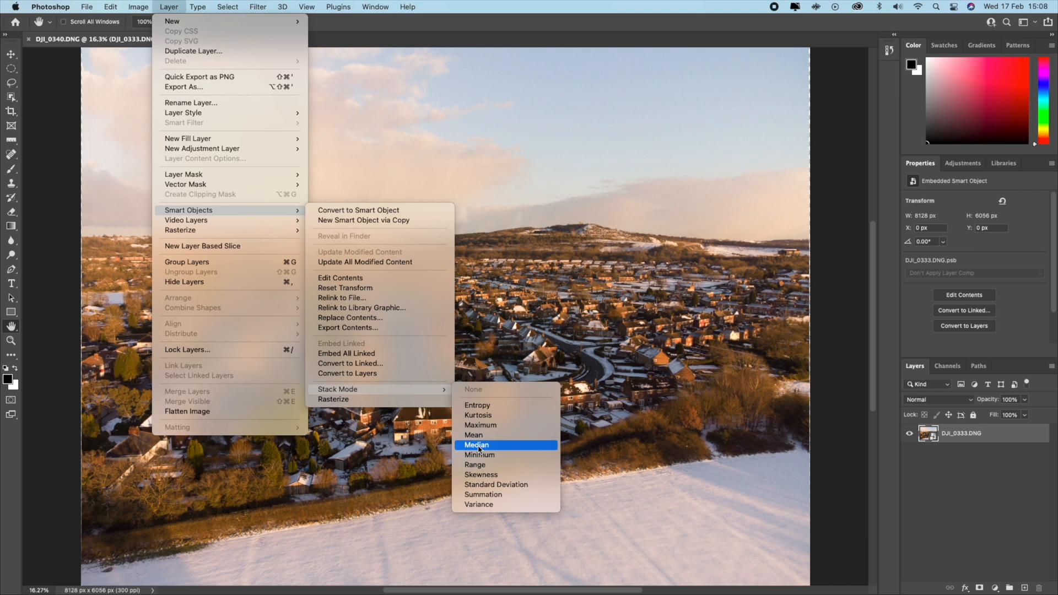
pyautogui.click(476, 445)
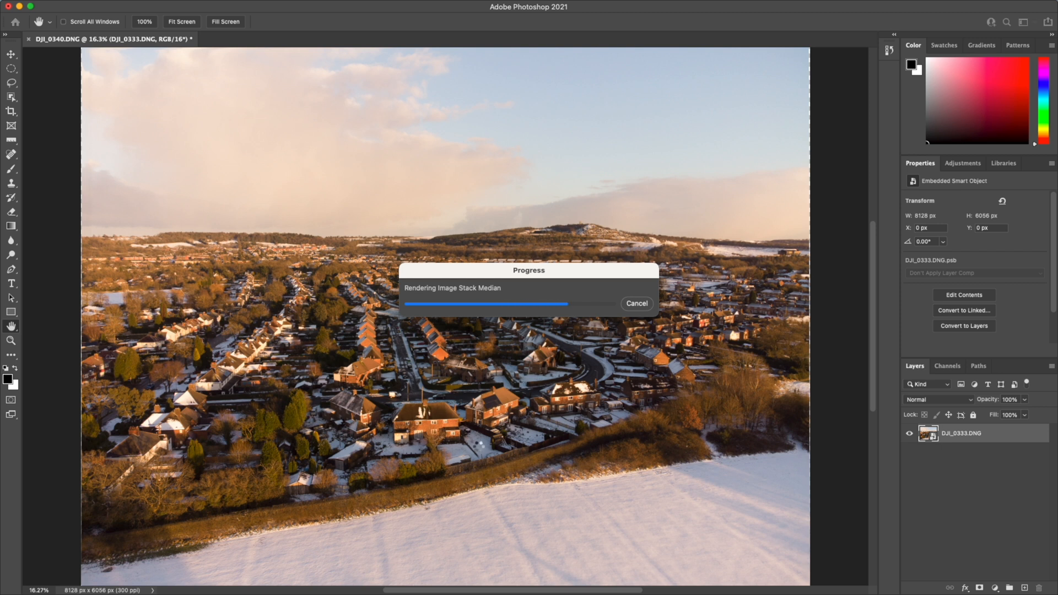
pyautogui.moveTo(477, 449)
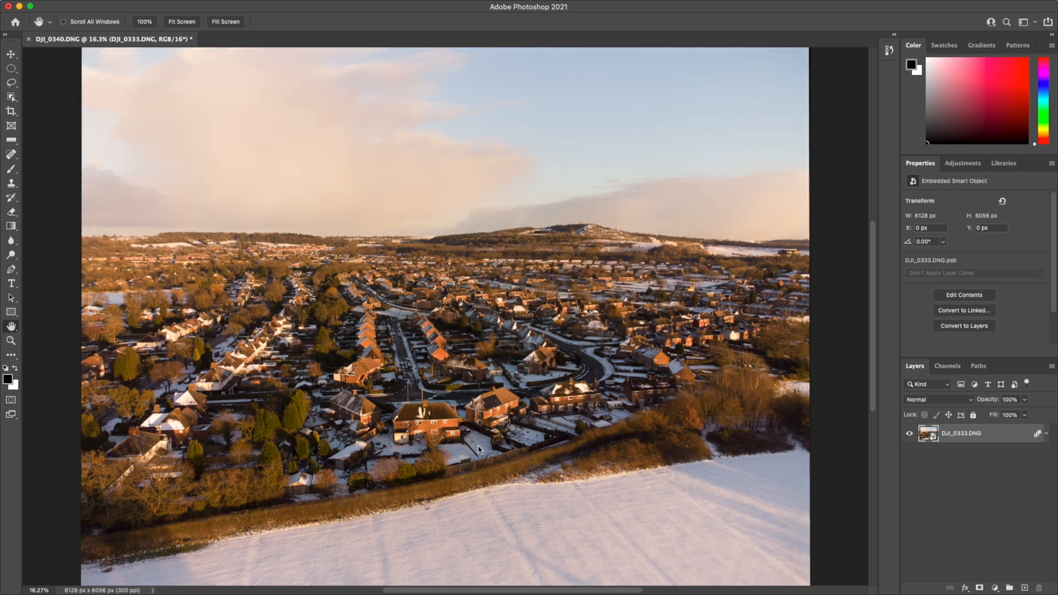
pyautogui.moveTo(532, 437)
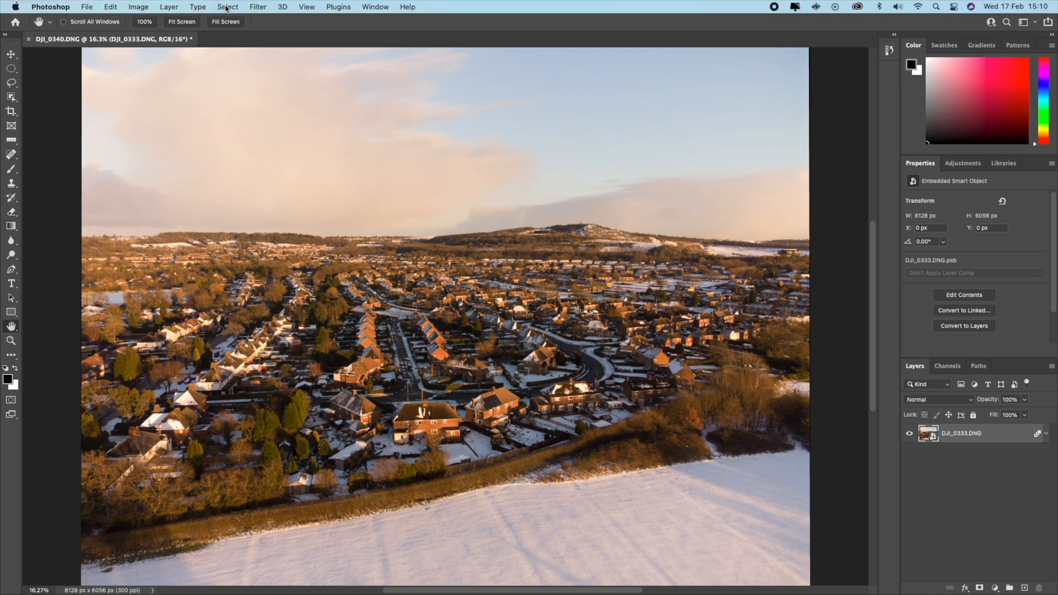
# Step: Apply Smart Sharpen with Amount 200%, Radius 2.0 px and Reduce Noise 10%
pyautogui.click(258, 6)
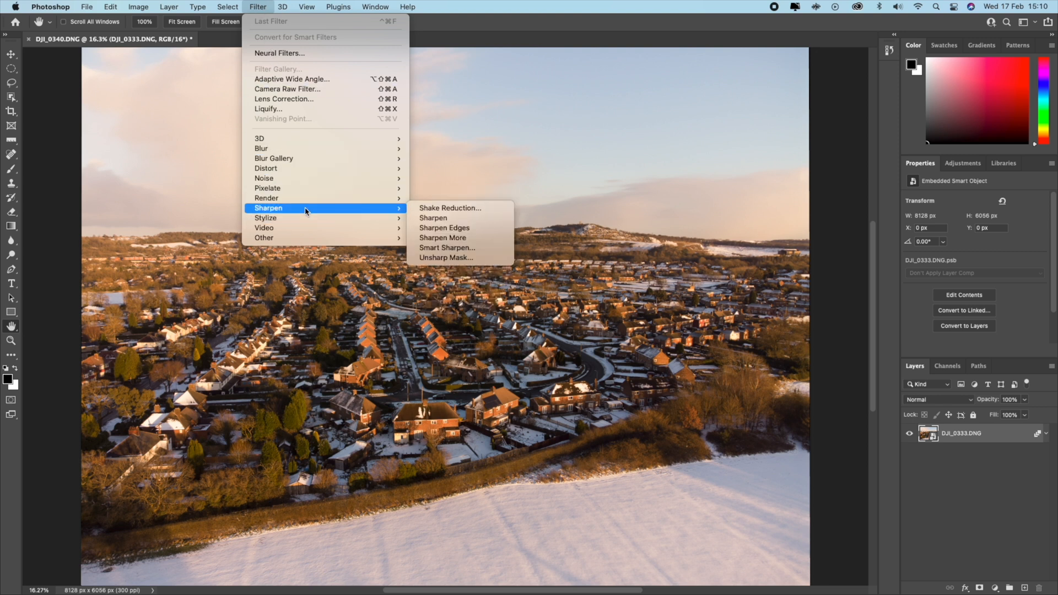
pyautogui.moveTo(443, 238)
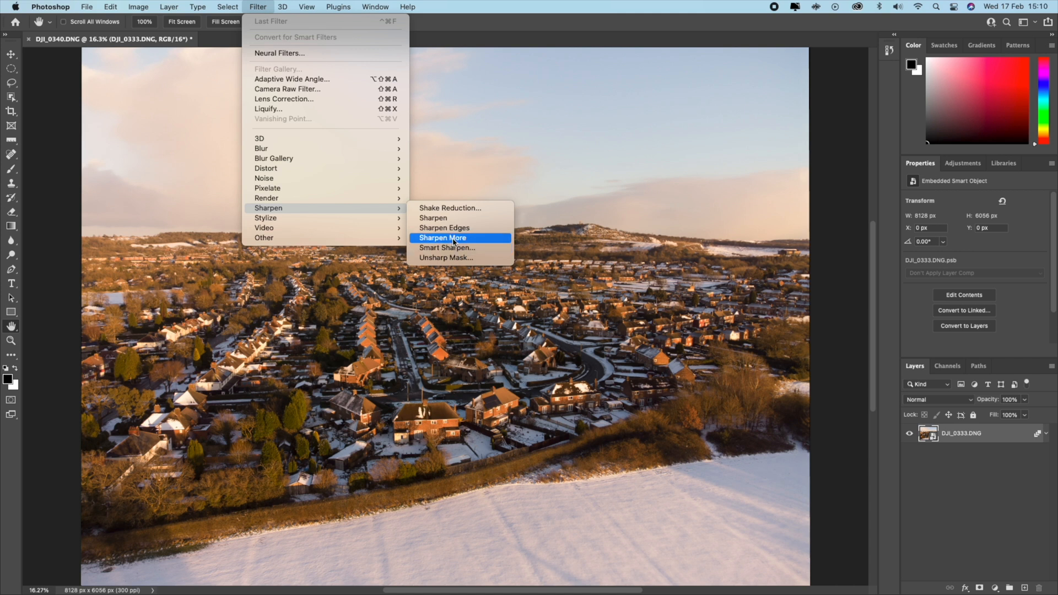
pyautogui.moveTo(447, 247)
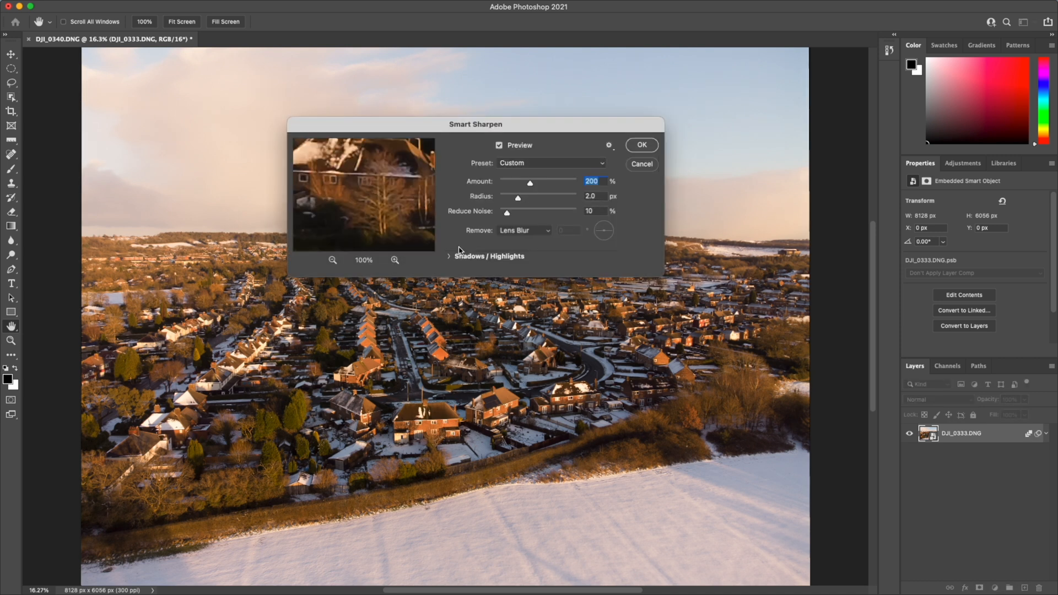
pyautogui.moveTo(489, 210)
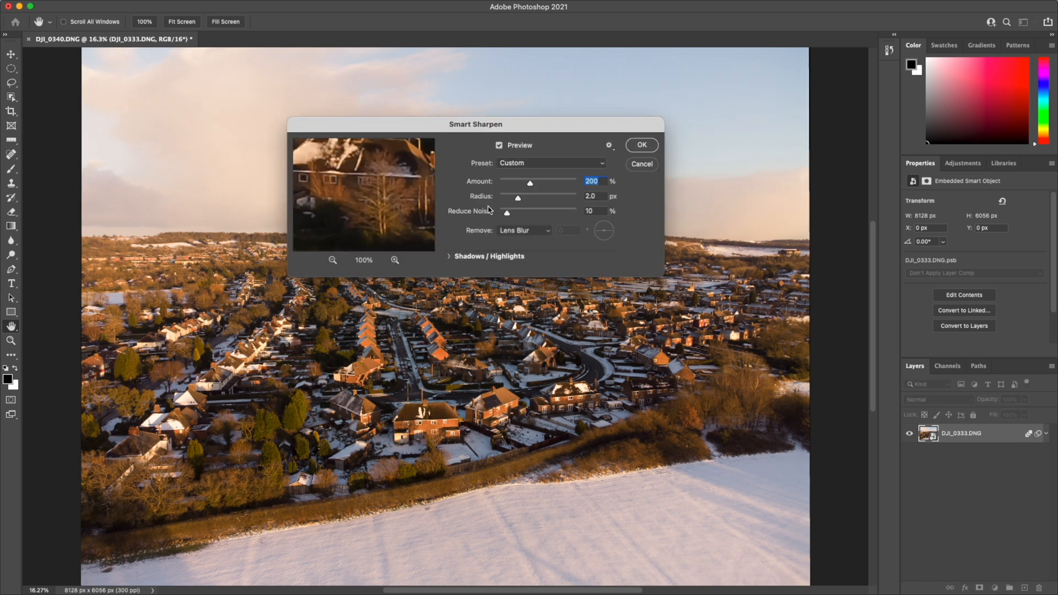
pyautogui.moveTo(540, 195)
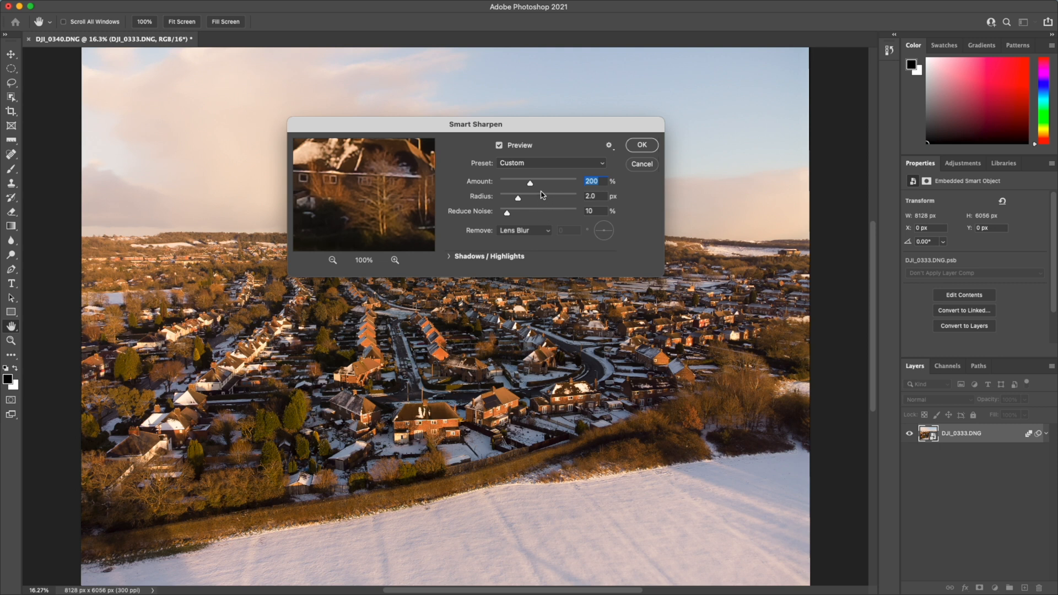
pyautogui.moveTo(530, 201)
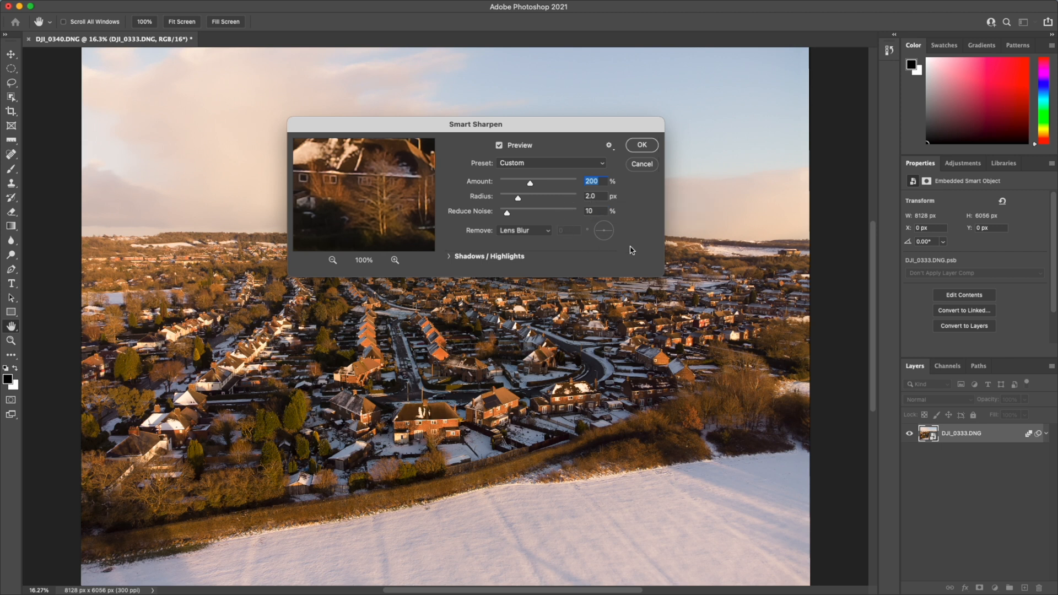
pyautogui.moveTo(641, 149)
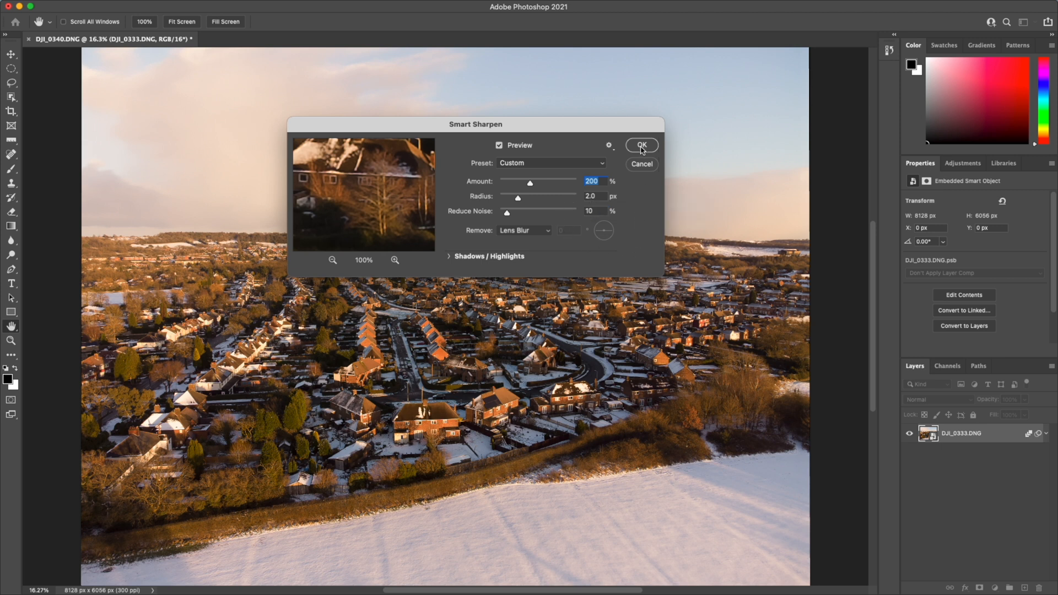
pyautogui.click(640, 144)
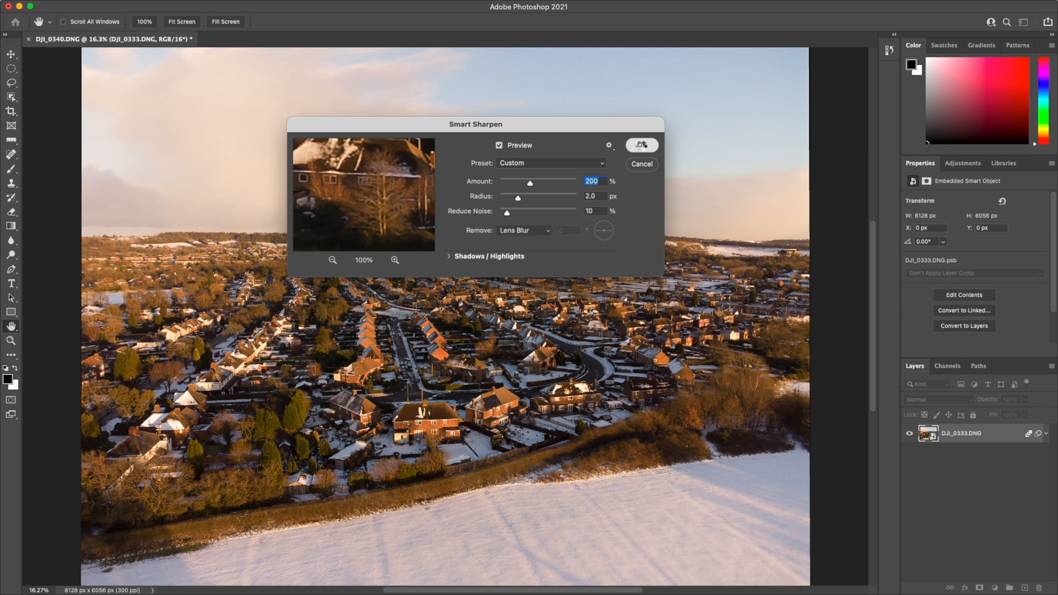
pyautogui.click(640, 145)
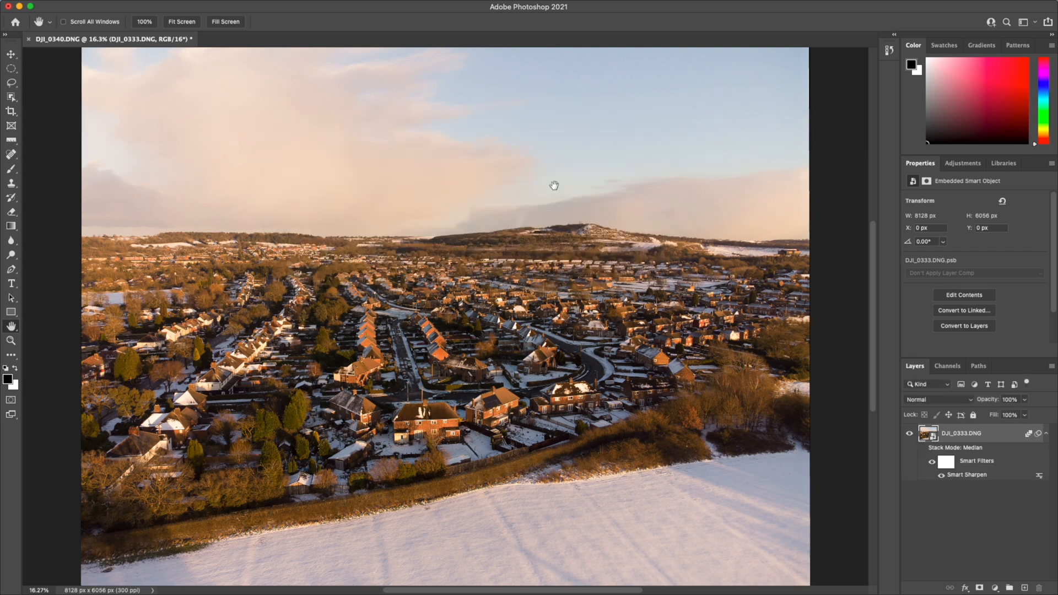
pyautogui.moveTo(553, 174)
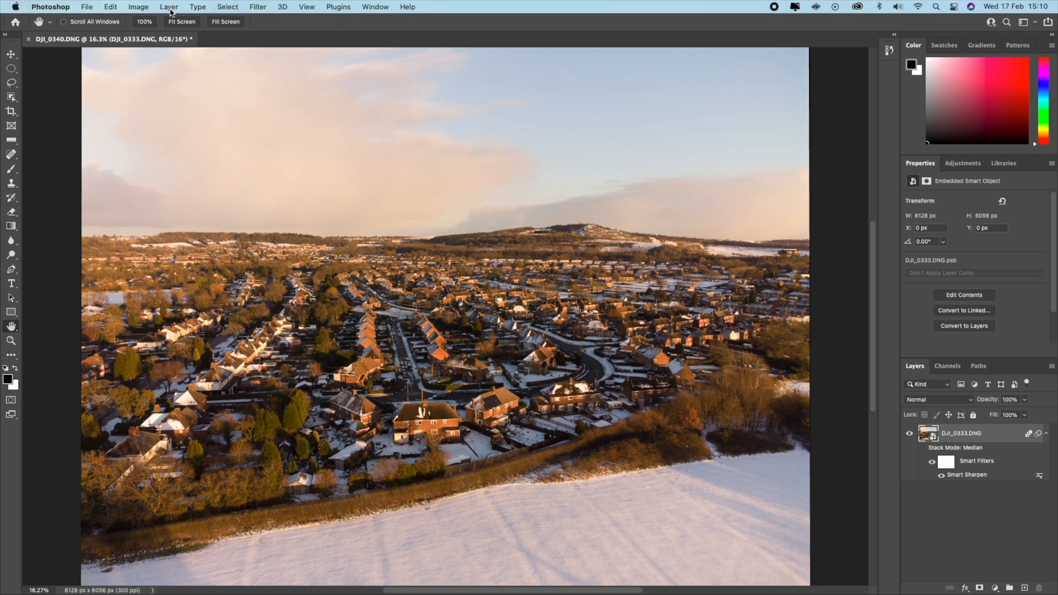
# Step: Flatten the sharpened median stack into a single Background layer
pyautogui.click(168, 7)
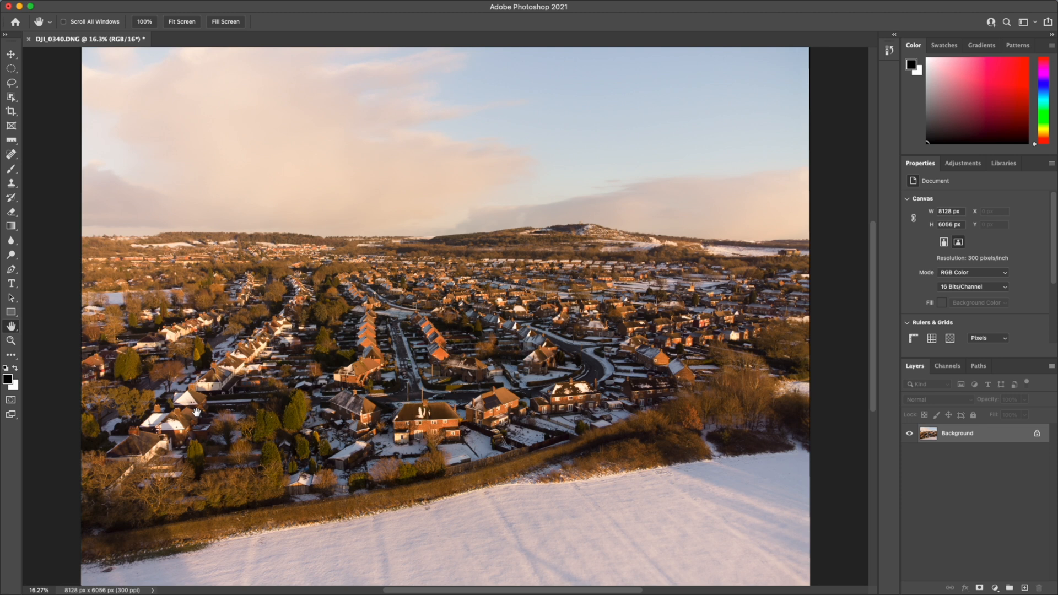
pyautogui.moveTo(185, 386)
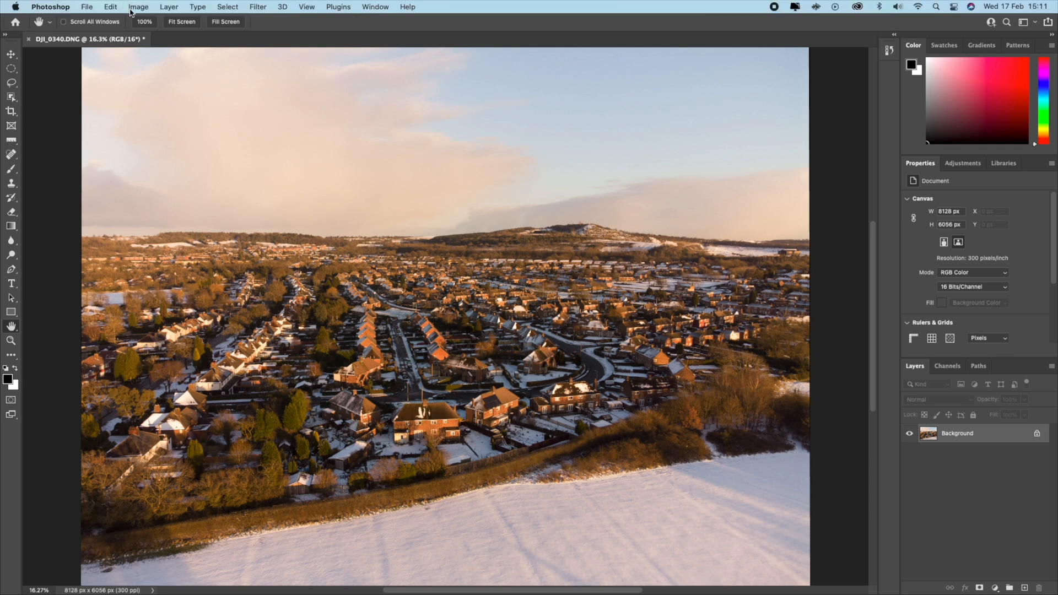
# Step: Resize the image to 50% width (4064 × 3028 px) using Bicubic smooth gradients
pyautogui.click(138, 6)
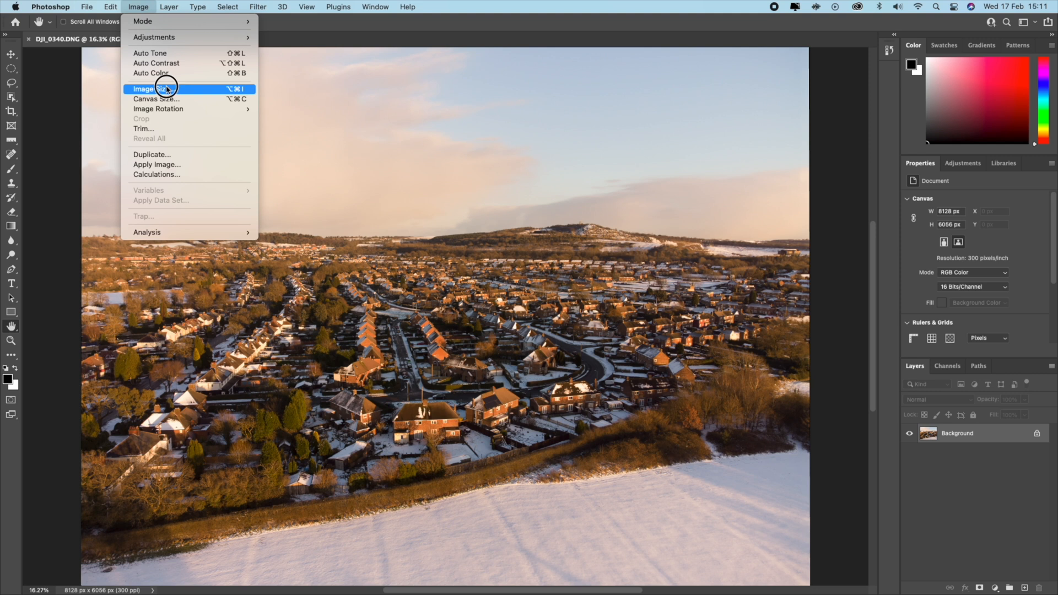
pyautogui.click(152, 89)
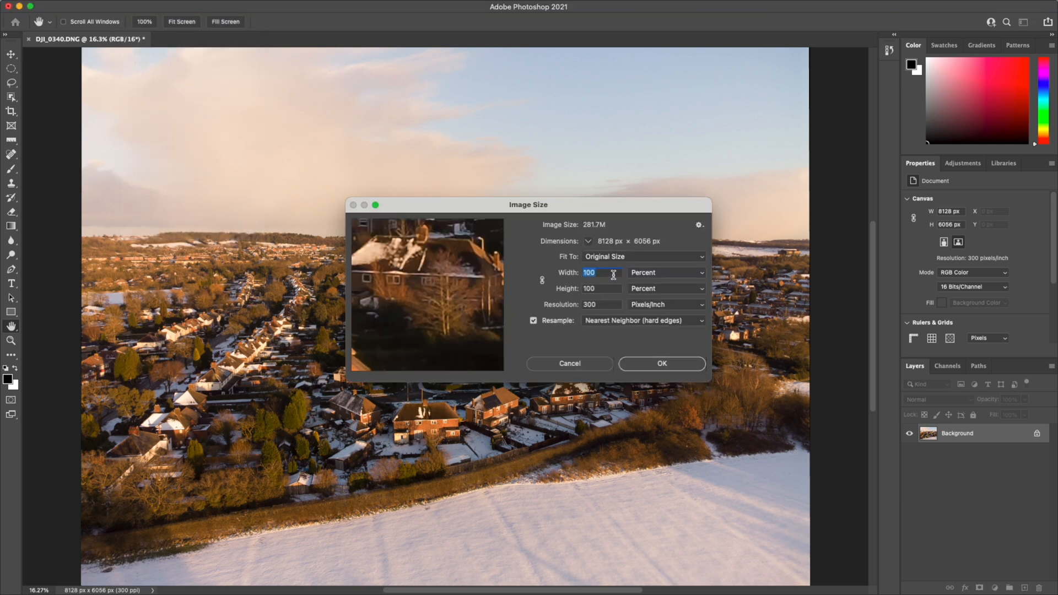
pyautogui.write('5')
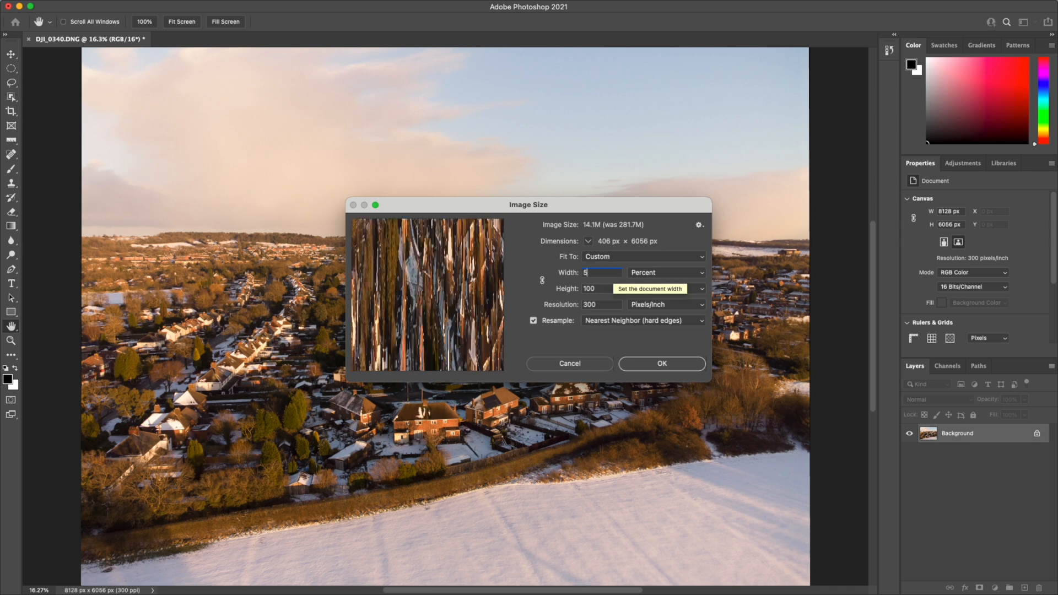
pyautogui.write('0')
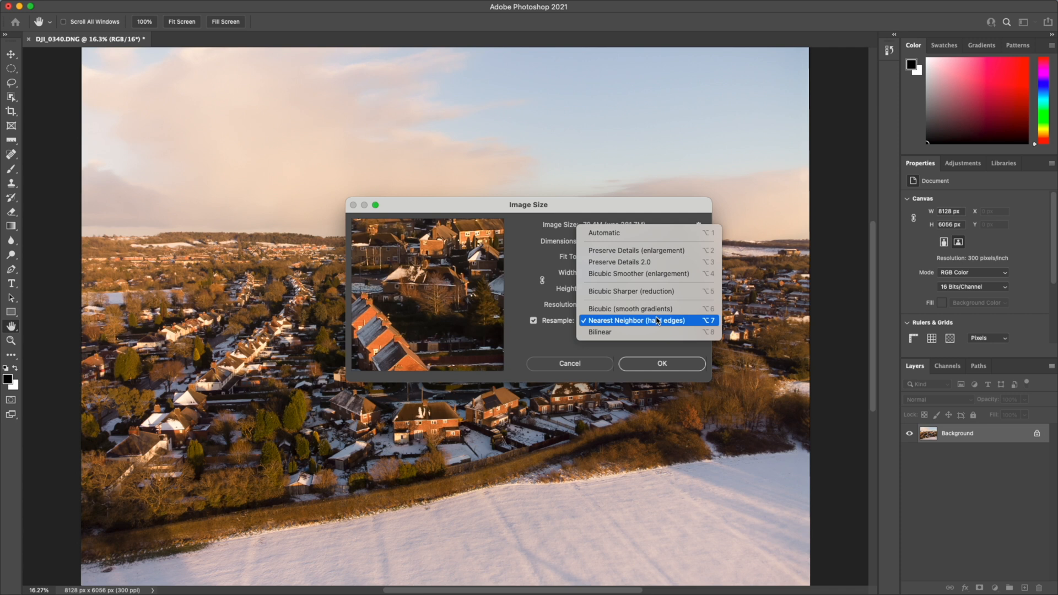
pyautogui.moveTo(631, 308)
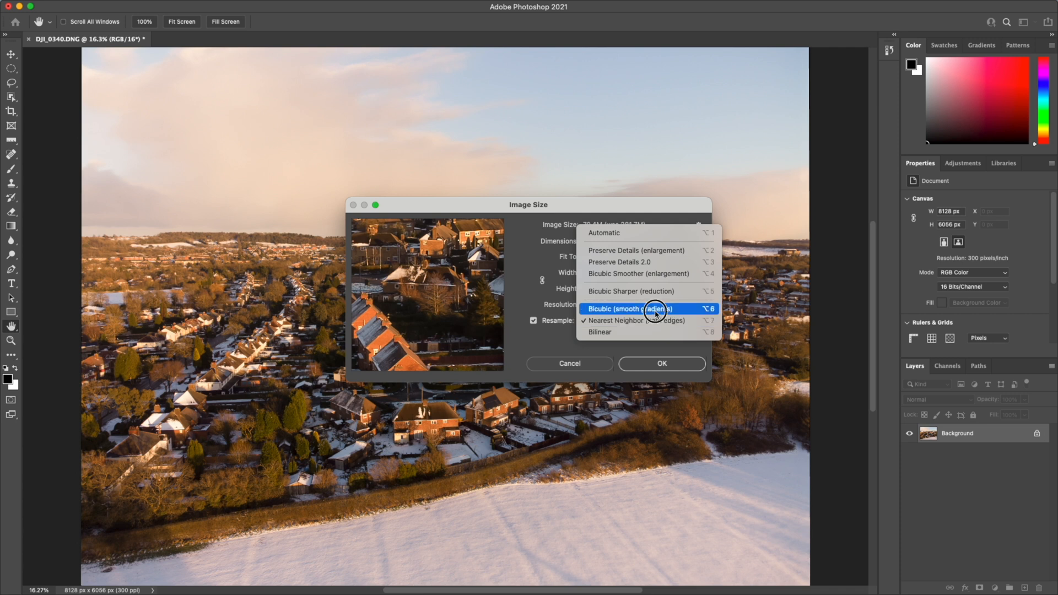
pyautogui.click(629, 309)
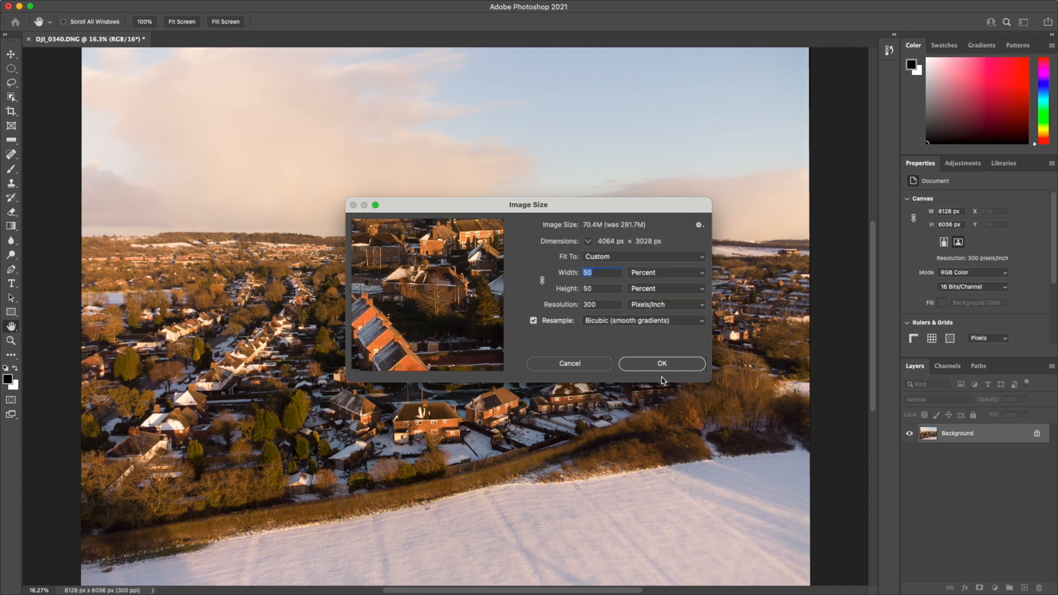
pyautogui.click(662, 364)
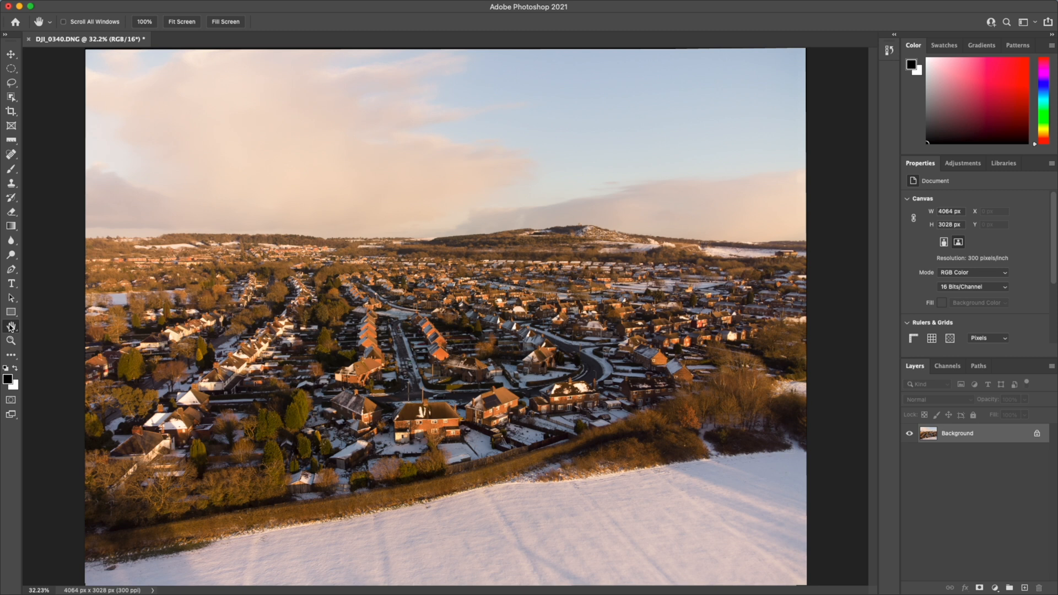
pyautogui.moveTo(223, 314)
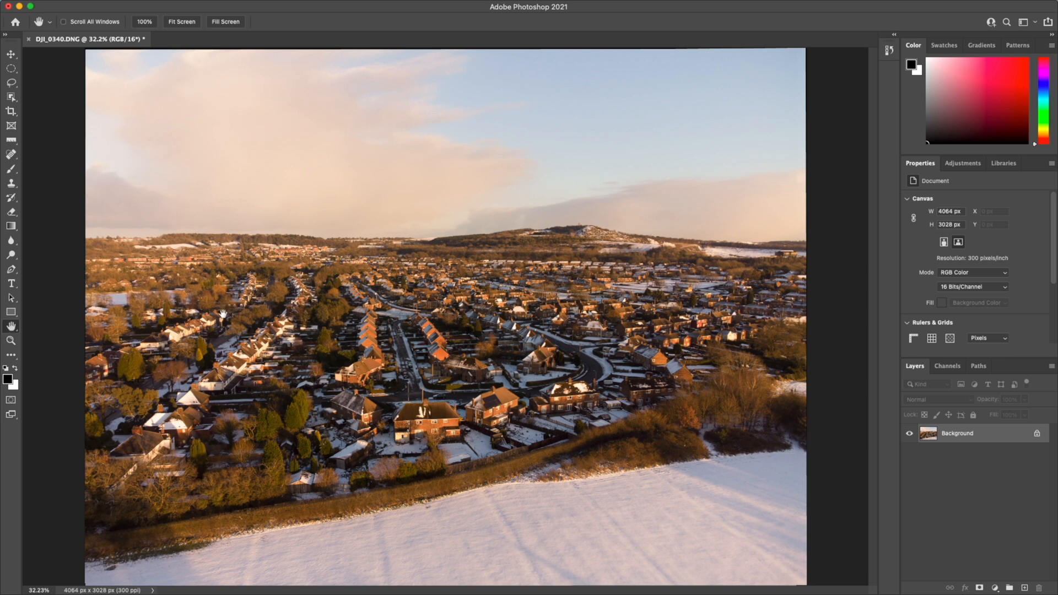
# Step: Zoom in to about 109% to inspect hillside and rooftop detail
pyautogui.click(11, 342)
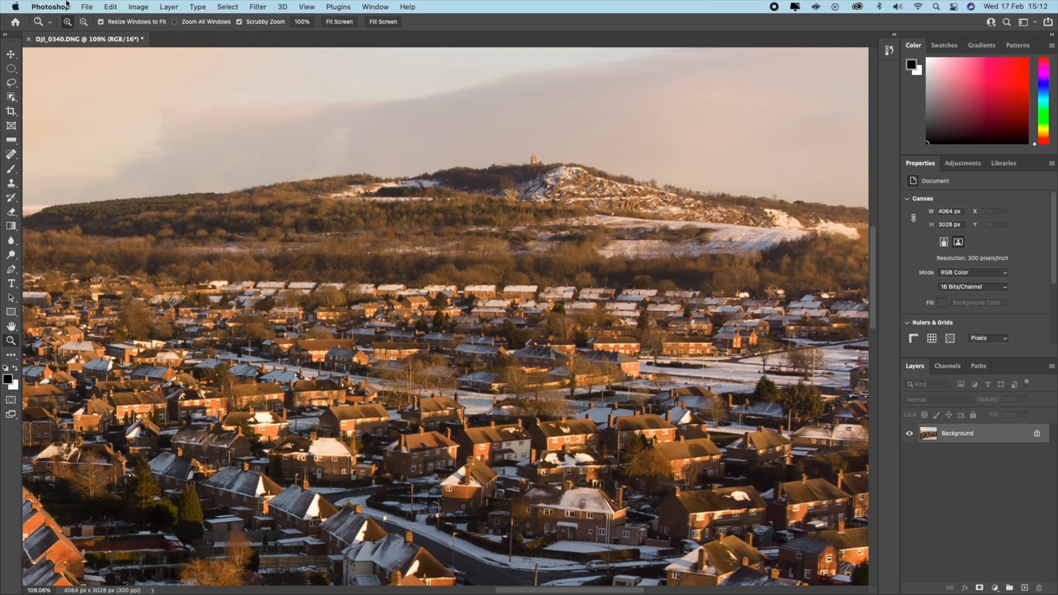
# Step: Save the image as DJI_0333-Edit-2.tif, accepting the default TIFF options
pyautogui.click(86, 6)
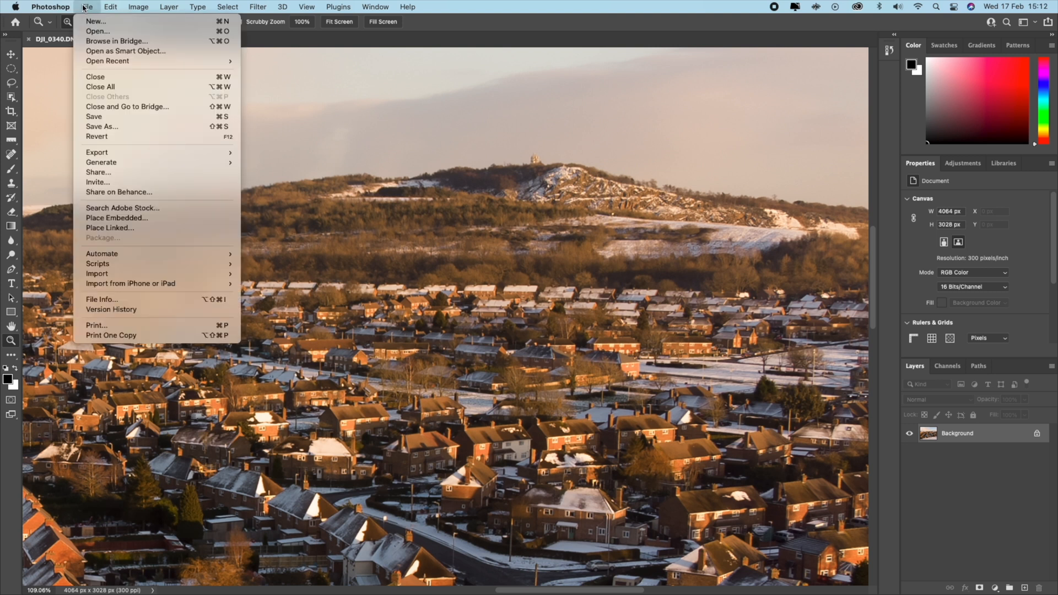
pyautogui.click(94, 117)
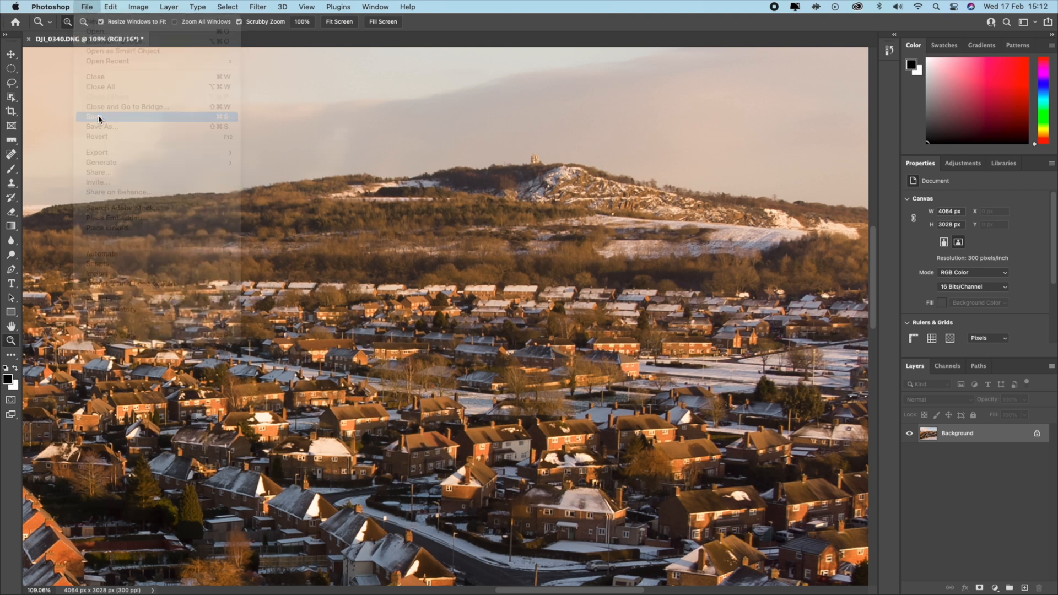
pyautogui.click(94, 117)
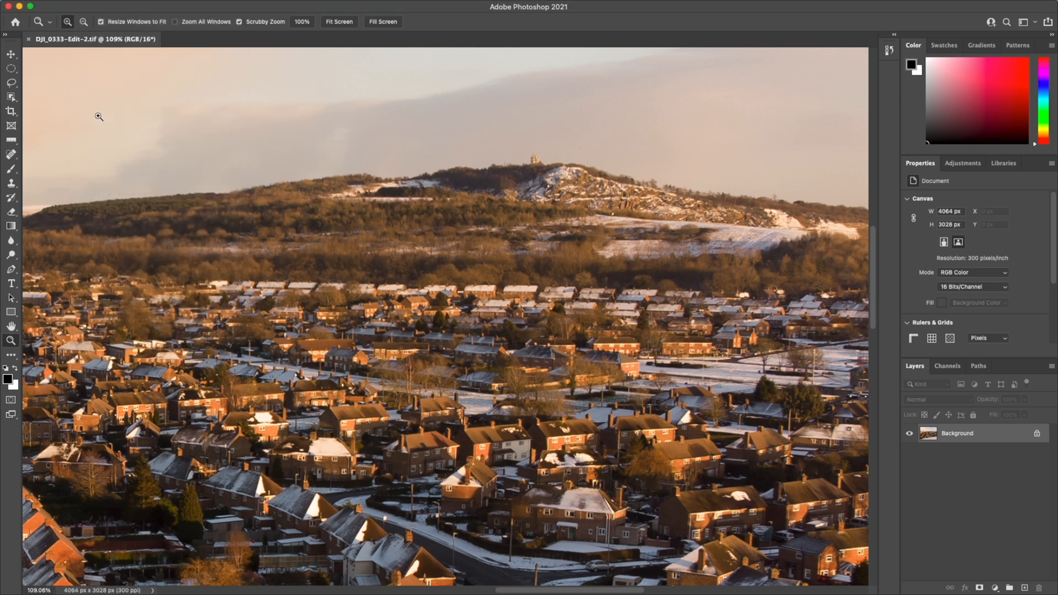
pyautogui.moveTo(101, 122)
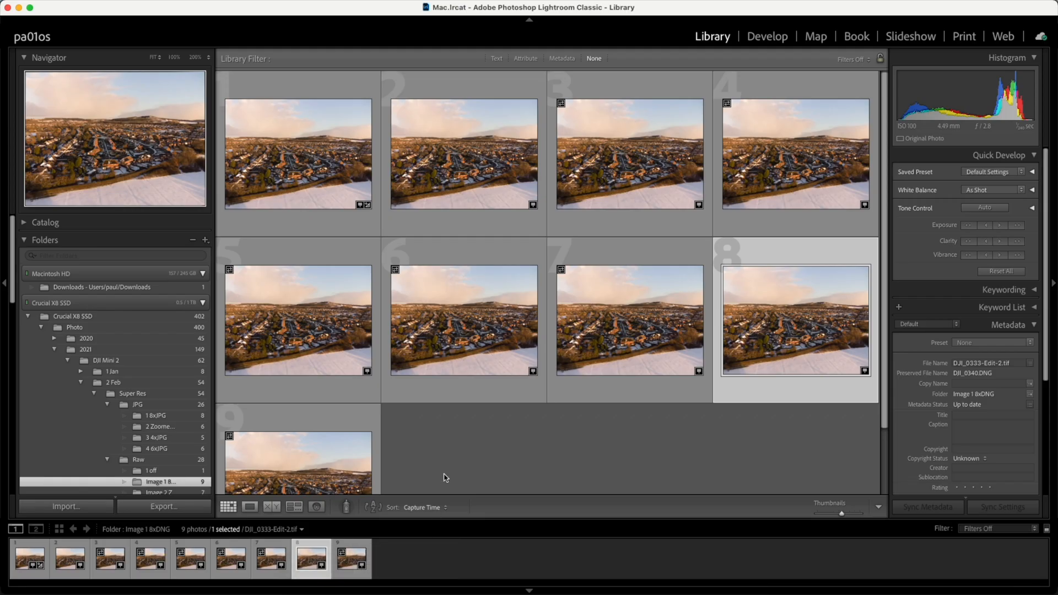
pyautogui.moveTo(711, 435)
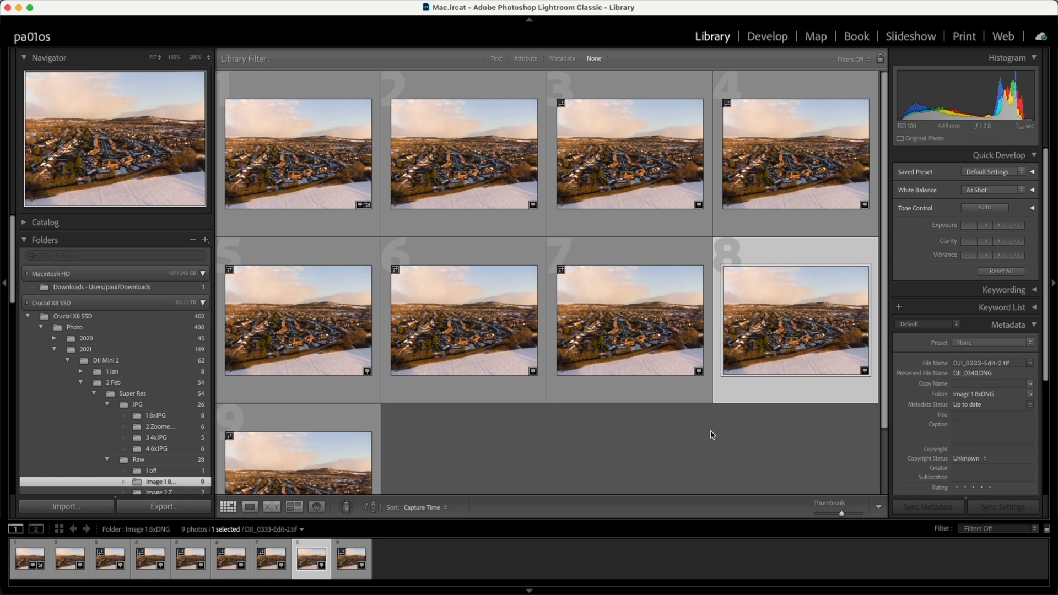
pyautogui.moveTo(780, 313)
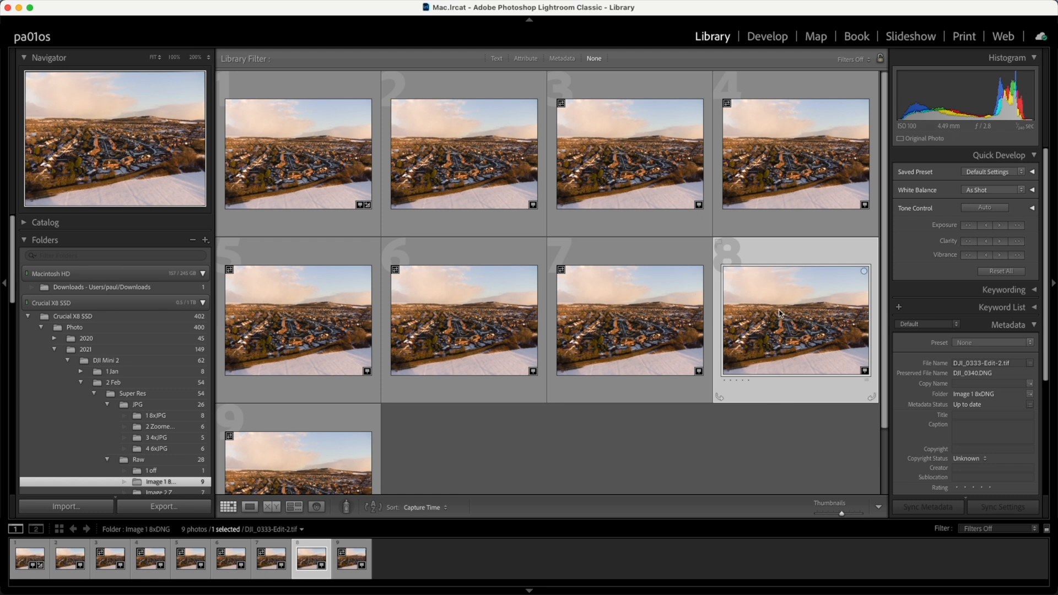
pyautogui.moveTo(795, 321)
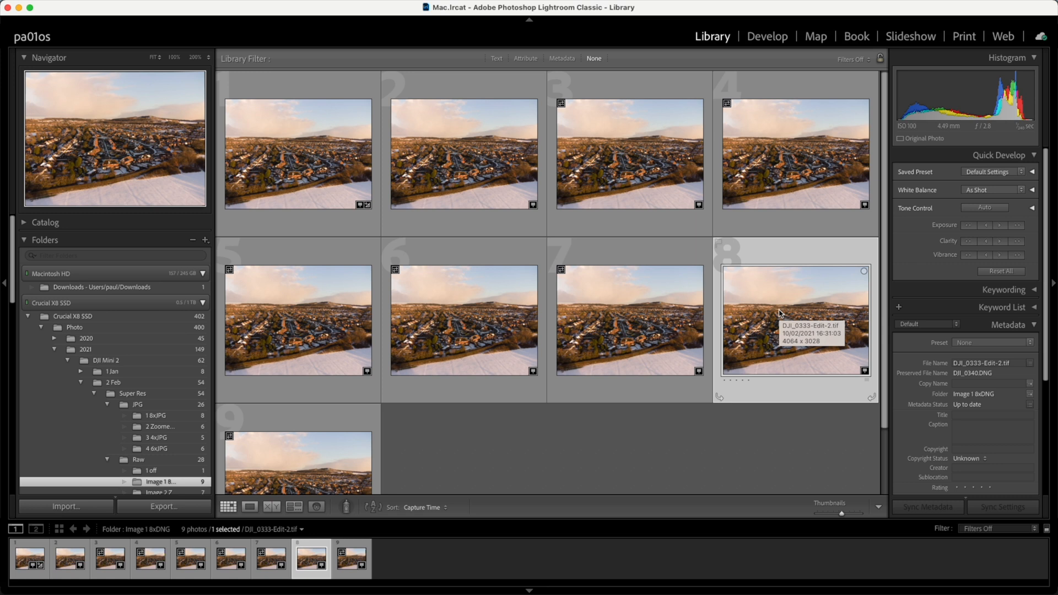
pyautogui.moveTo(742, 294)
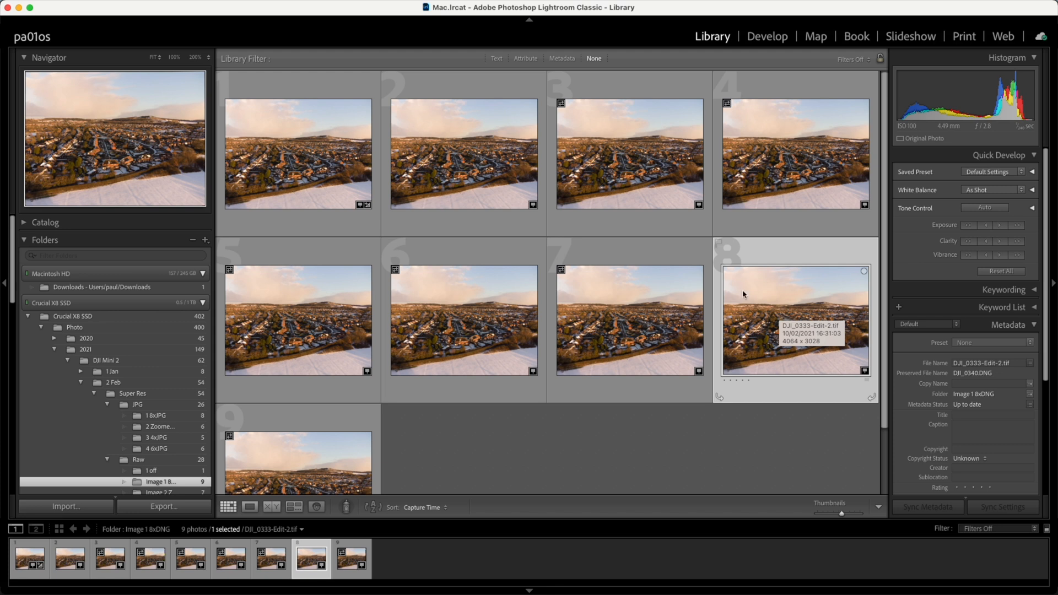
# Step: Select the DJI_0333.DNG thumbnail, then add DJI_0333-Edit-2.tif to the selection
pyautogui.click(297, 154)
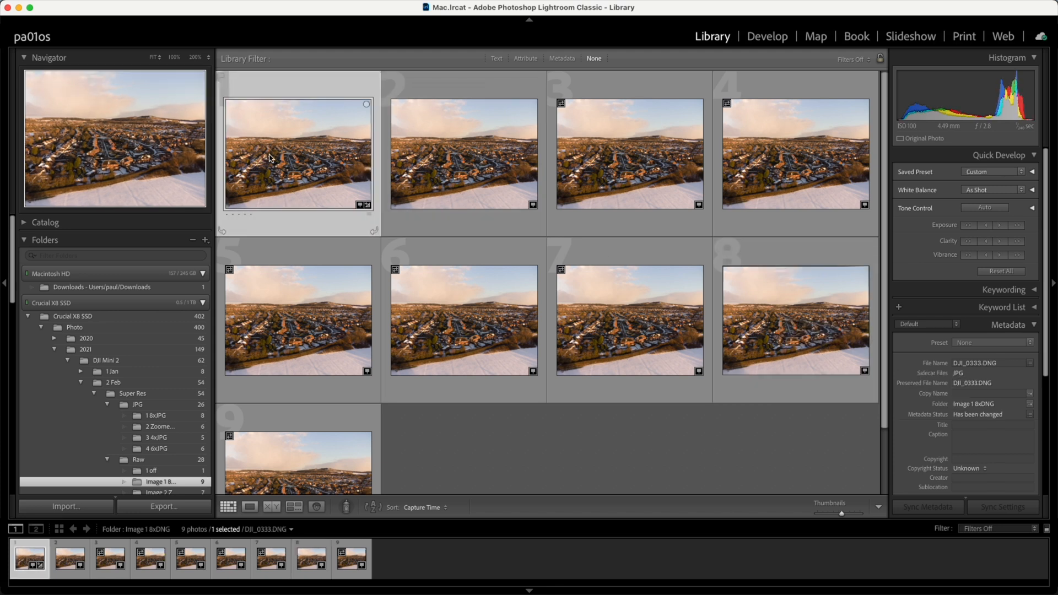
pyautogui.moveTo(290, 159)
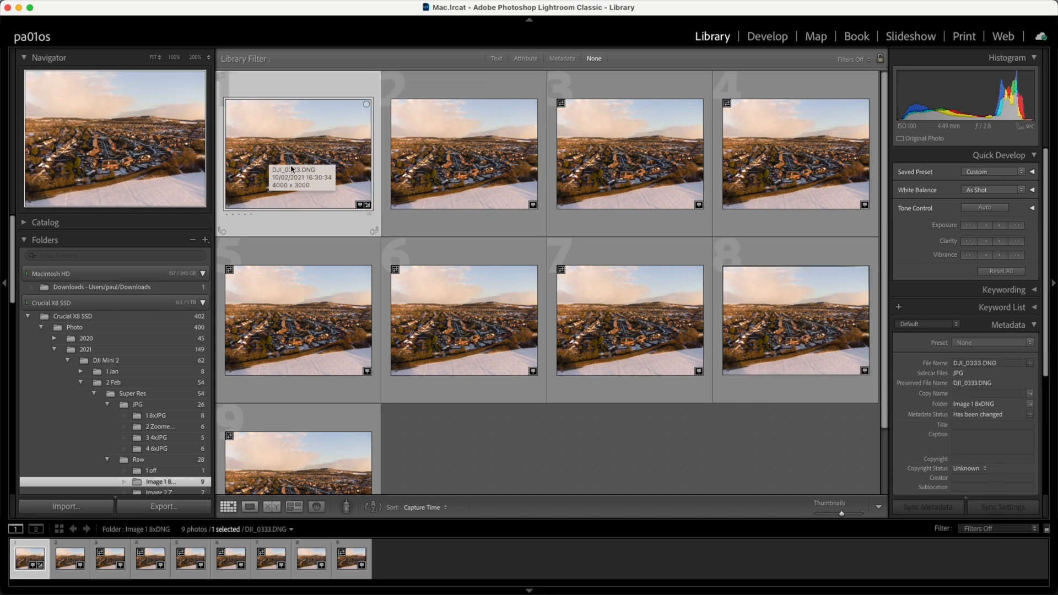
pyautogui.moveTo(796, 320)
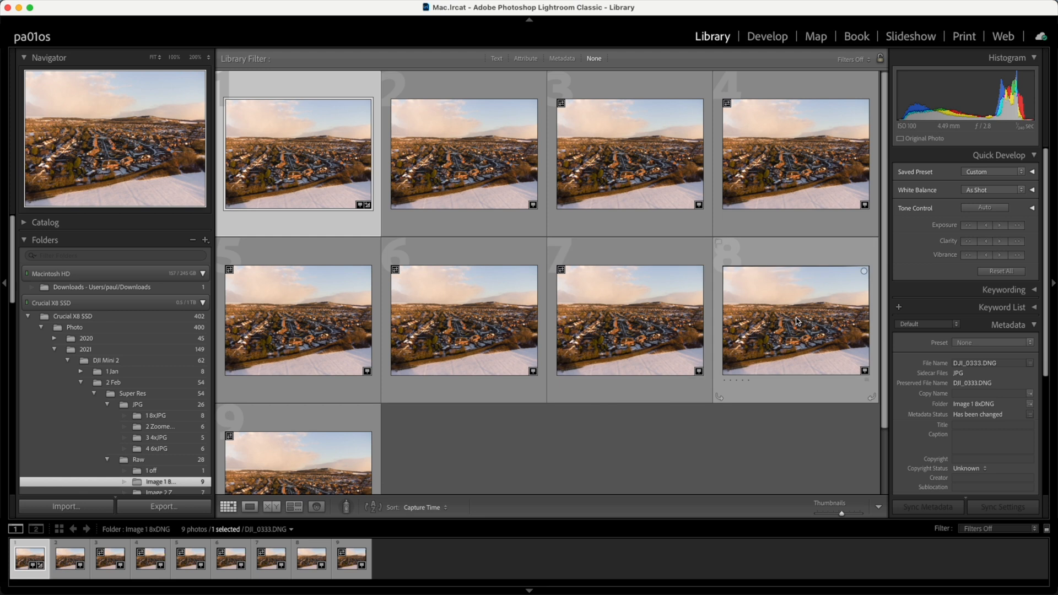
pyautogui.moveTo(797, 321)
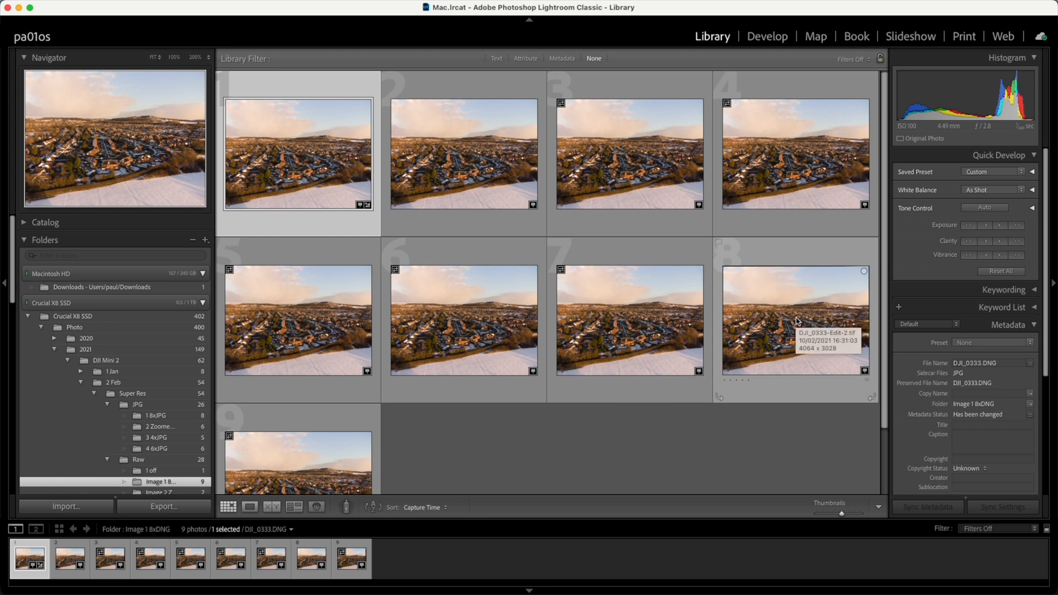
pyautogui.click(271, 507)
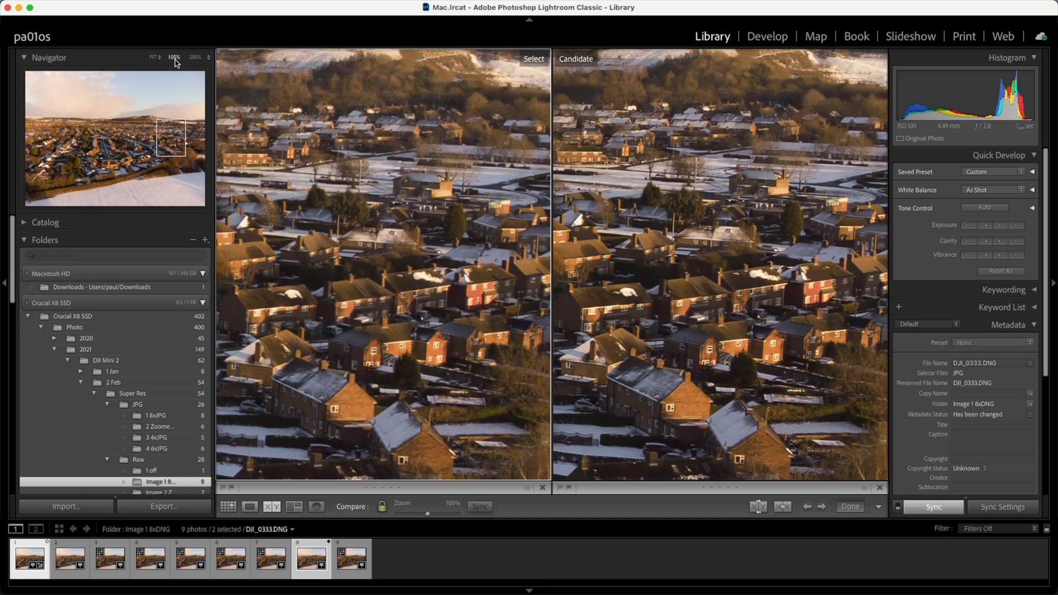
pyautogui.moveTo(161, 138)
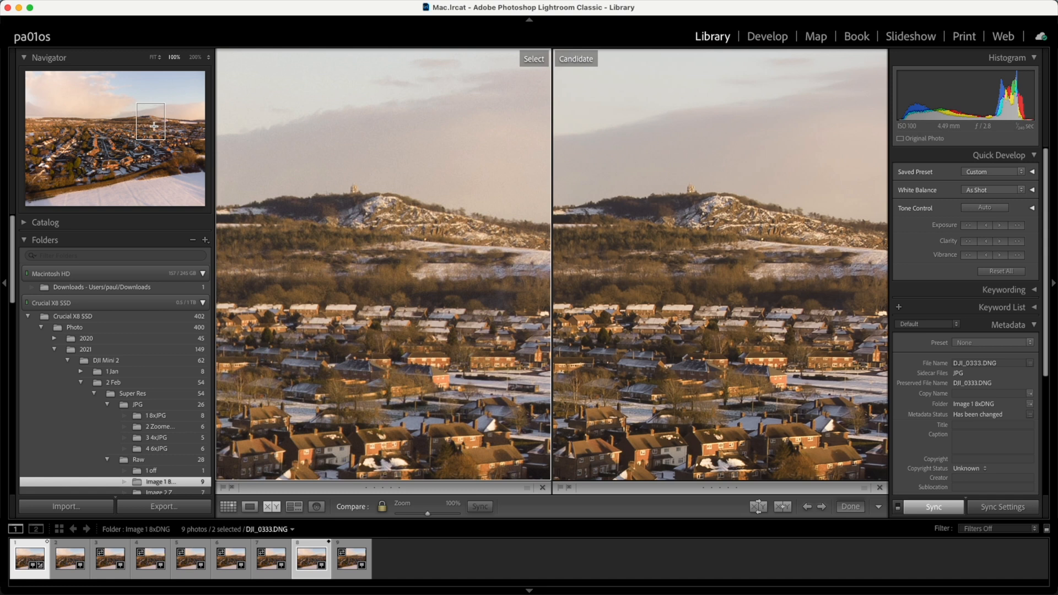
pyautogui.moveTo(462, 228)
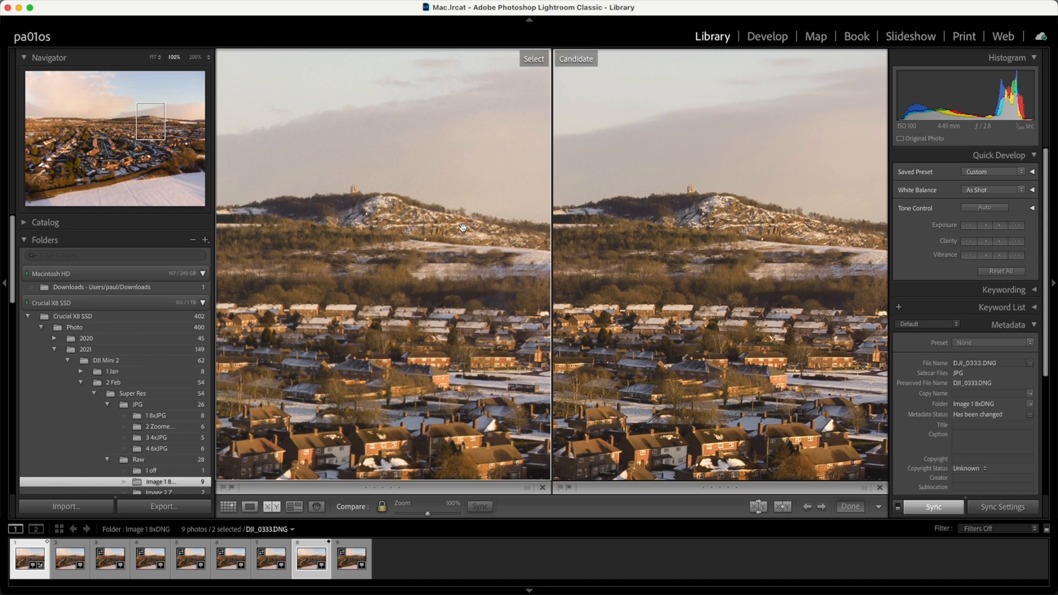
pyautogui.moveTo(857, 247)
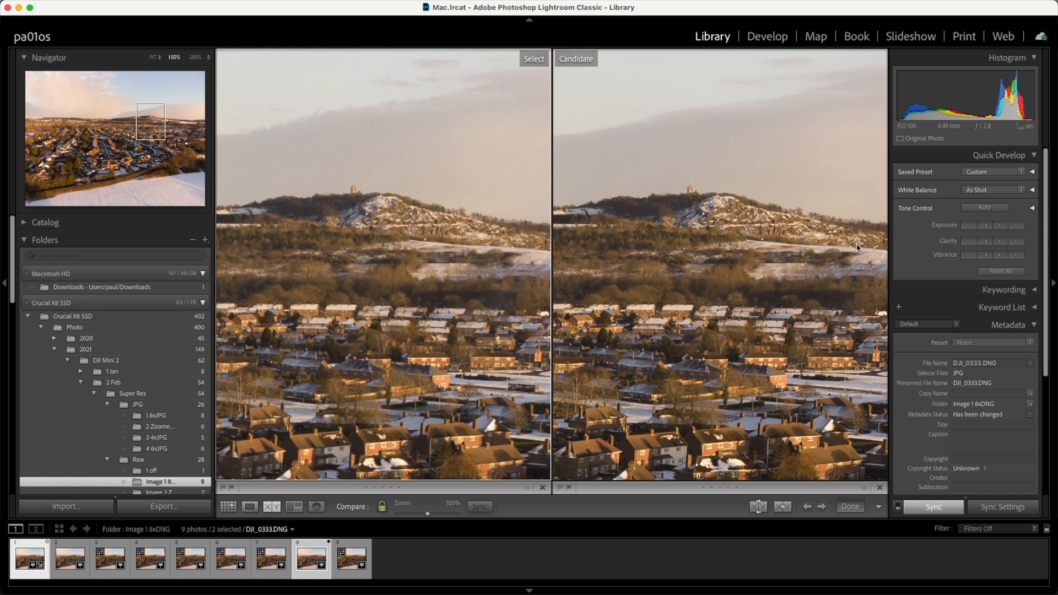
pyautogui.moveTo(682, 265)
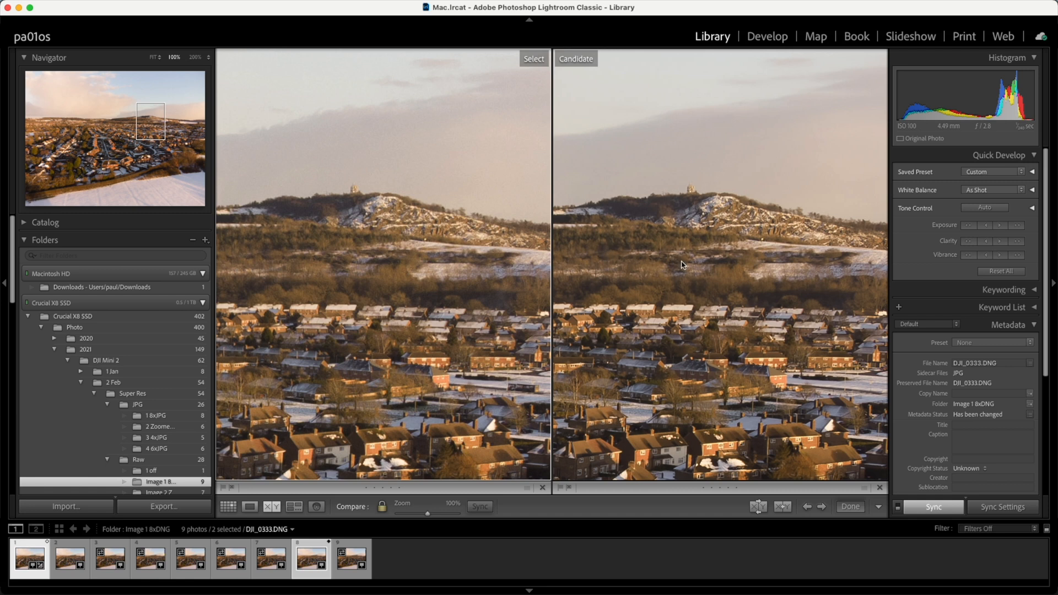
pyautogui.moveTo(782, 357)
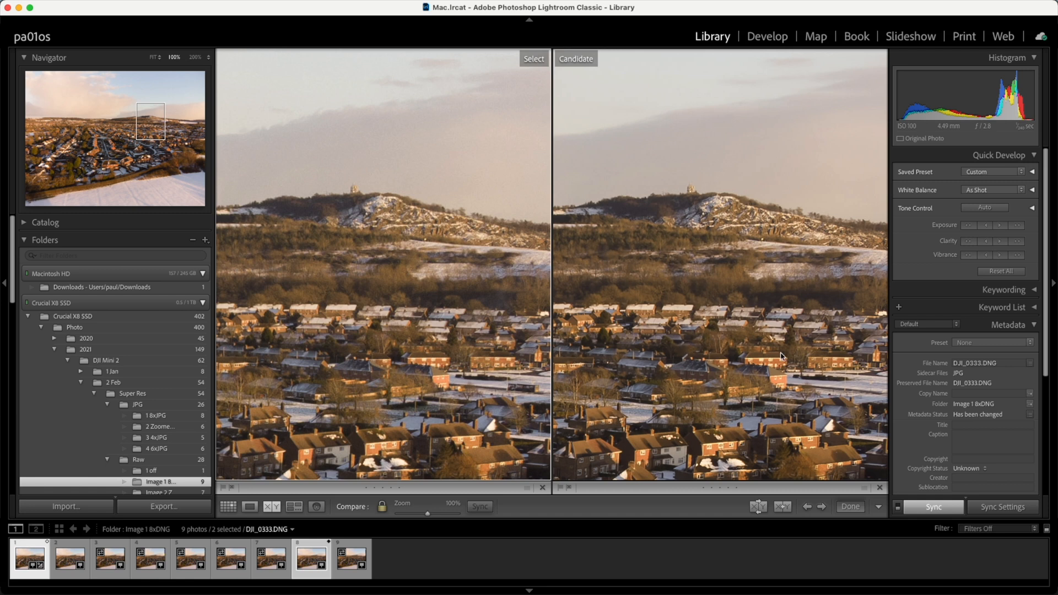
pyautogui.moveTo(833, 324)
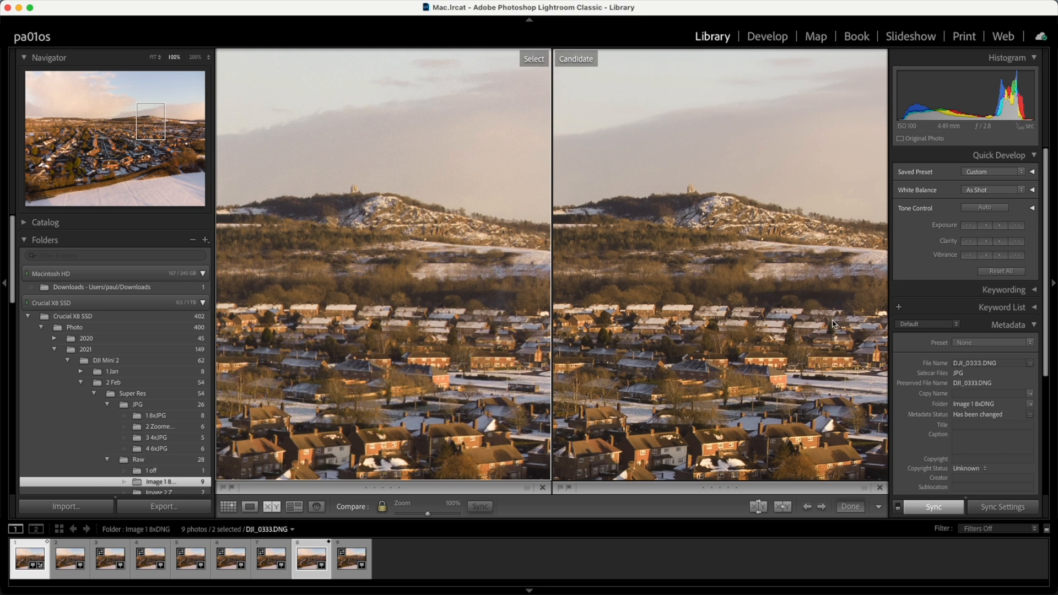
pyautogui.moveTo(359, 185)
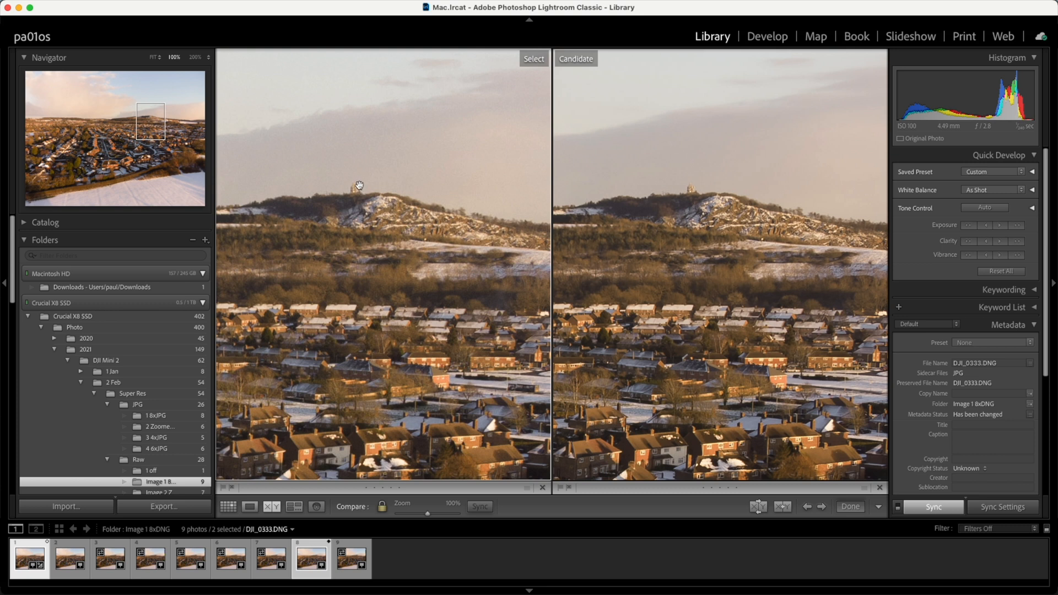
pyautogui.moveTo(351, 186)
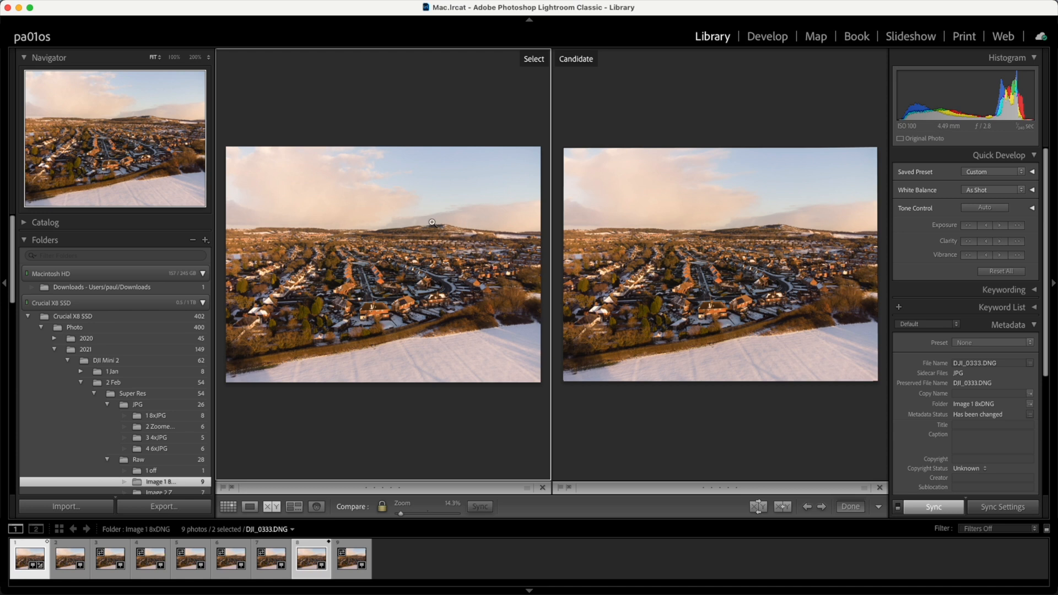
# Step: Zoom both photos in Compare view to 100% on the hilltop and rooftops
pyautogui.click(432, 222)
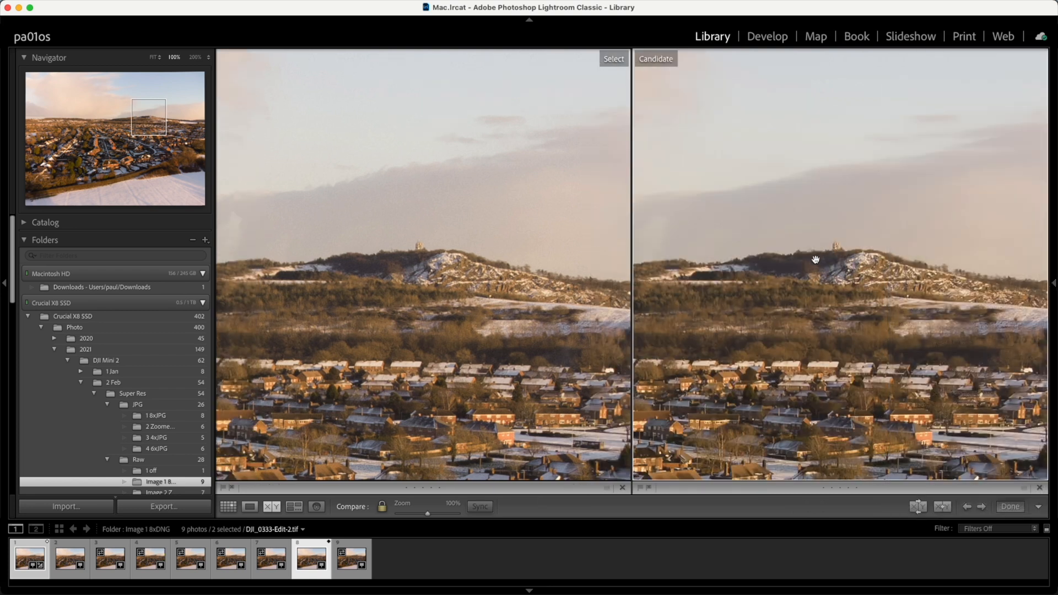
pyautogui.moveTo(793, 267)
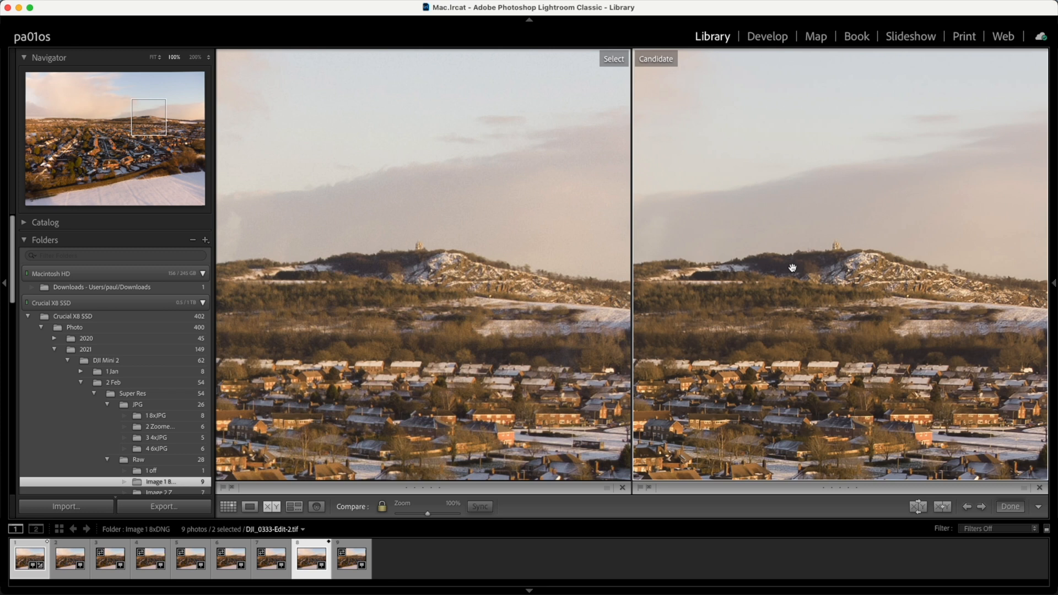
pyautogui.moveTo(709, 232)
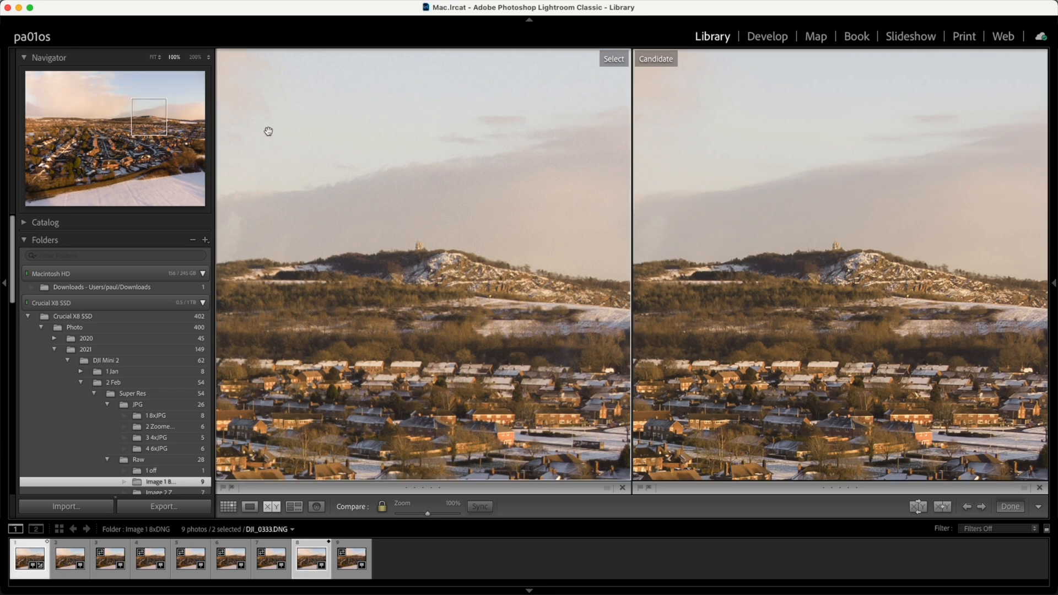
# Step: Set the Navigator to Fit so both DJI_0333 versions show whole
pyautogui.click(156, 57)
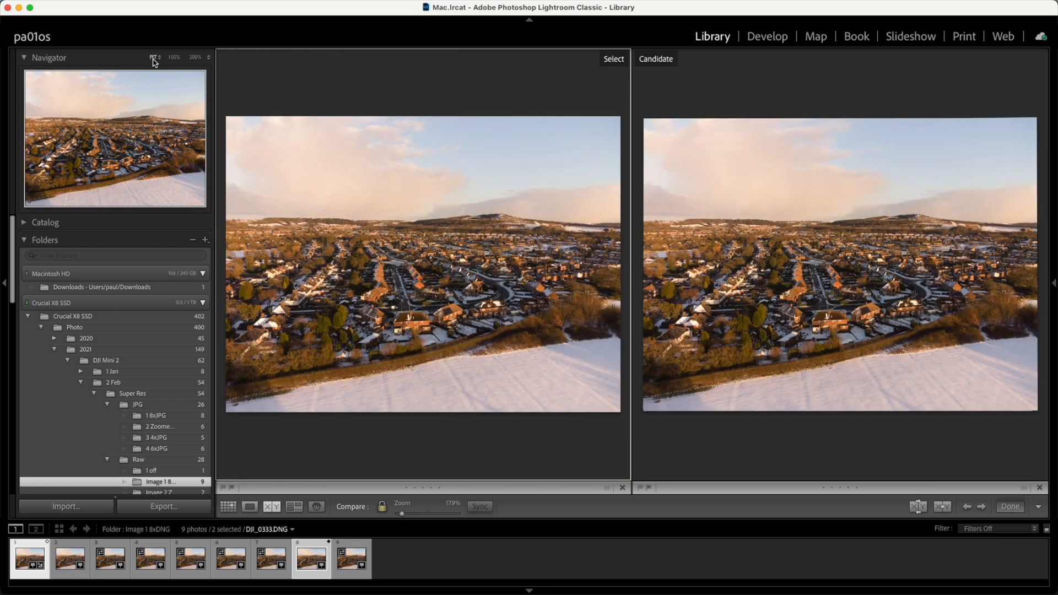